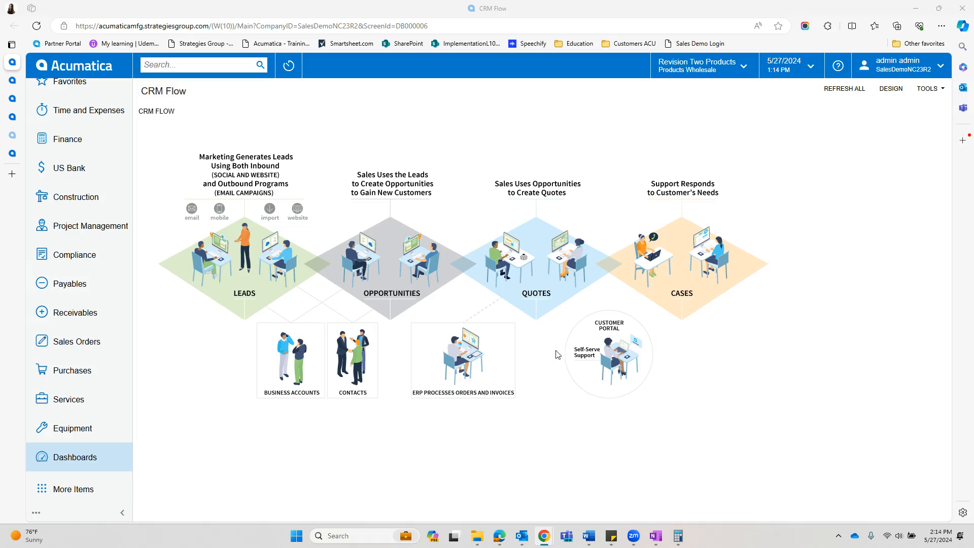
mouse_move(557, 335)
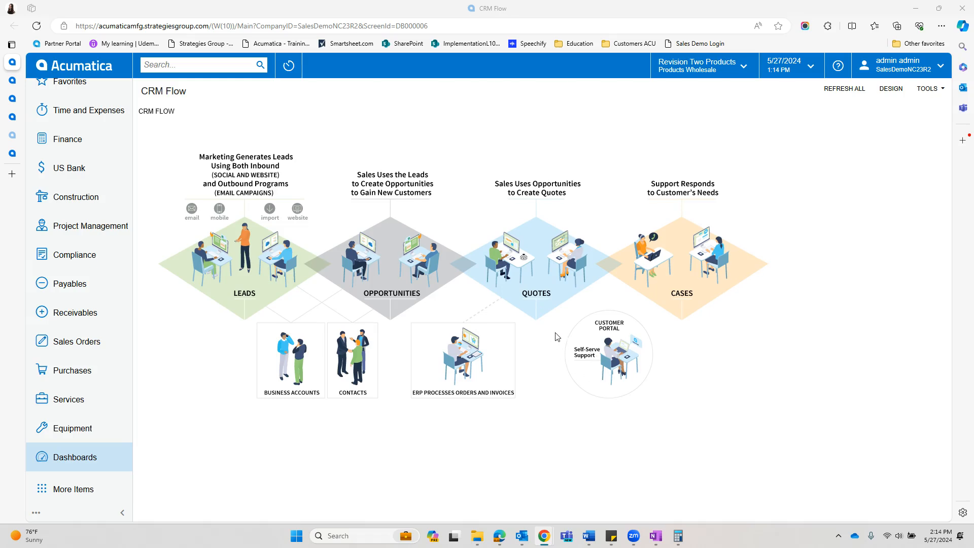
mouse_move(558, 386)
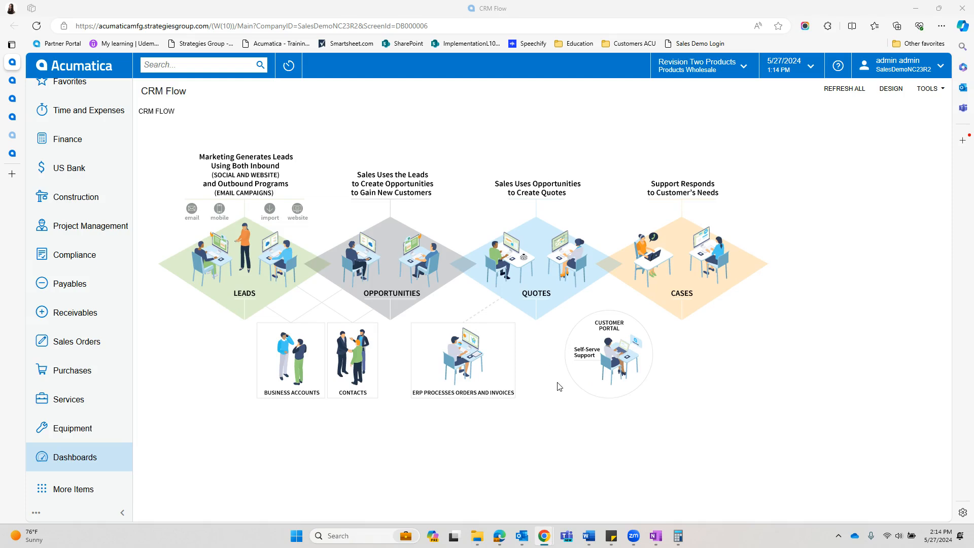
mouse_move(603, 398)
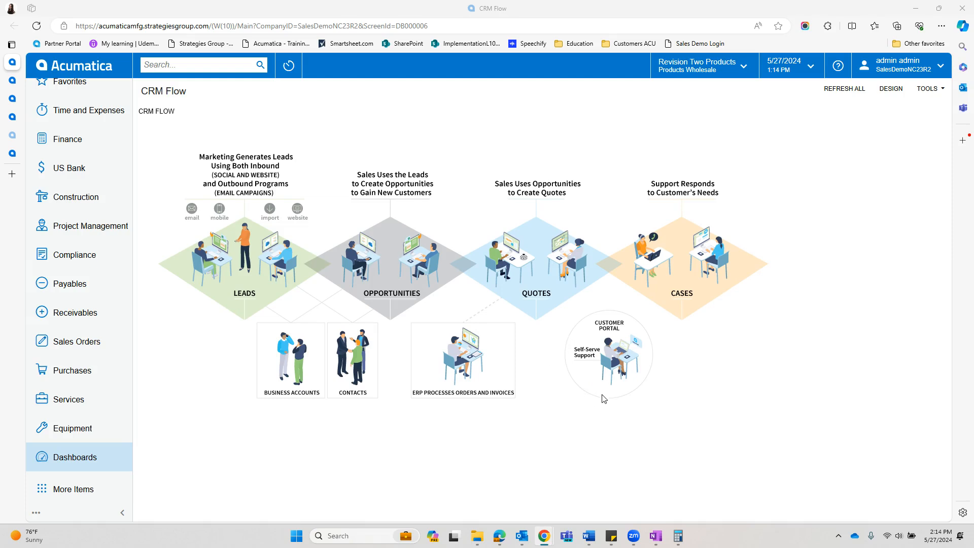
mouse_move(622, 399)
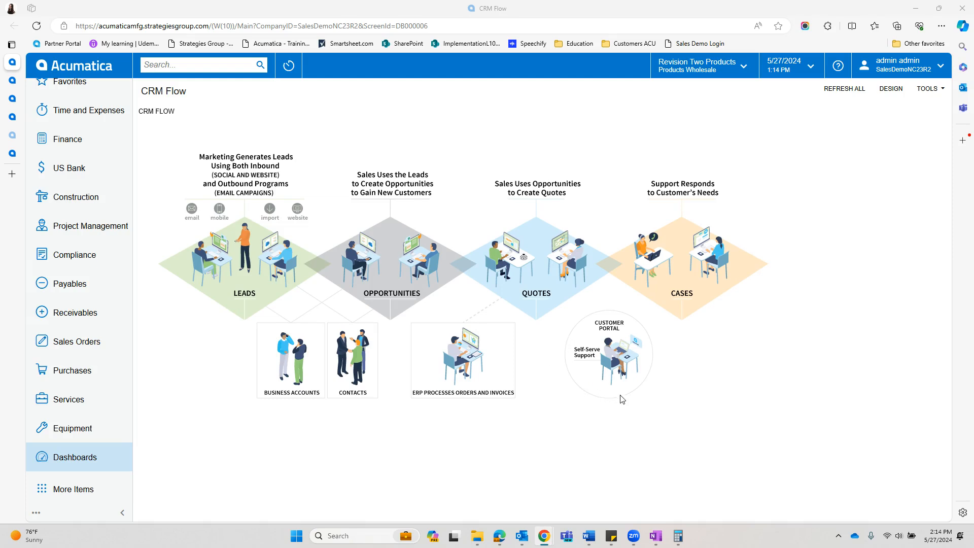
mouse_move(664, 415)
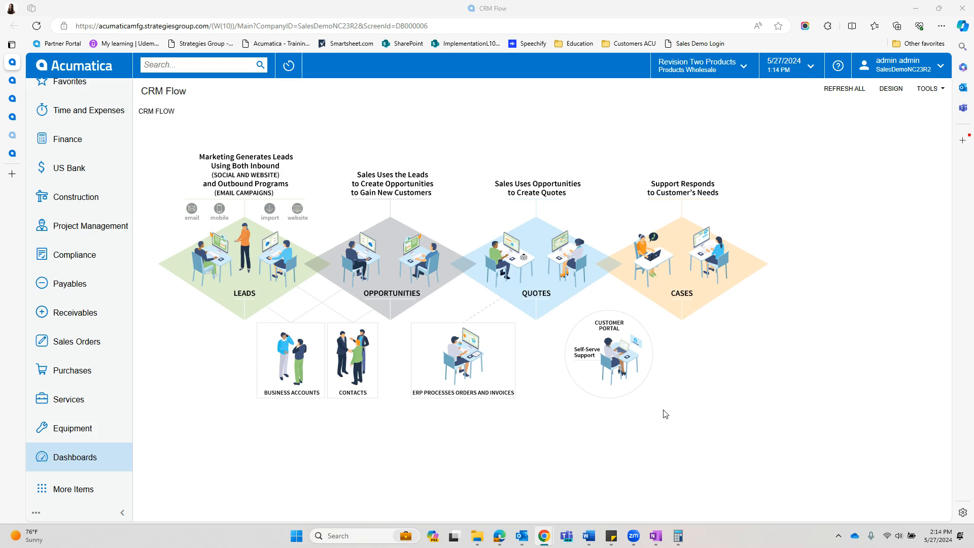
mouse_move(728, 423)
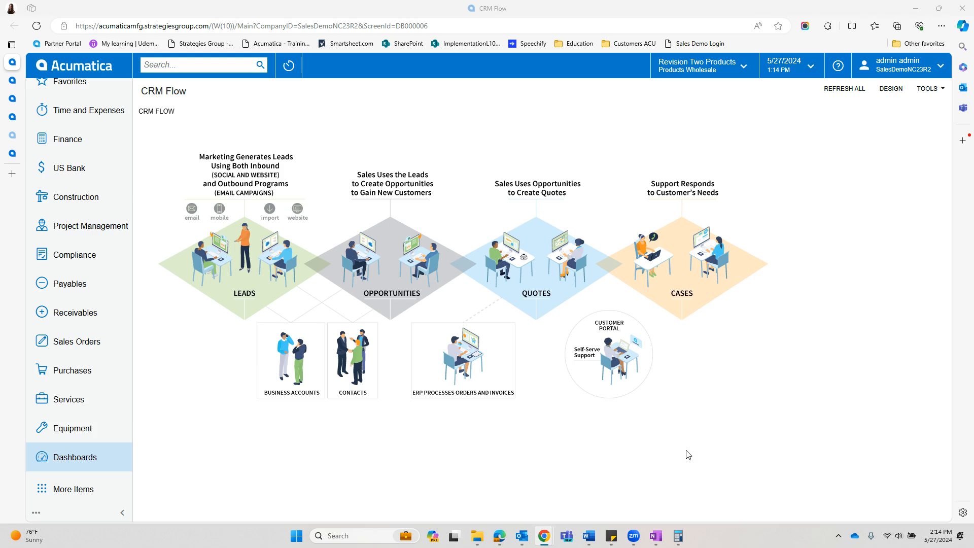
mouse_move(681, 455)
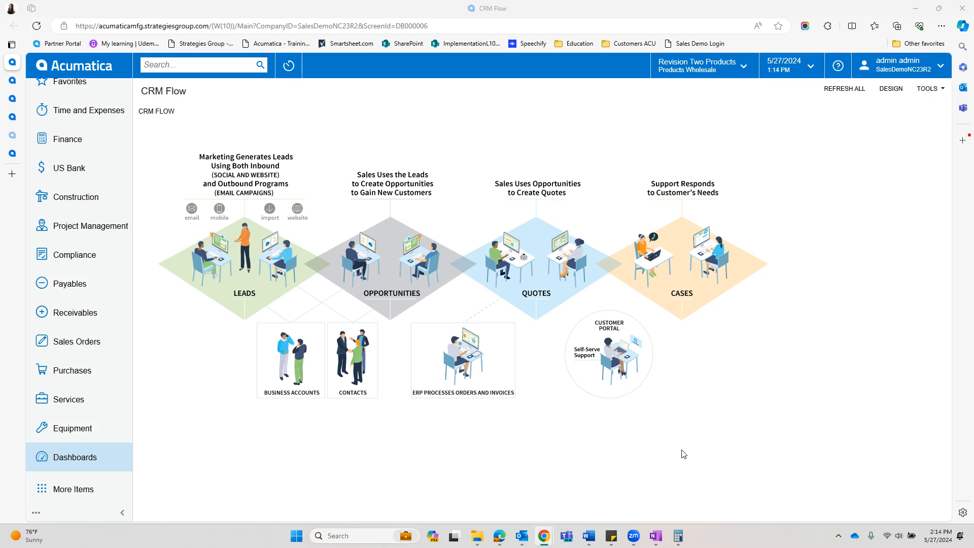
mouse_move(703, 443)
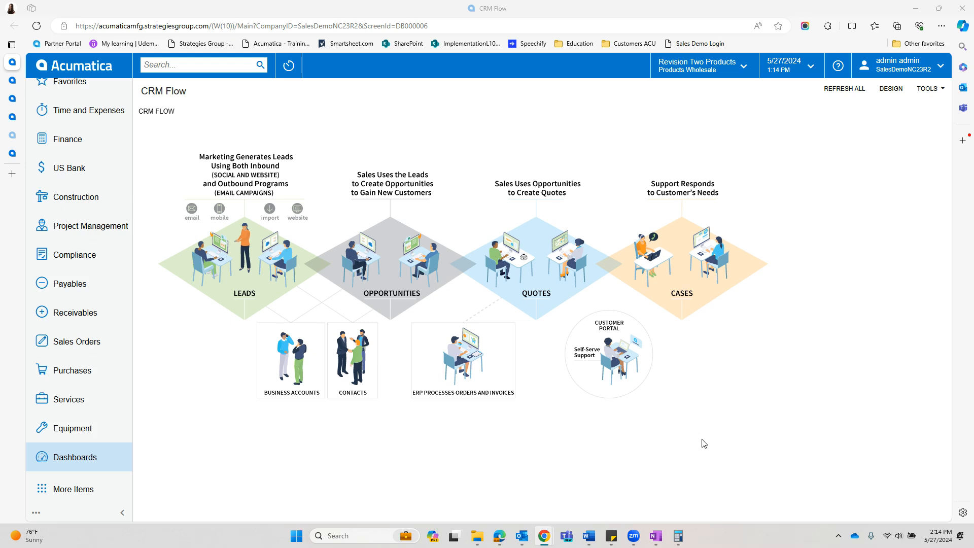
mouse_move(688, 448)
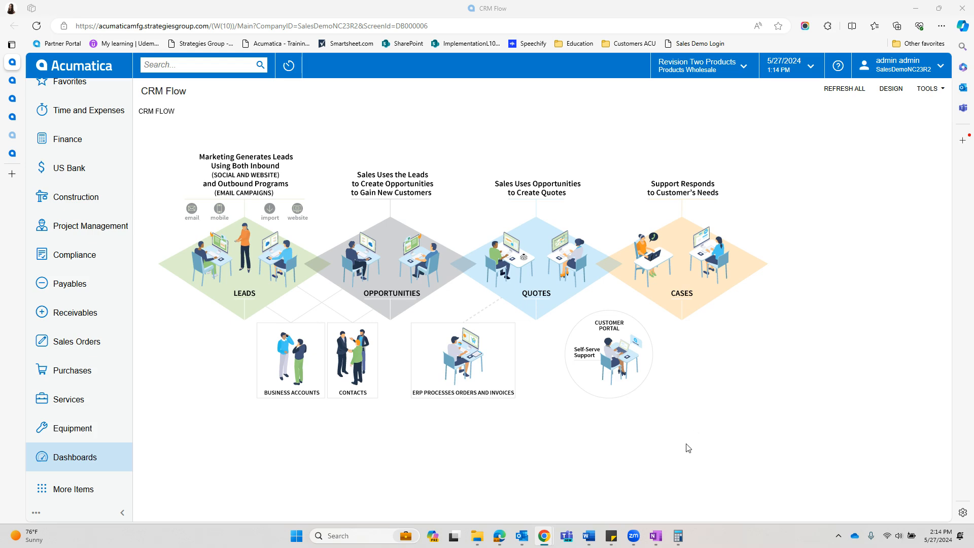
mouse_move(695, 450)
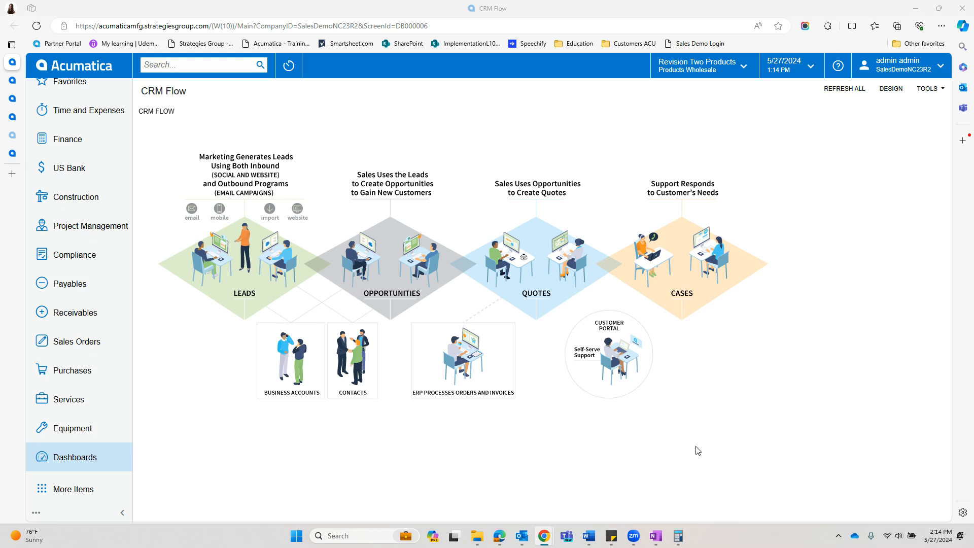
mouse_move(710, 426)
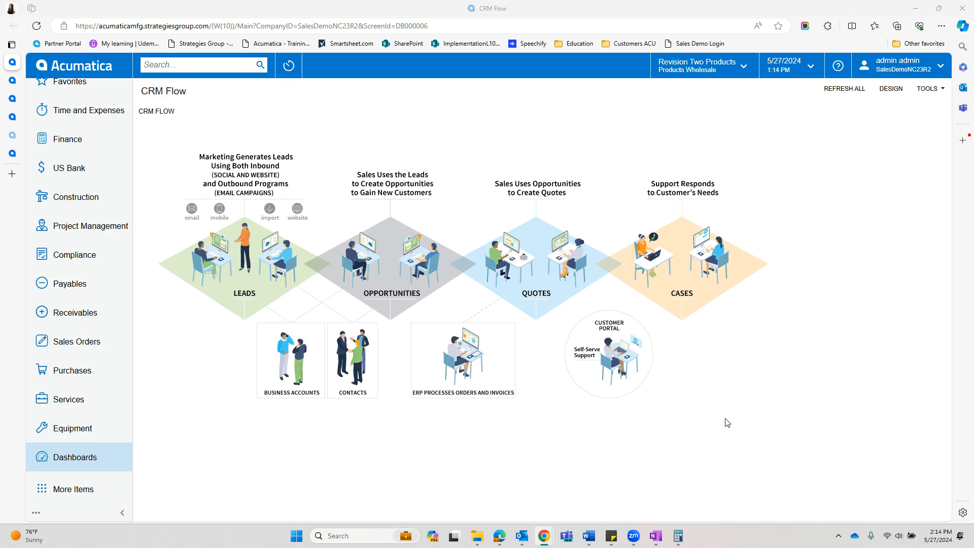
mouse_move(670, 415)
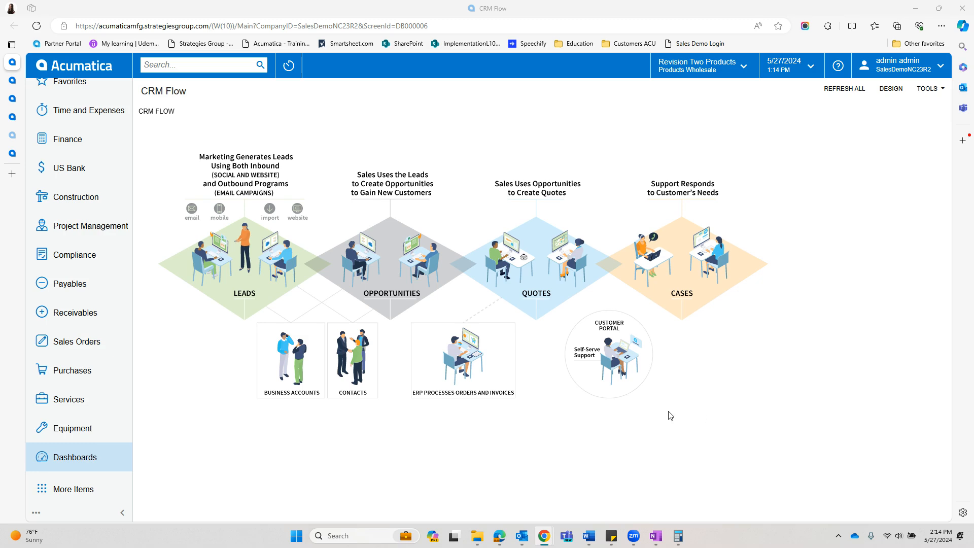
mouse_move(658, 419)
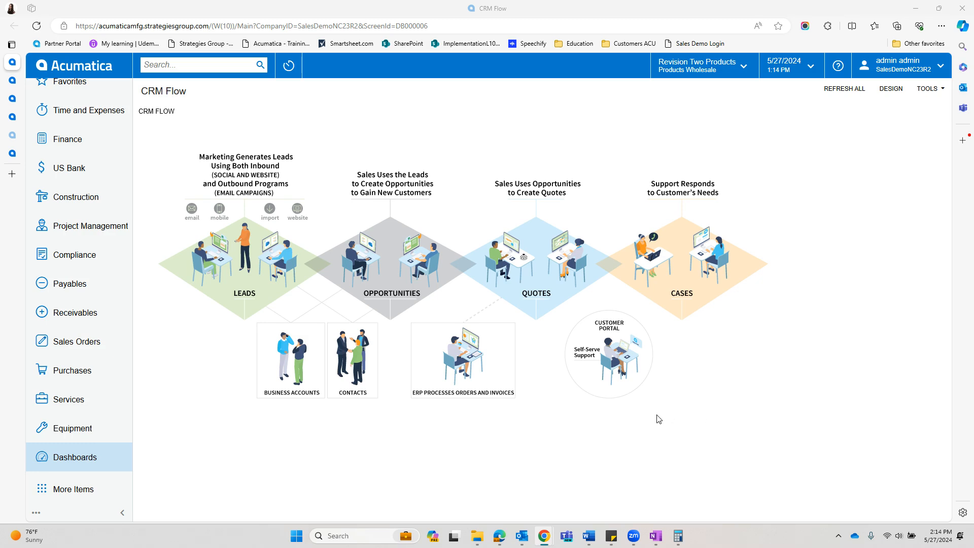
mouse_move(648, 425)
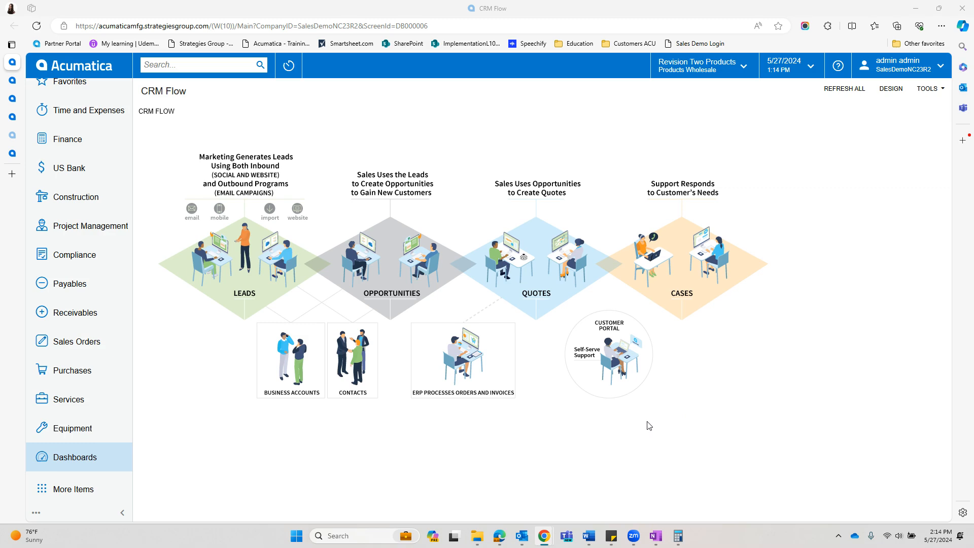
mouse_move(650, 428)
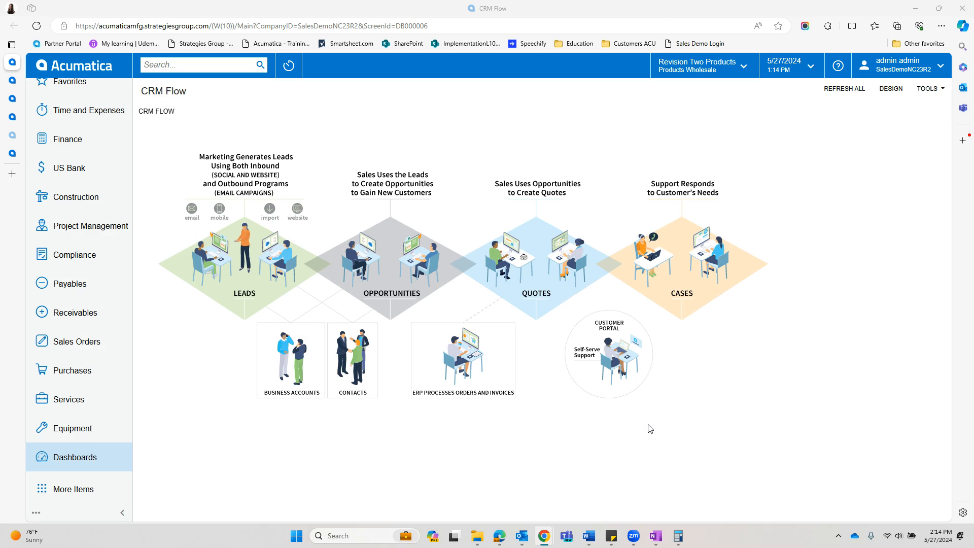
mouse_move(562, 443)
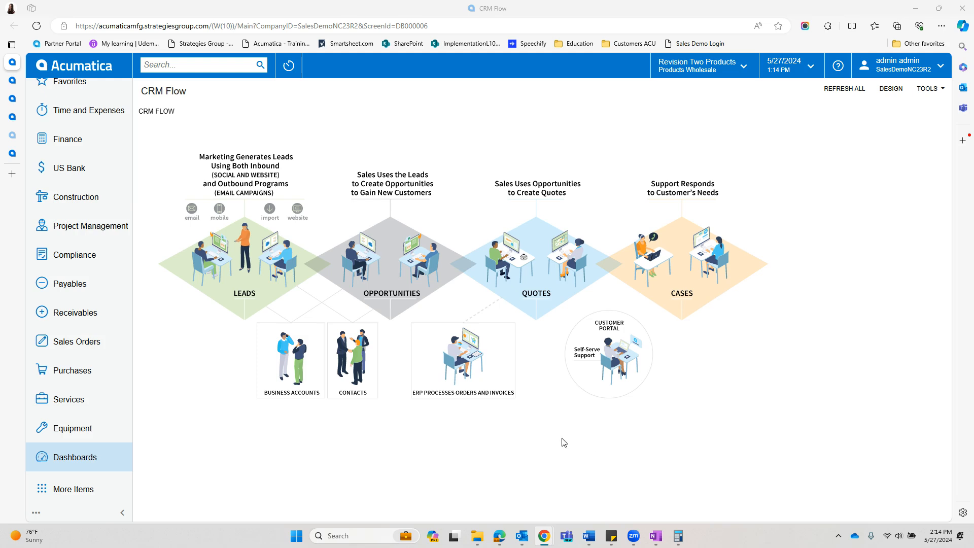
mouse_move(546, 431)
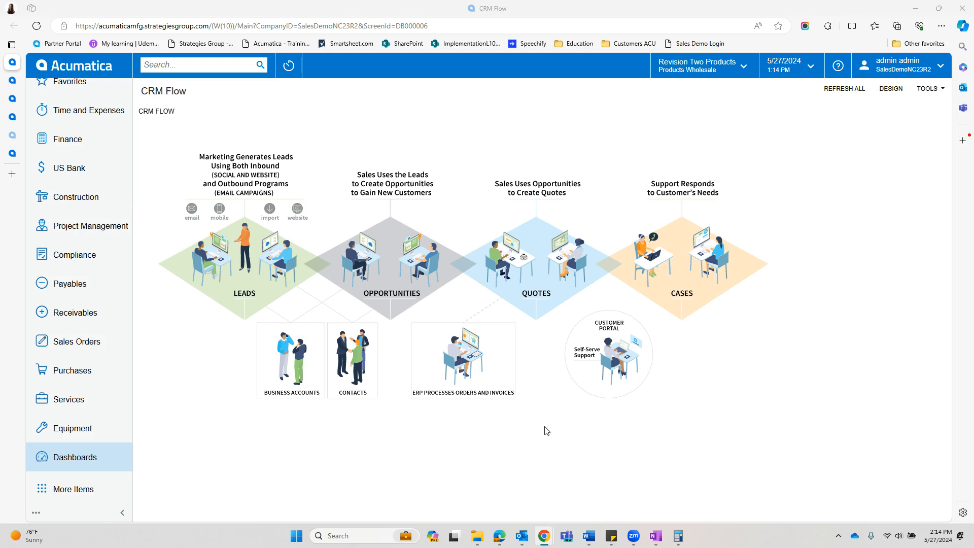
mouse_move(484, 424)
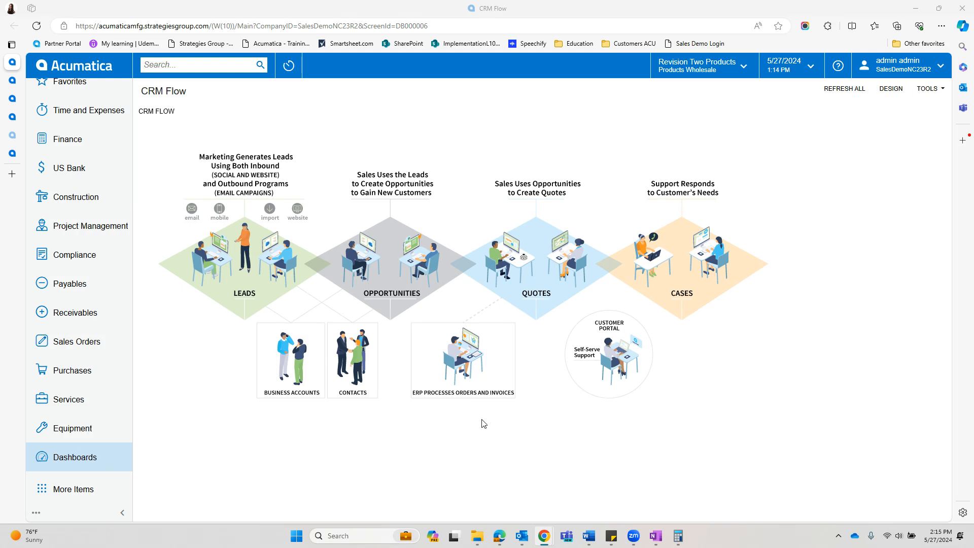
mouse_move(489, 423)
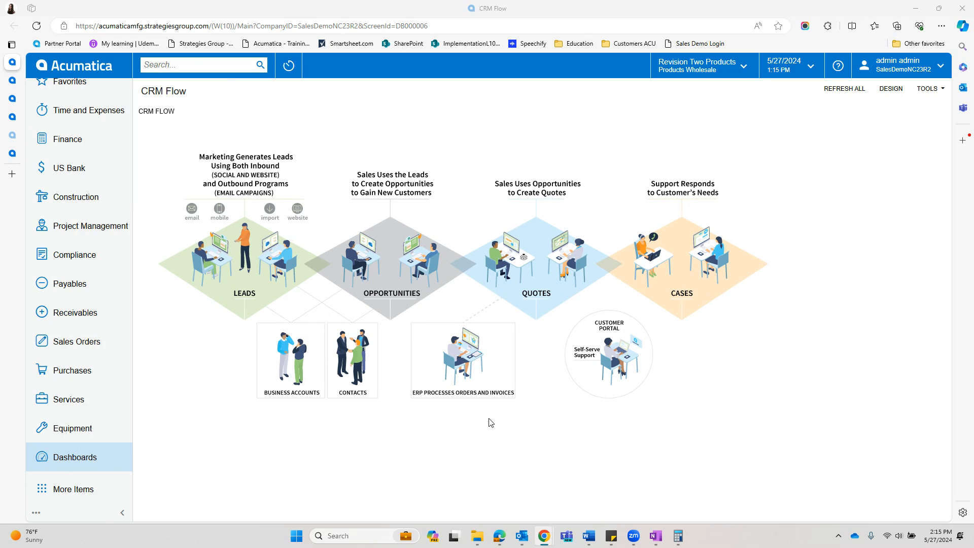
mouse_move(196, 231)
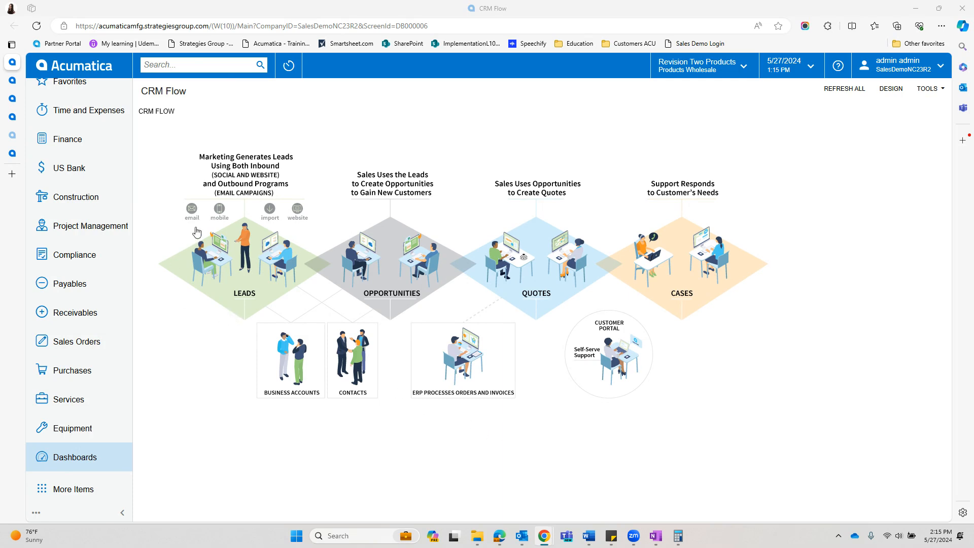
mouse_move(193, 205)
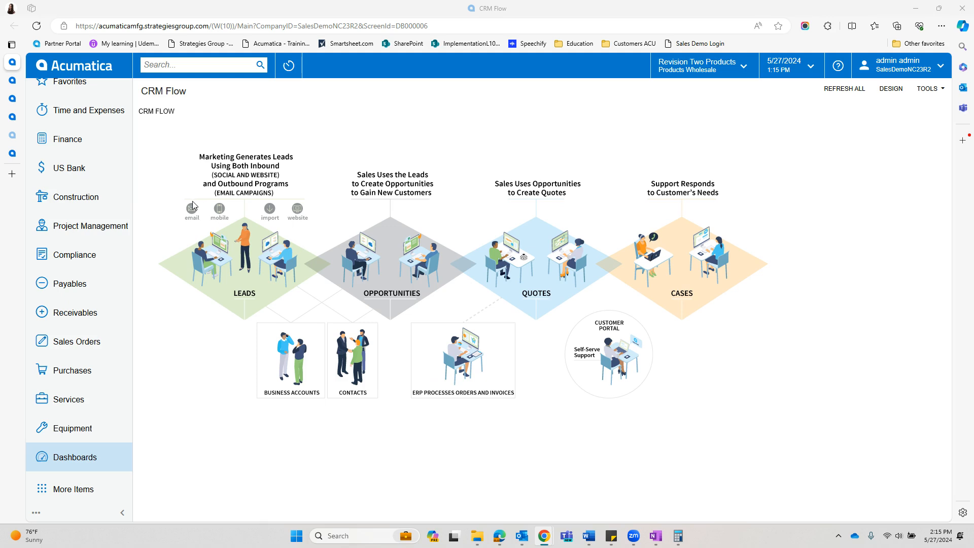
mouse_move(283, 220)
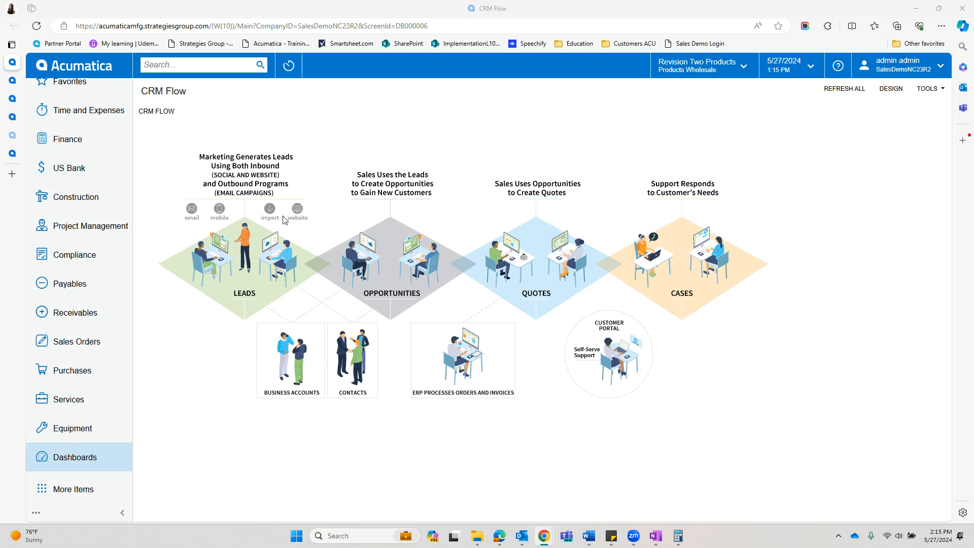
mouse_move(310, 218)
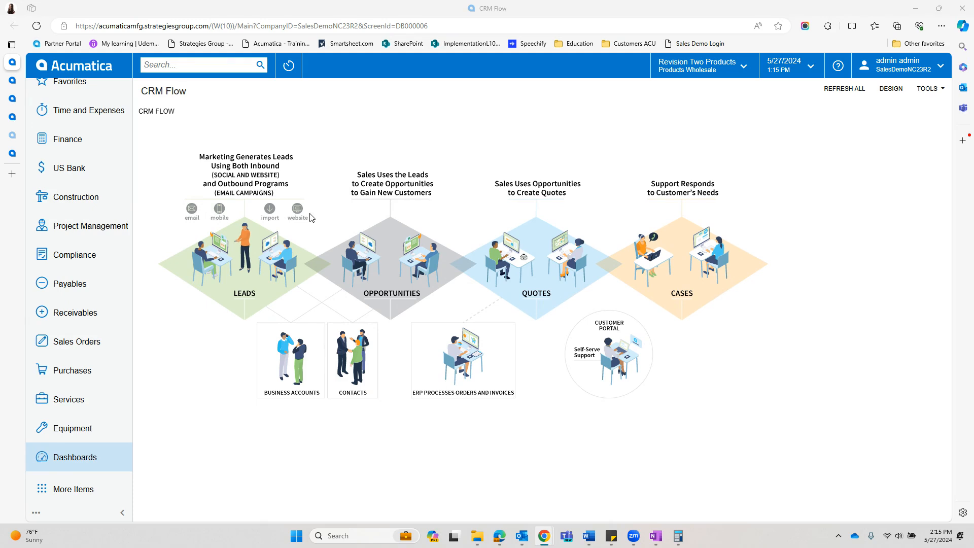
mouse_move(645, 500)
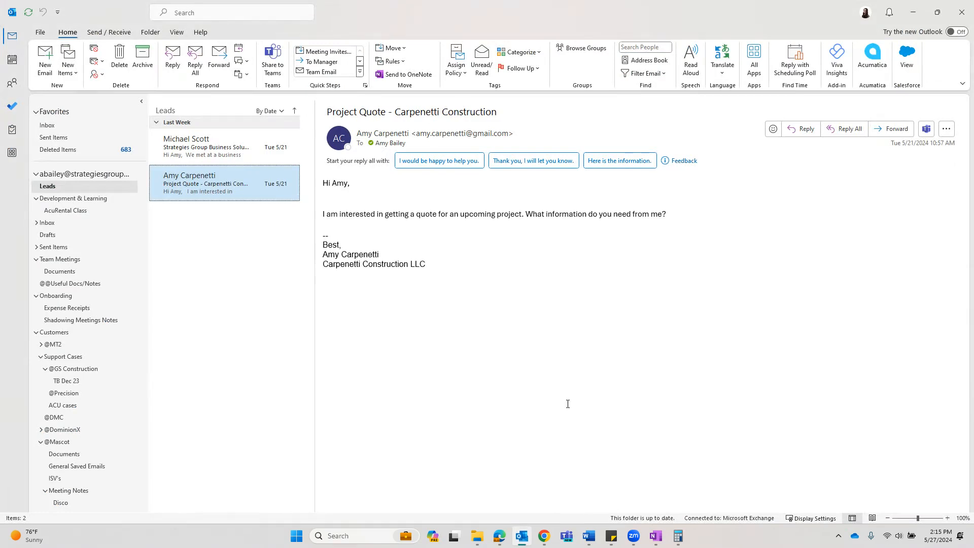
mouse_move(809, 340)
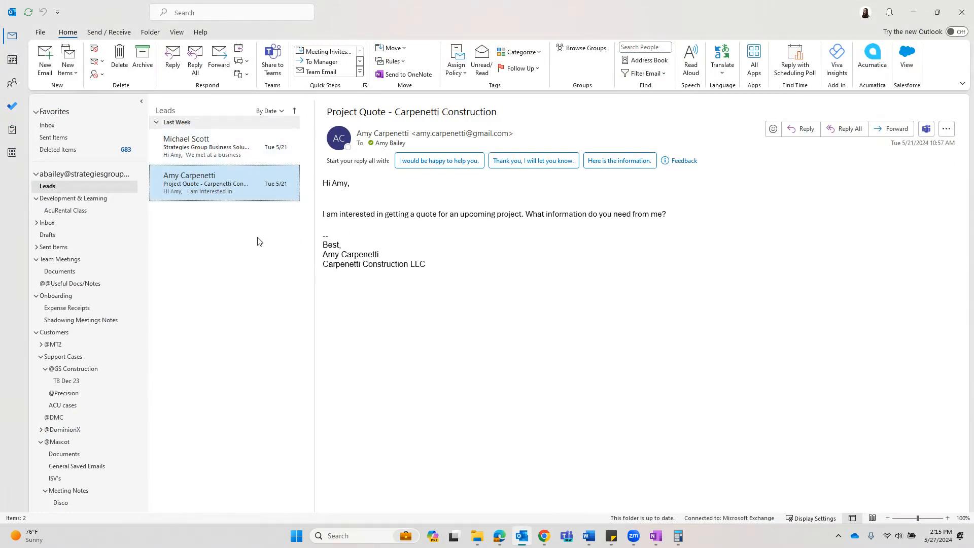
mouse_move(816, 39)
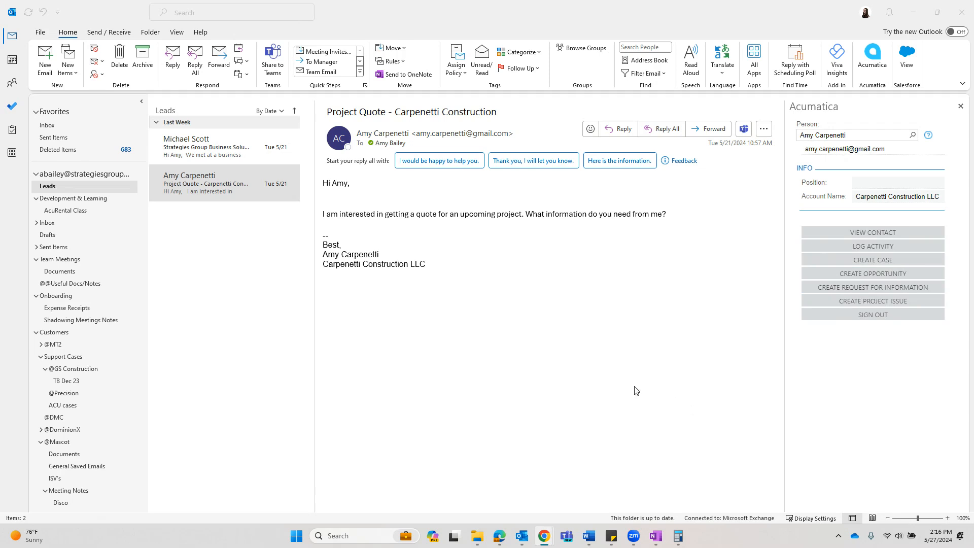
mouse_move(240, 93)
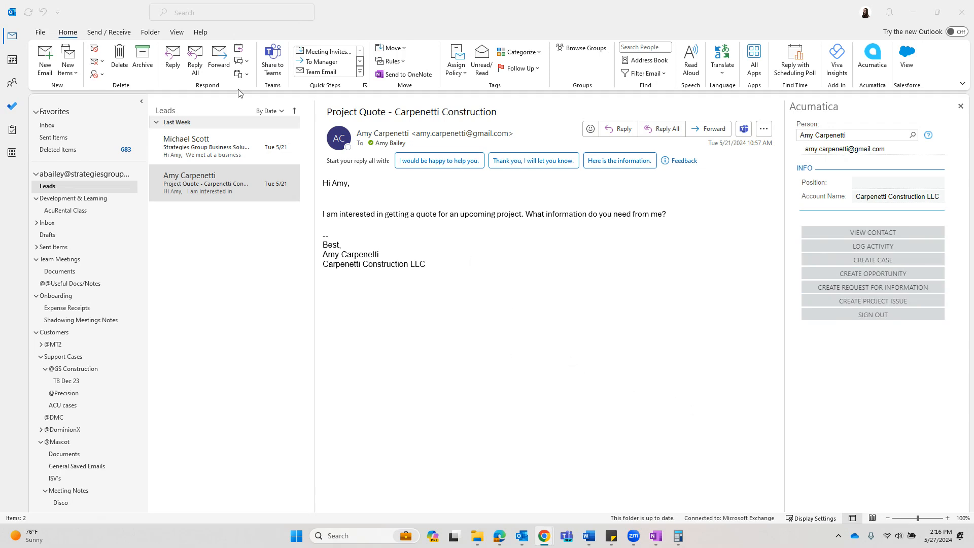
- From the Dunder Mifflin email, start a lead: Office Manager, Dunder Mifflin Paper Company
click(207, 147)
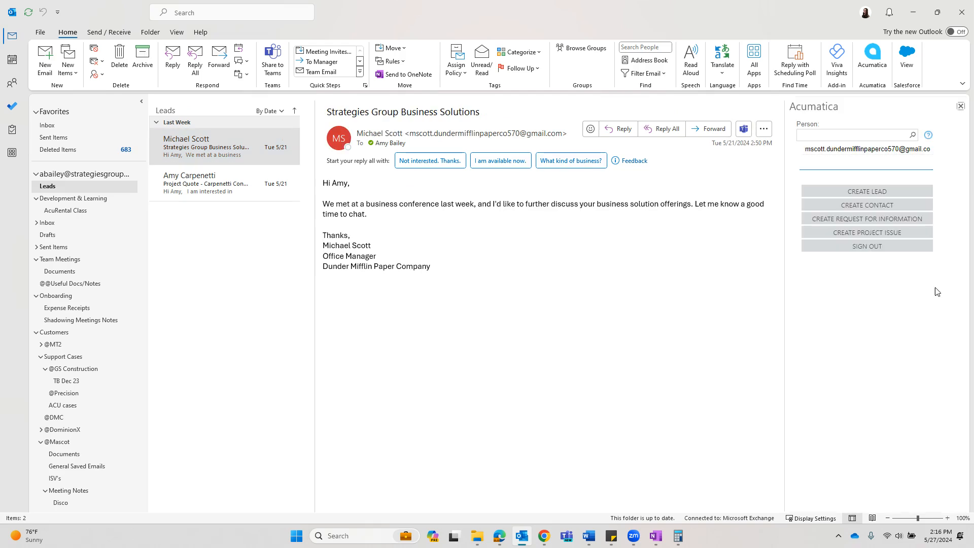
mouse_move(947, 323)
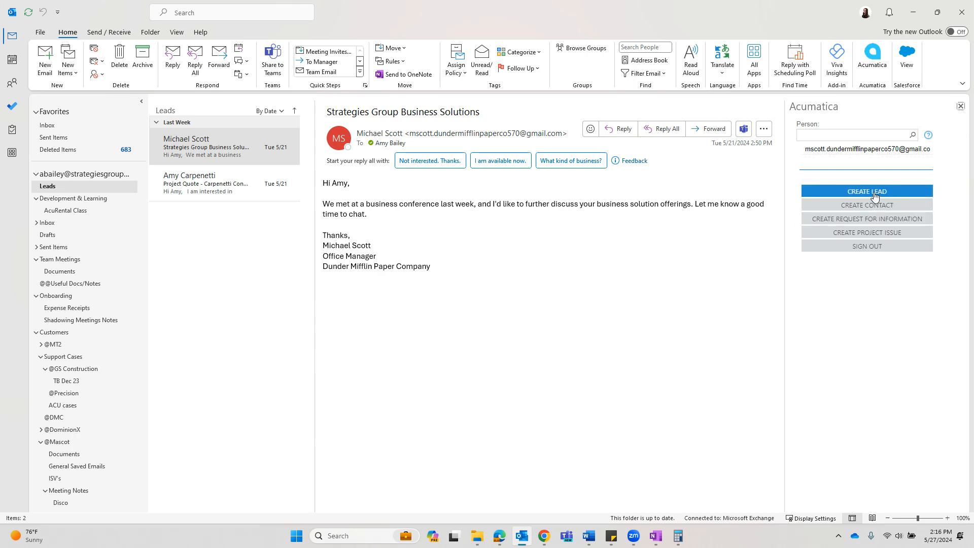
click(865, 191)
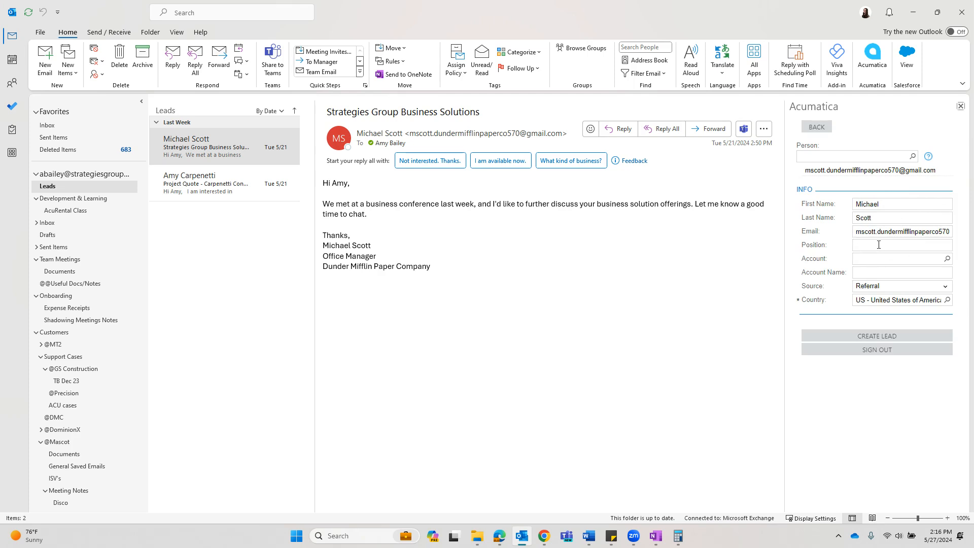
mouse_move(696, 319)
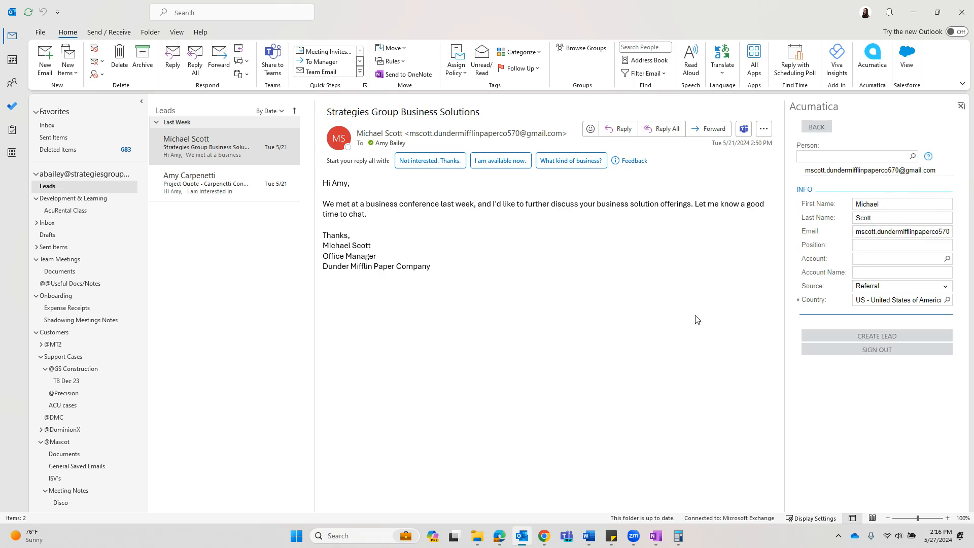
double_click(348, 255)
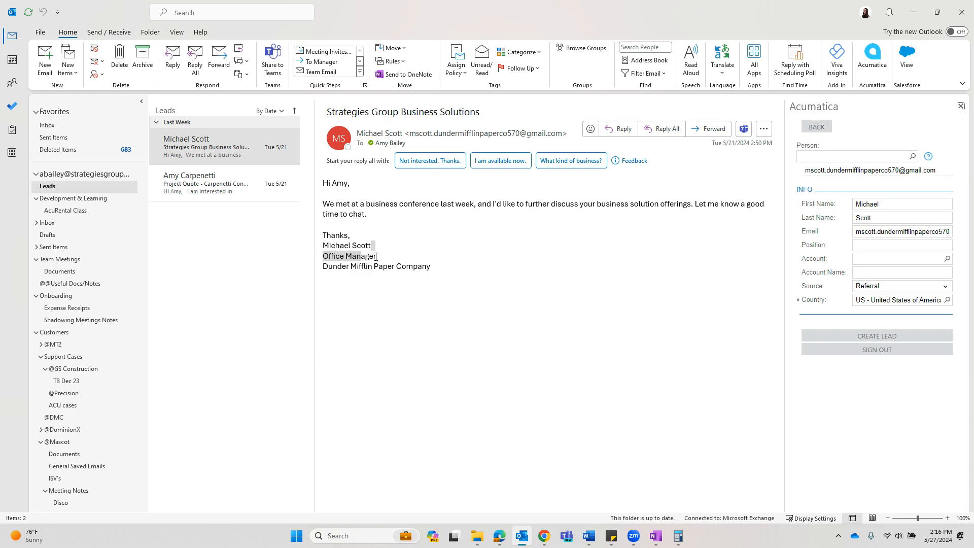
double_click(349, 256)
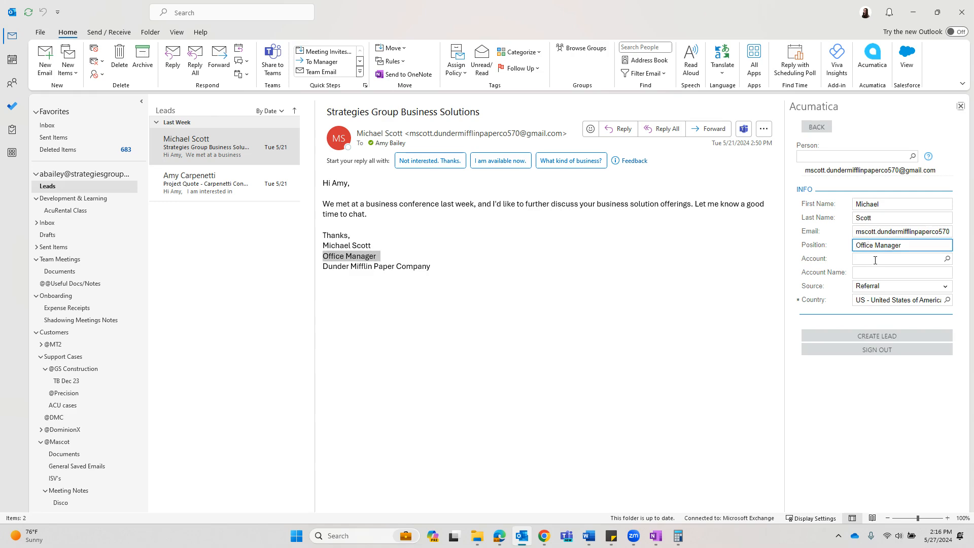
text(dund)
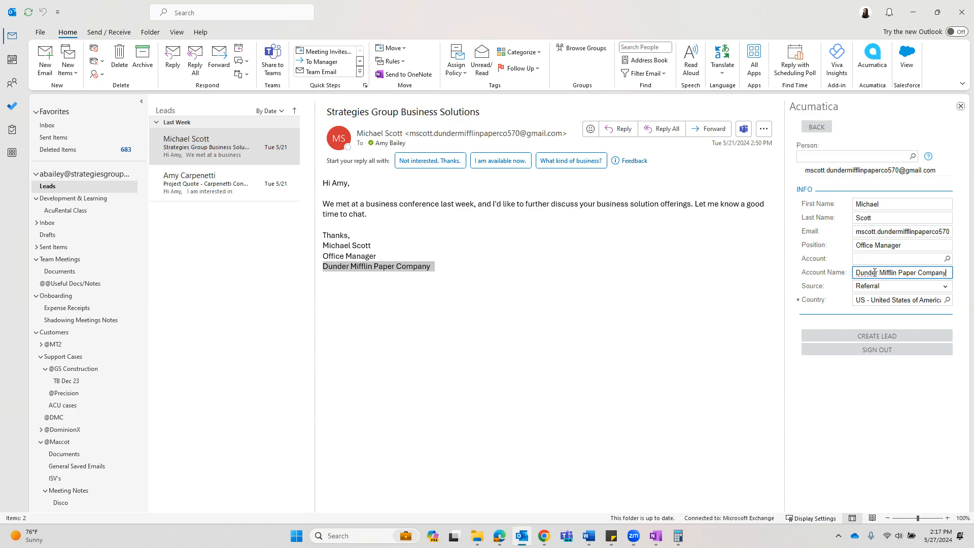
mouse_move(876, 336)
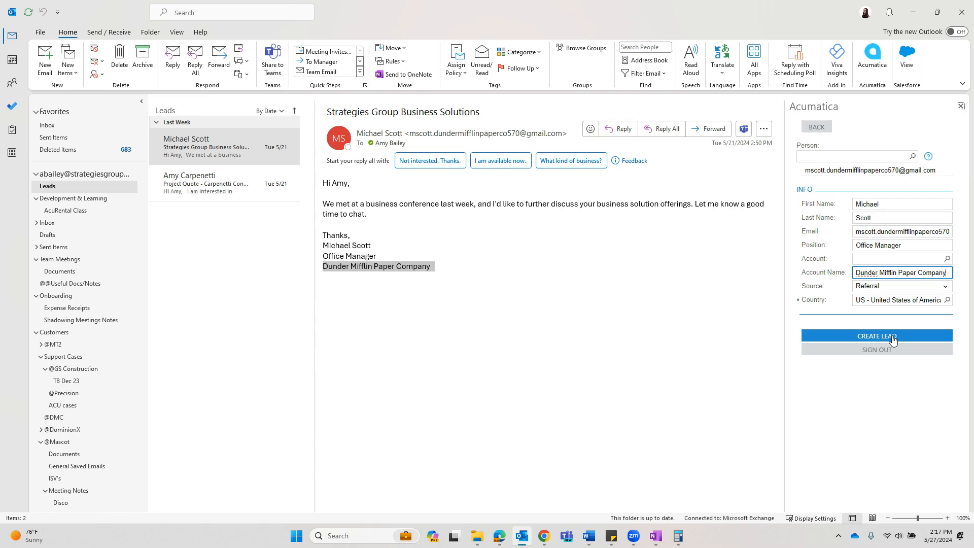
- Save Michael Scott as a lead and log the business solutions email on his contact
click(876, 336)
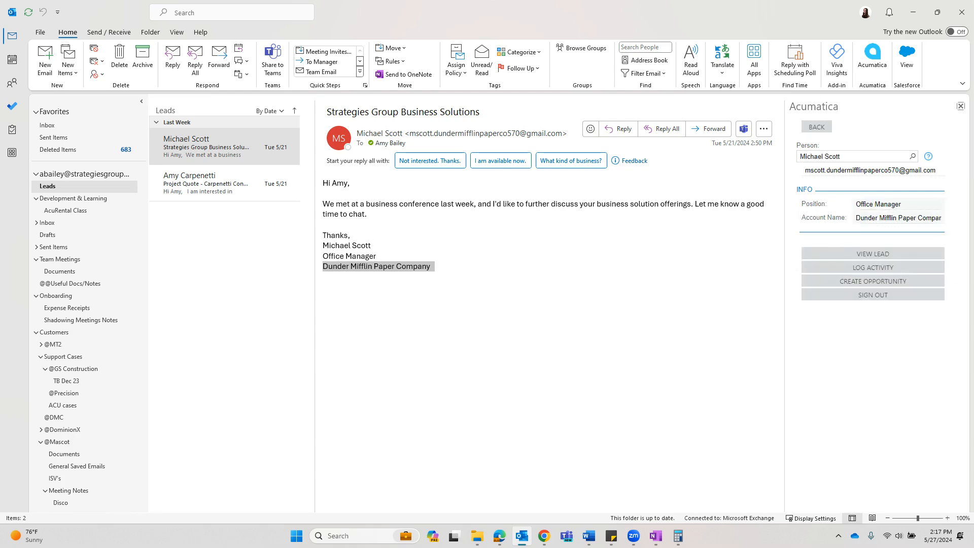
mouse_move(845, 363)
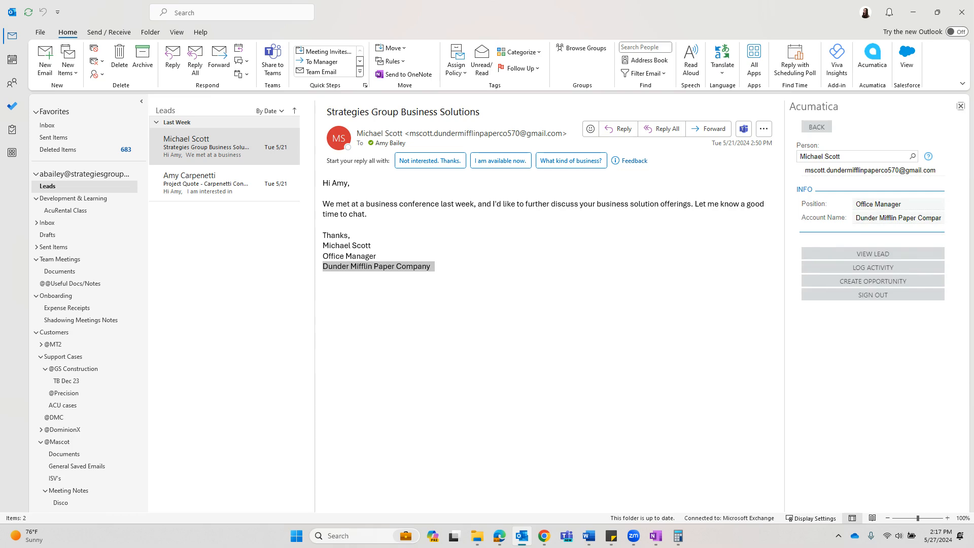
mouse_move(828, 139)
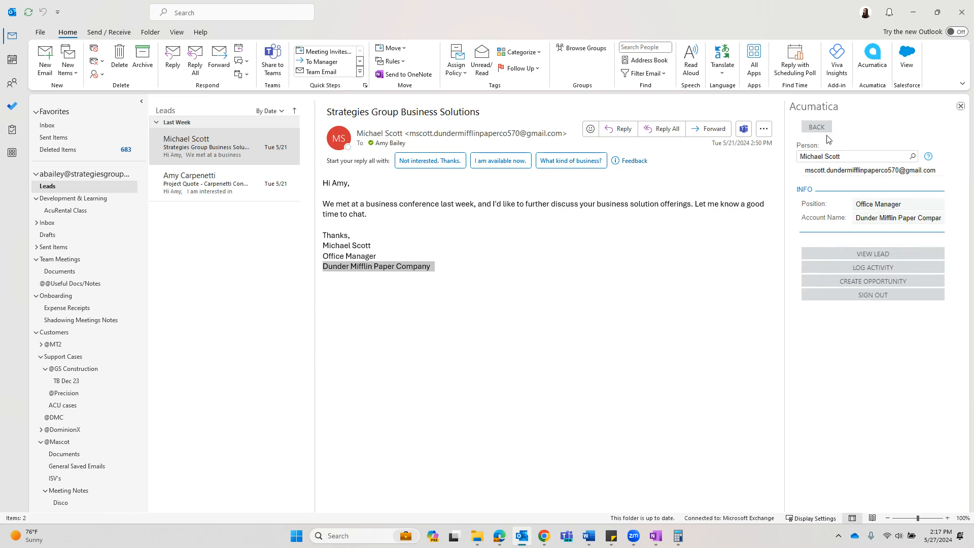
mouse_move(840, 217)
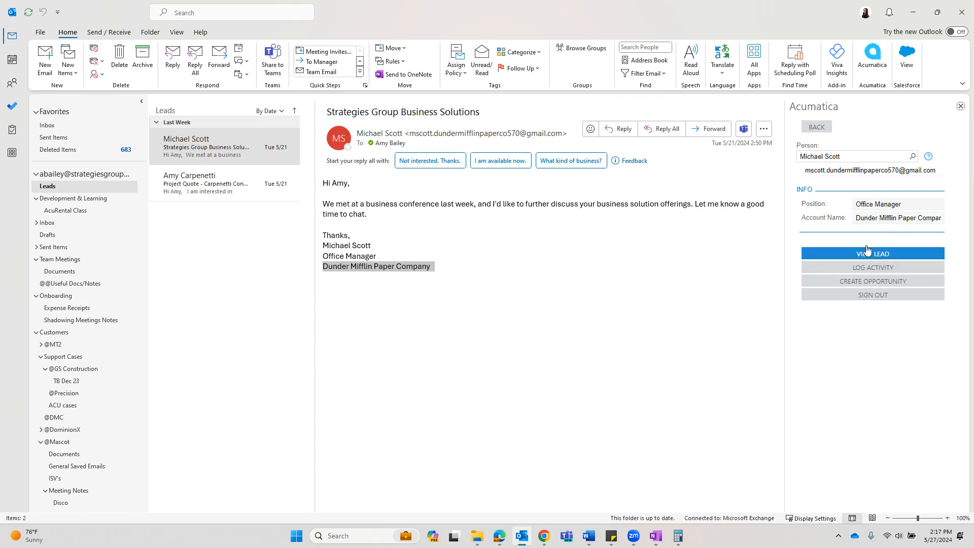
mouse_move(871, 294)
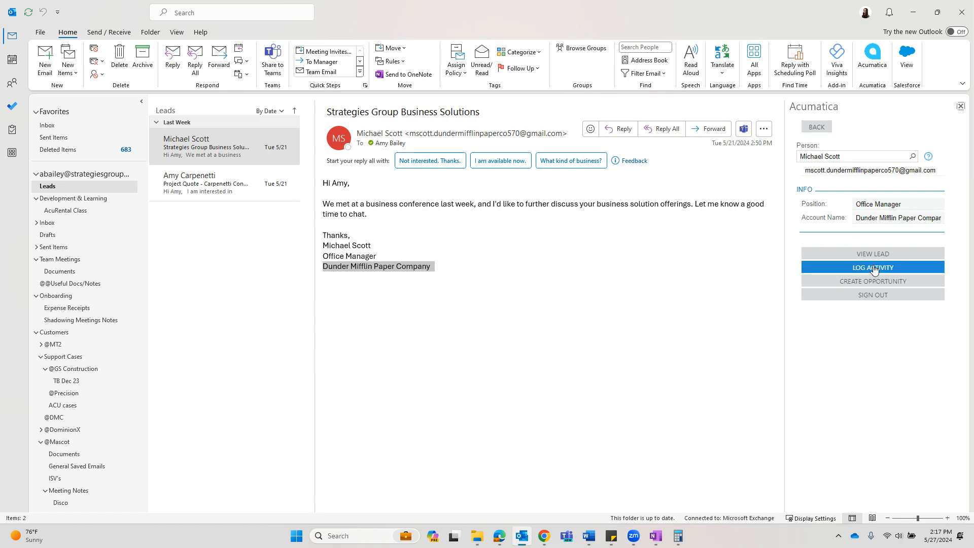
click(872, 267)
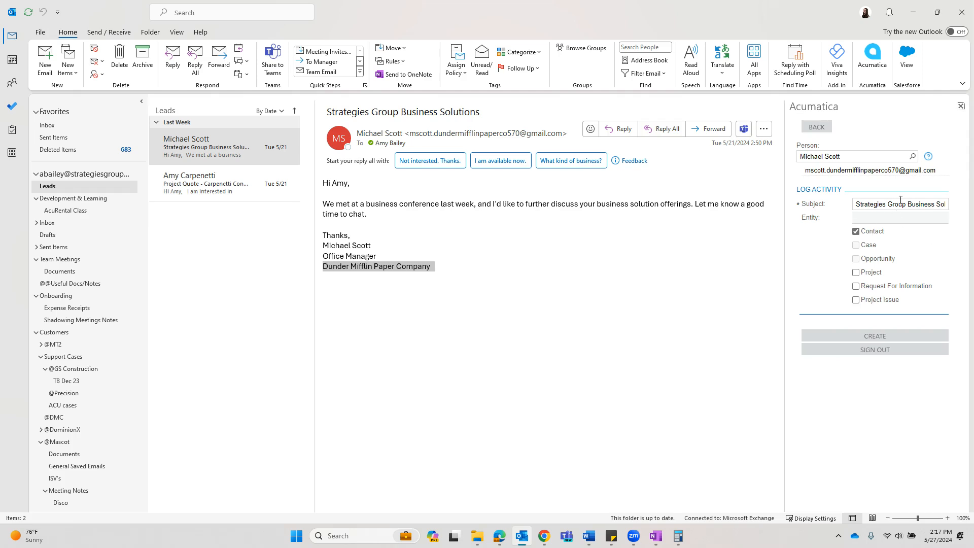
mouse_move(935, 219)
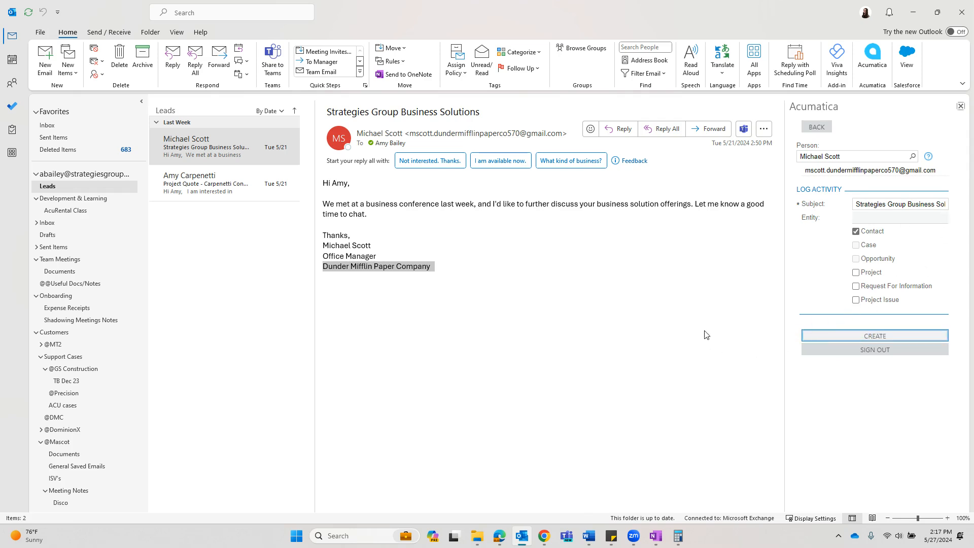
click(873, 335)
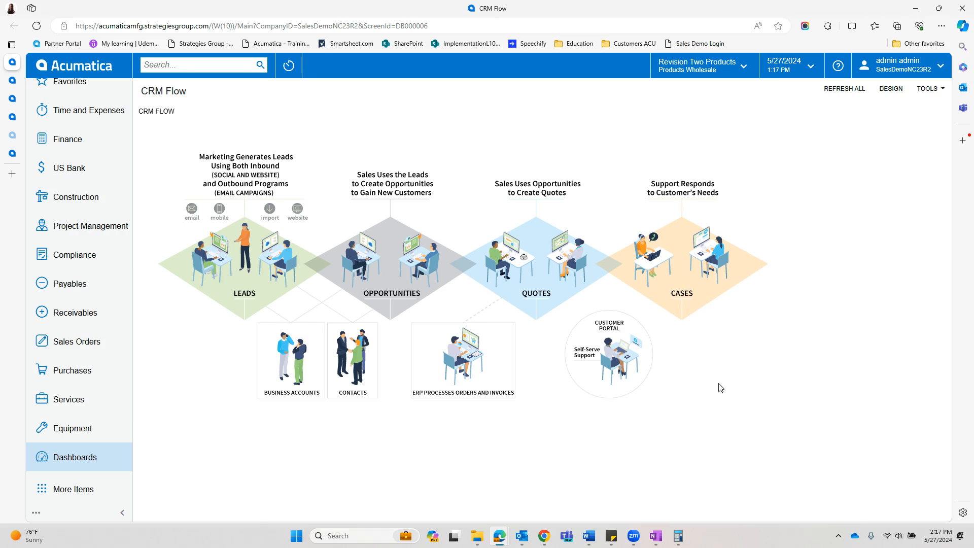
mouse_move(965, 343)
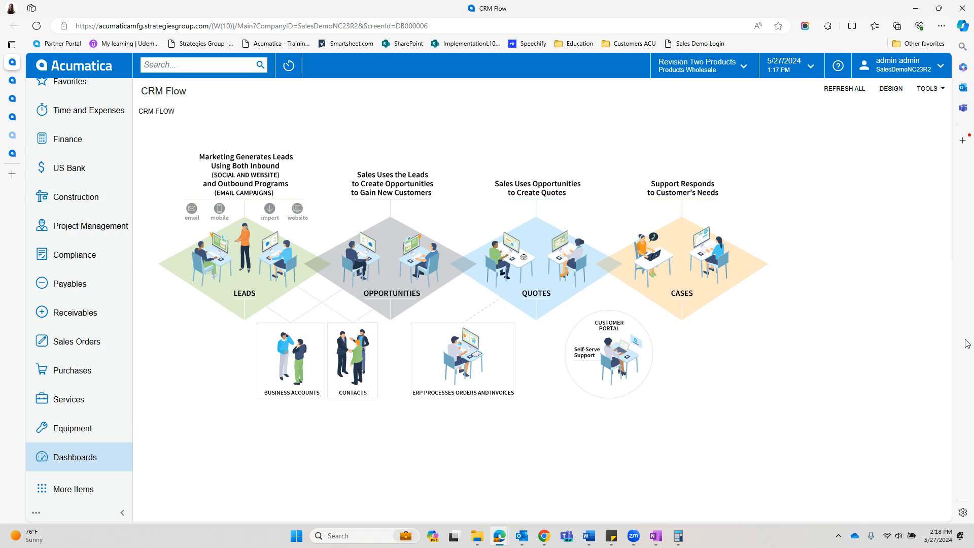
mouse_move(270, 310)
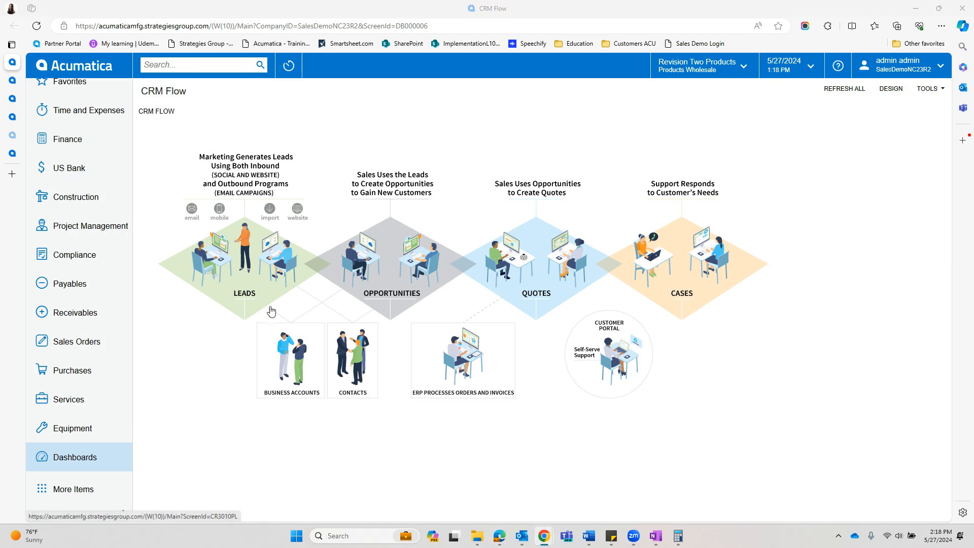
mouse_move(316, 329)
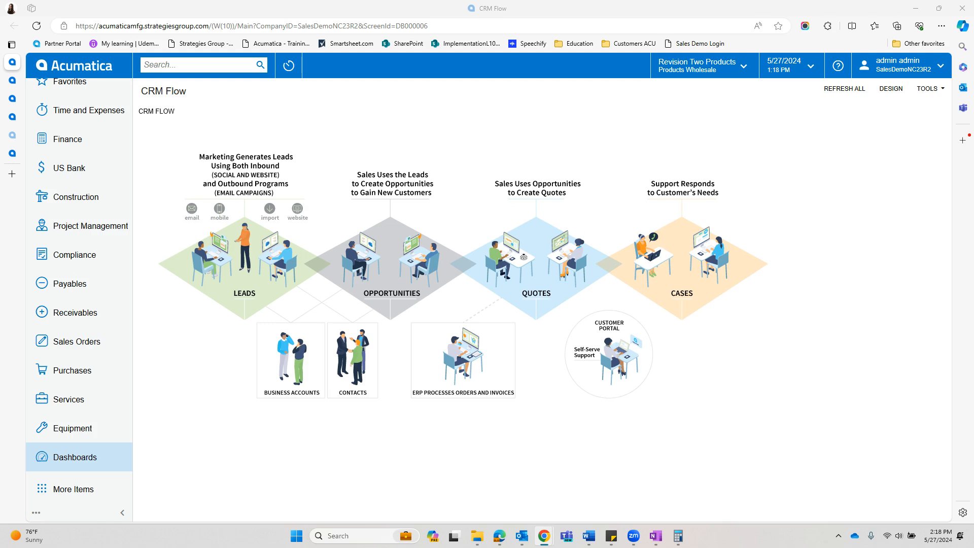
mouse_move(954, 519)
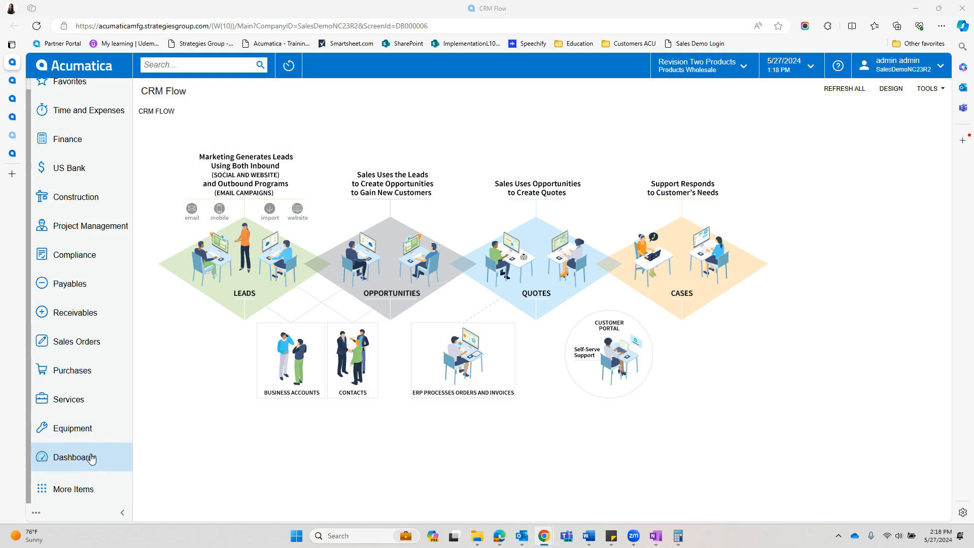
- Show the Dashboards menu from the CRM Flow page
click(74, 457)
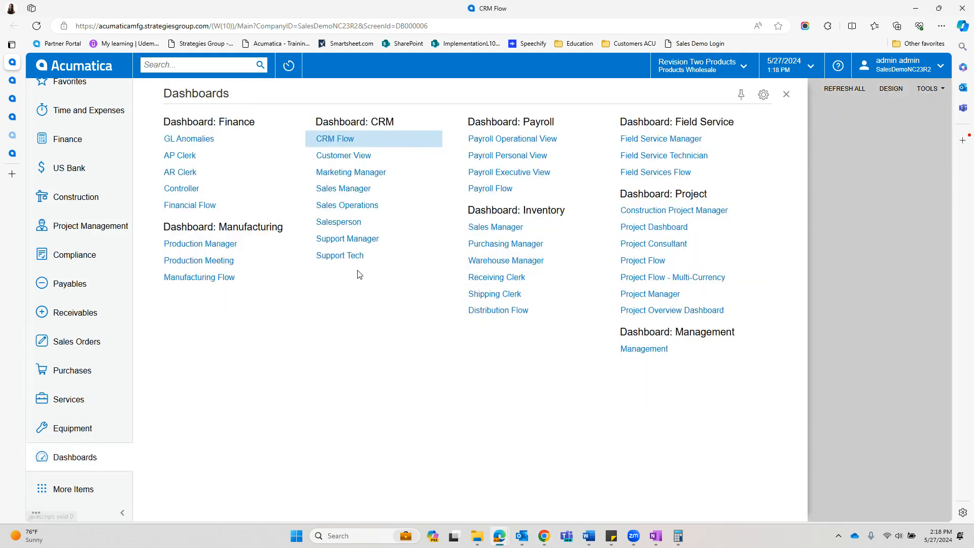
mouse_move(348, 239)
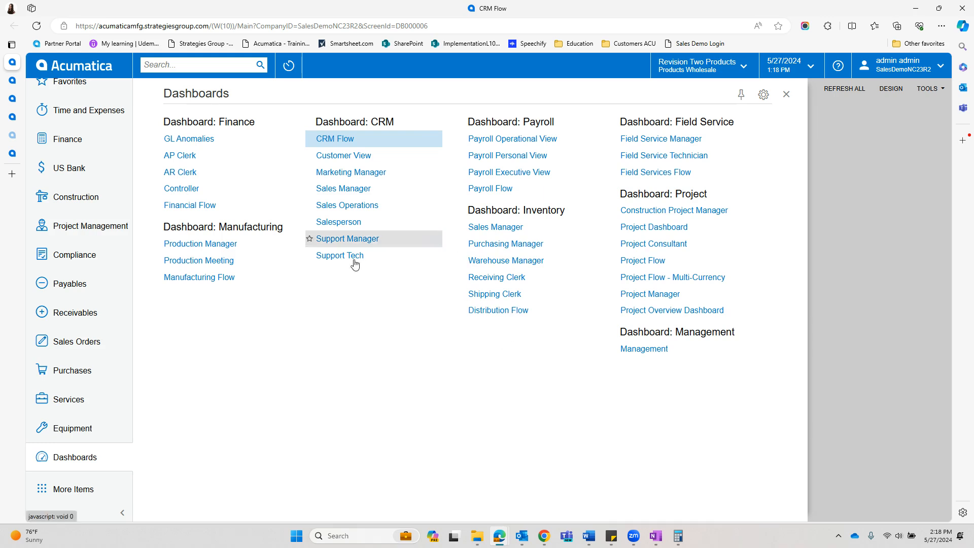
mouse_move(342, 316)
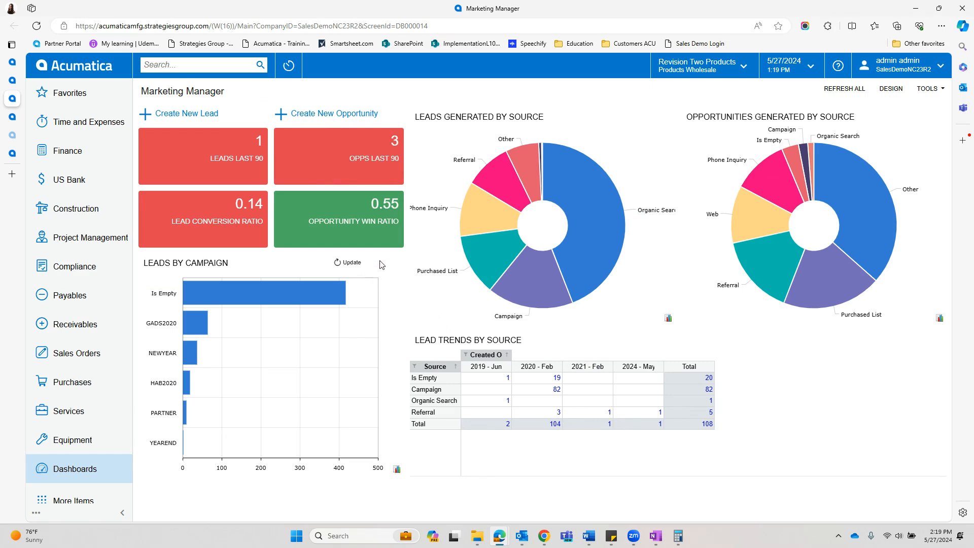
mouse_move(493, 273)
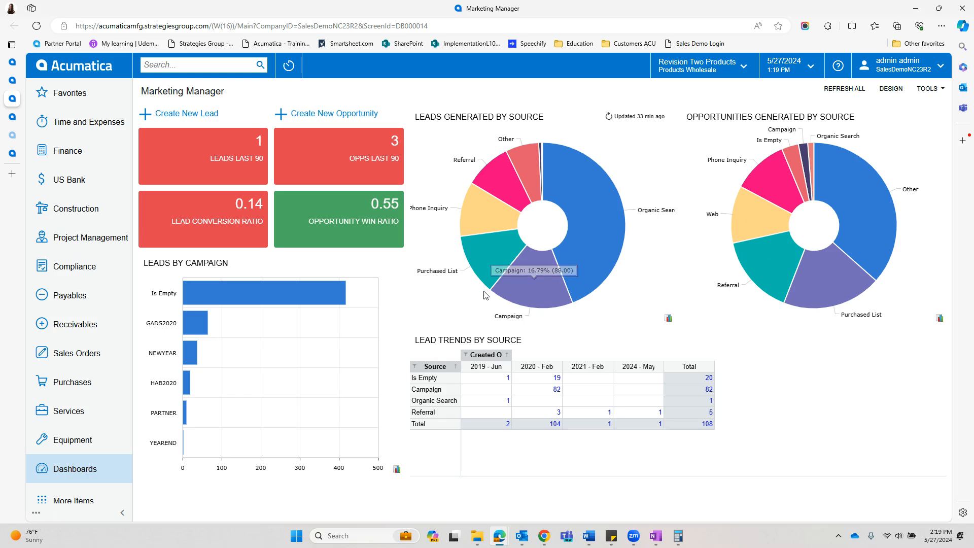
mouse_move(496, 300)
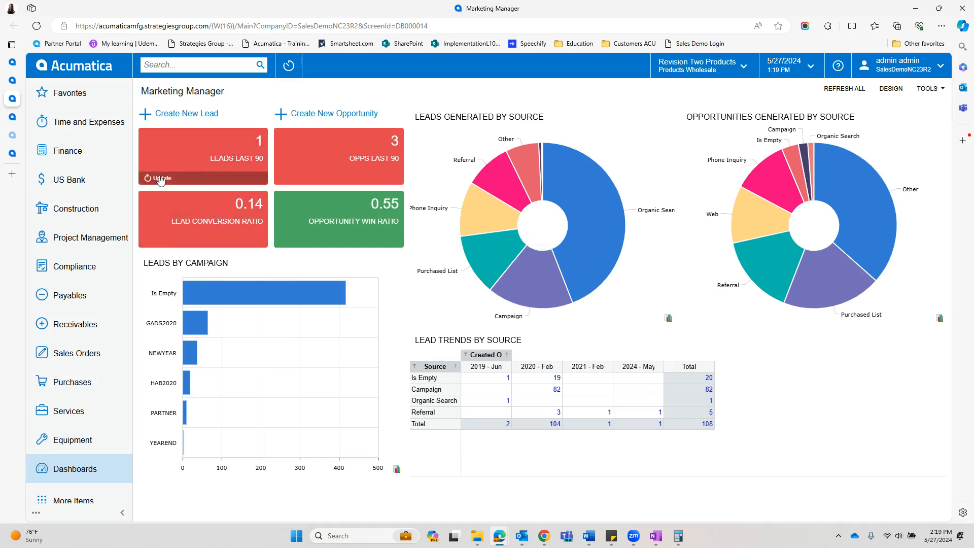
- Drill into Leads Last 90 from Marketing Manager, then reach the Sales Operations dashboard
click(156, 178)
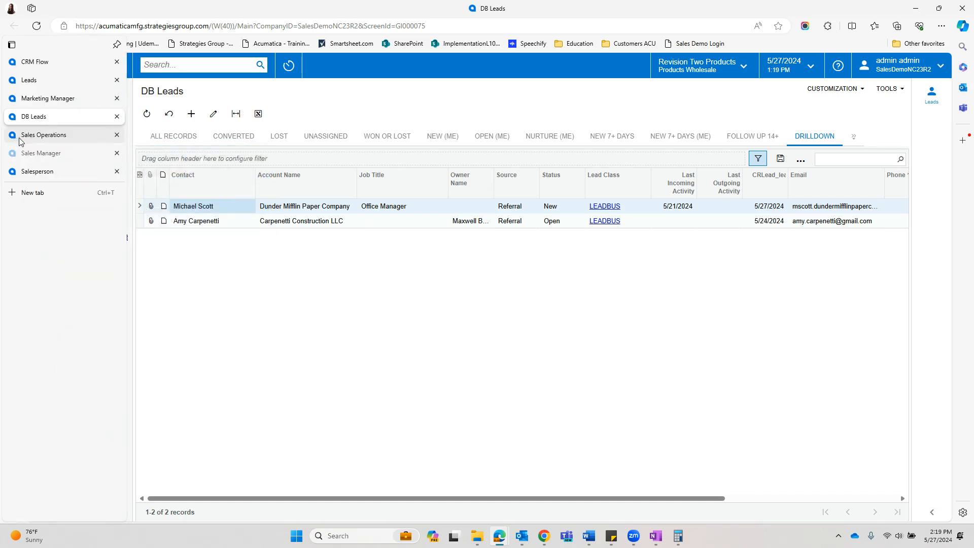
click(44, 135)
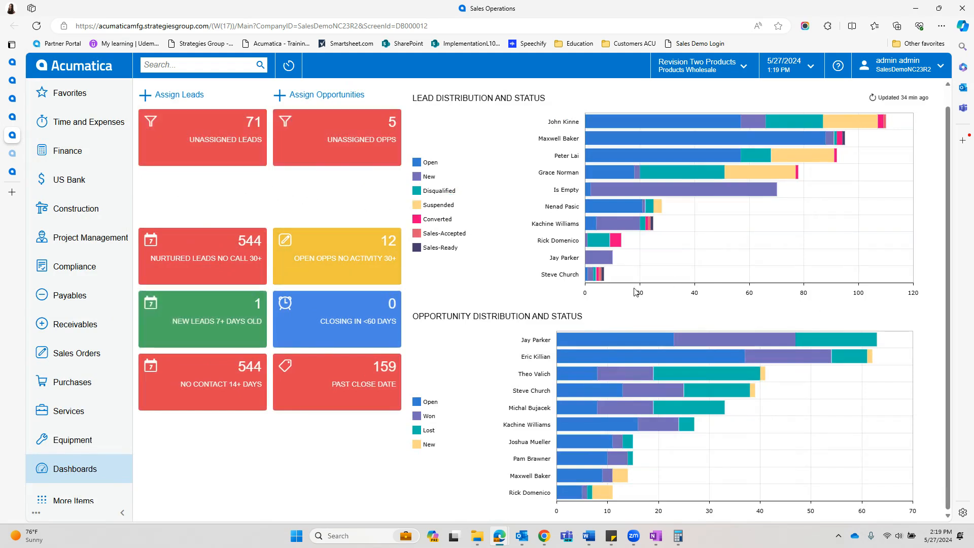
mouse_move(692, 390)
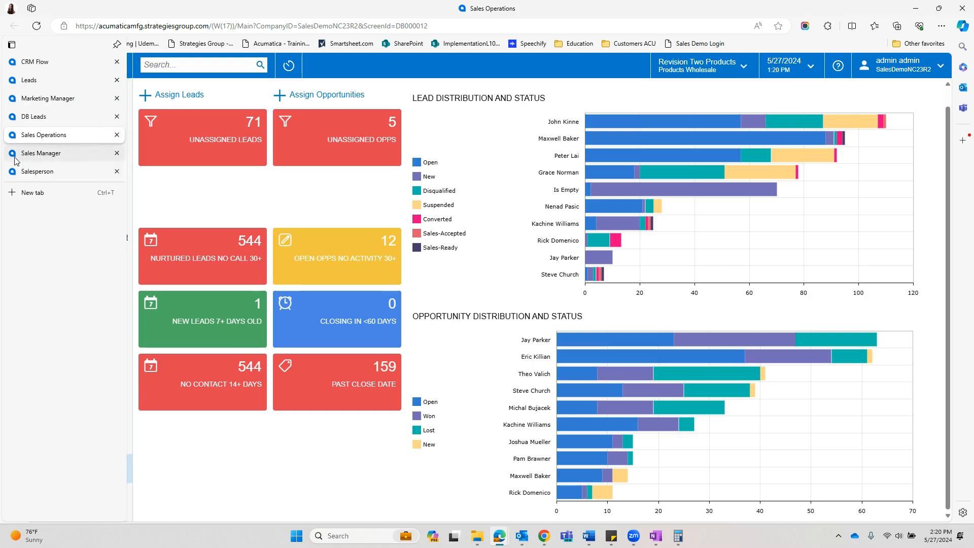
- Switch to the Sales Manager dashboard tab
click(42, 152)
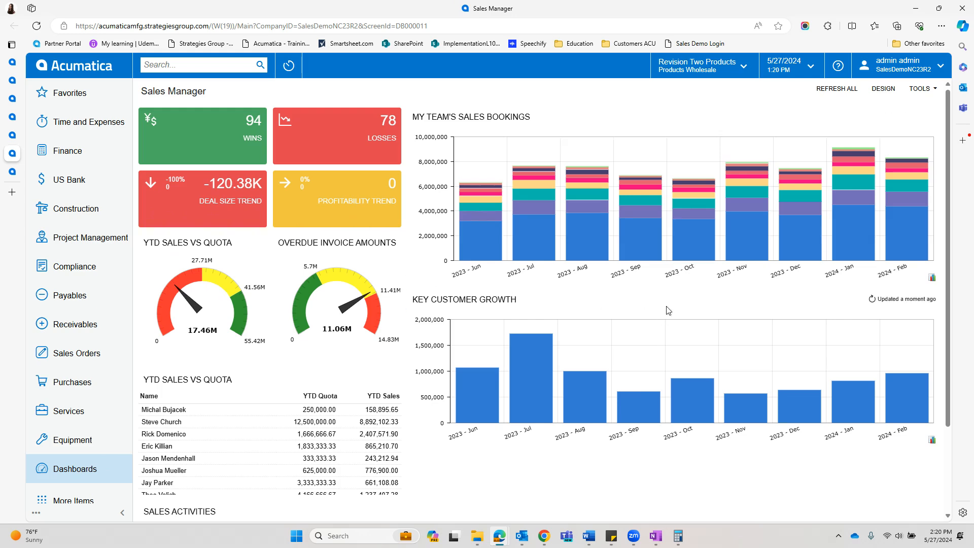
mouse_move(610, 311)
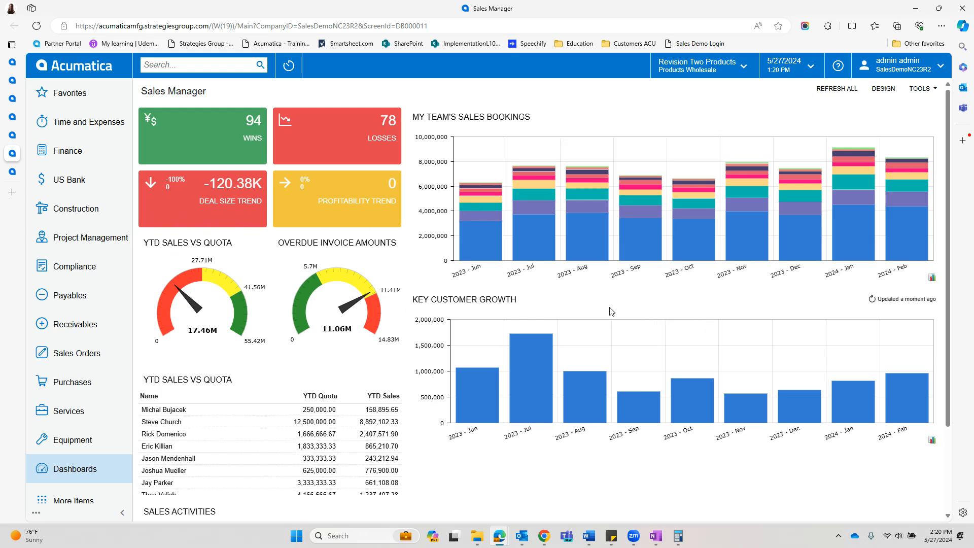
mouse_move(742, 410)
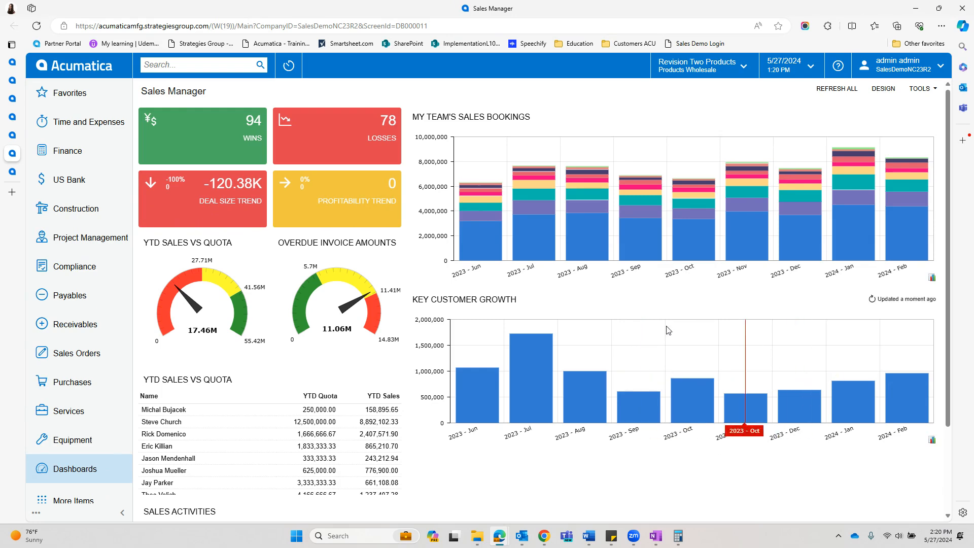
mouse_move(693, 187)
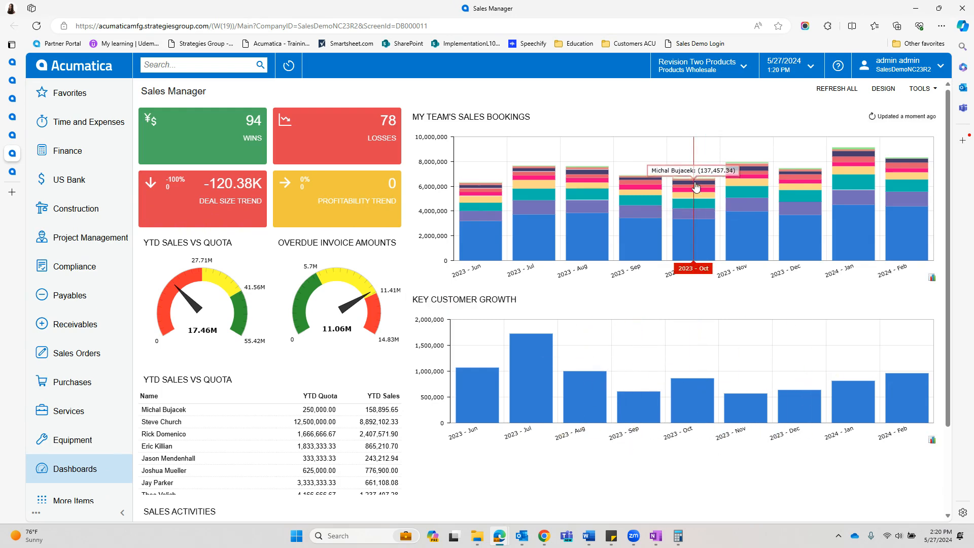
mouse_move(602, 251)
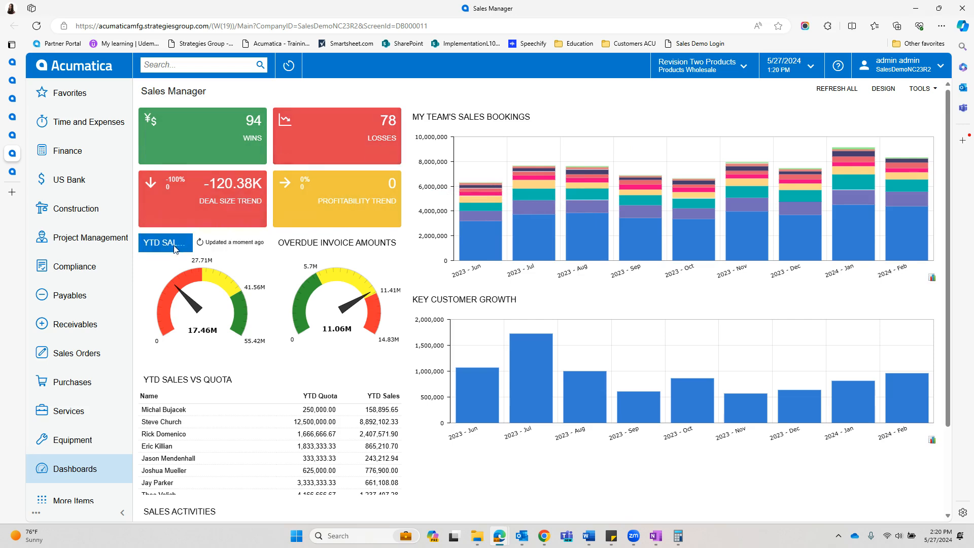
mouse_move(786, 397)
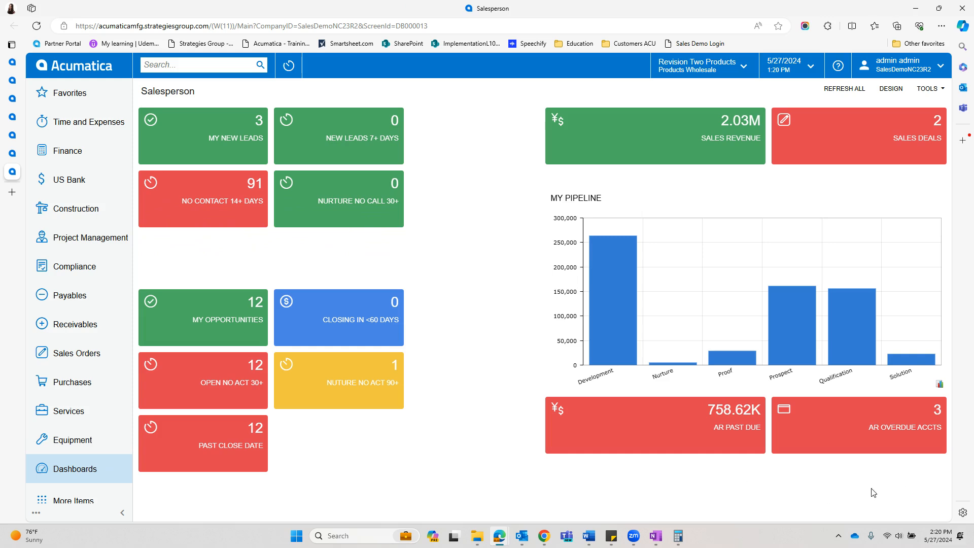
mouse_move(717, 343)
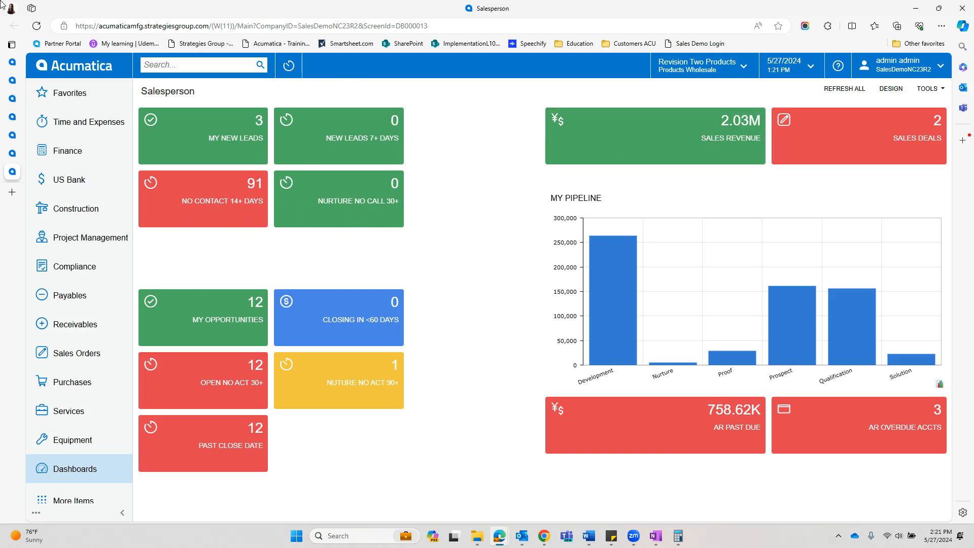
- Show the full Dashboards menu after reviewing the Salesperson dashboard
click(74, 468)
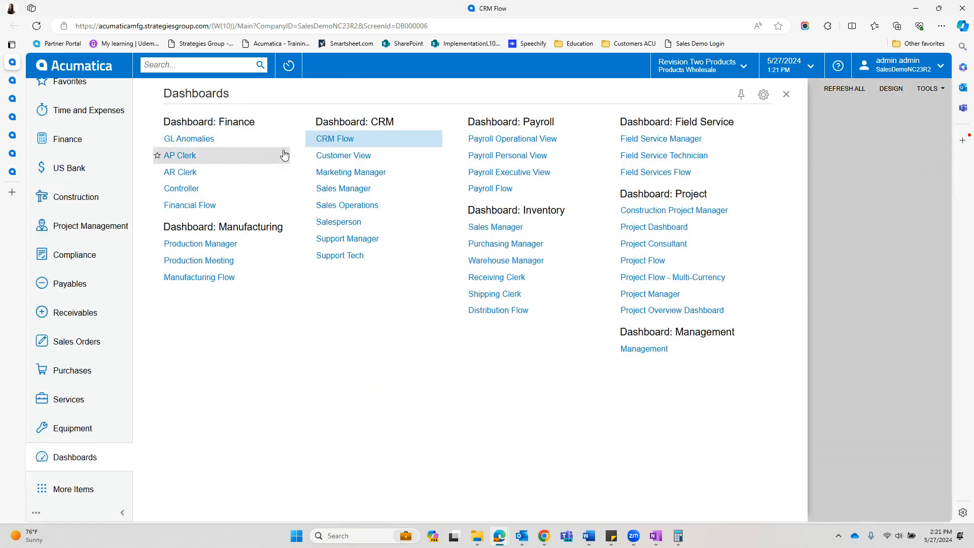
- Open Michael Scott from CRM Flow's leads list, then check his email in Outlook
click(334, 138)
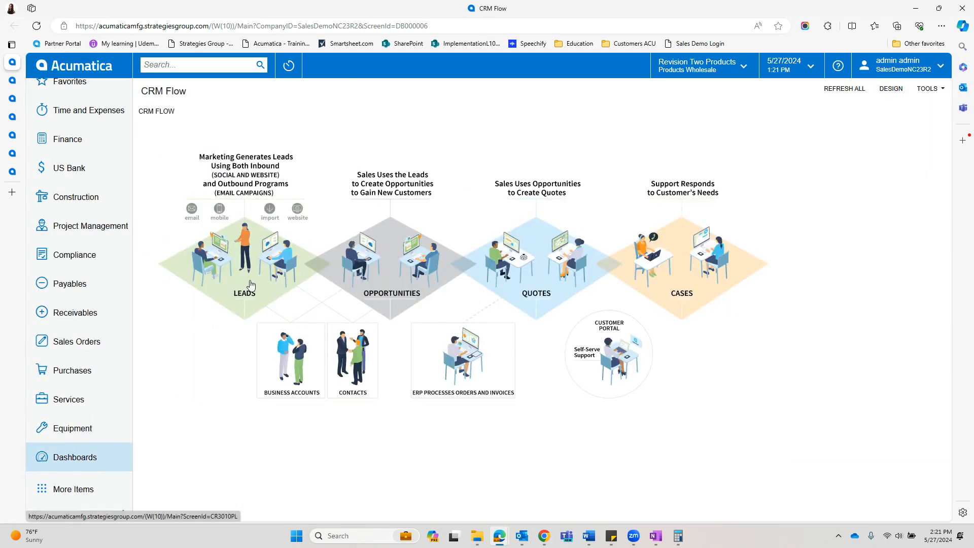
click(244, 292)
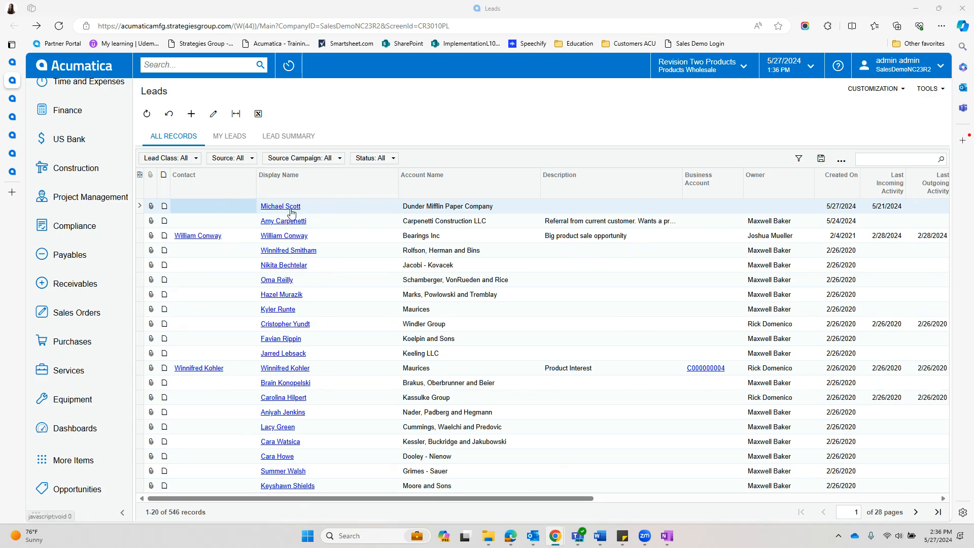
click(191, 113)
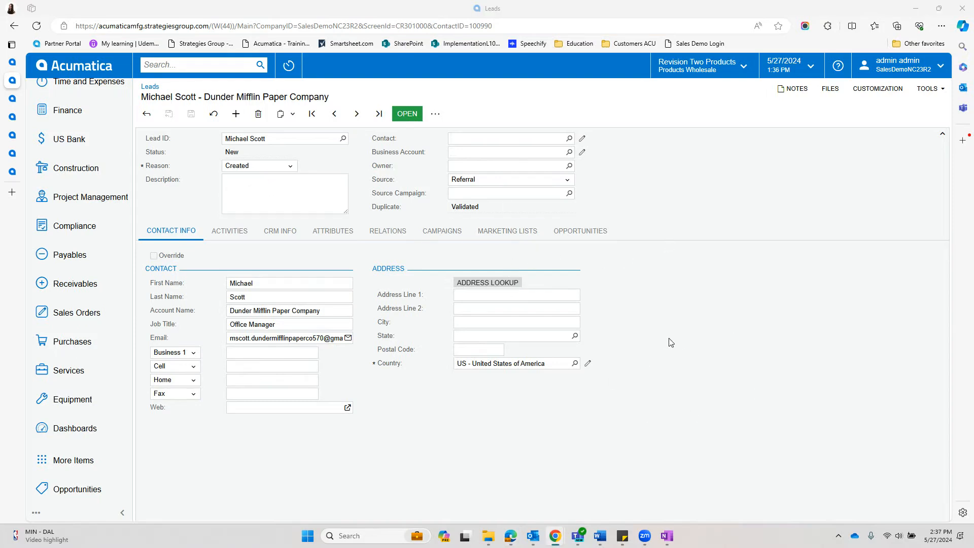
mouse_move(537, 315)
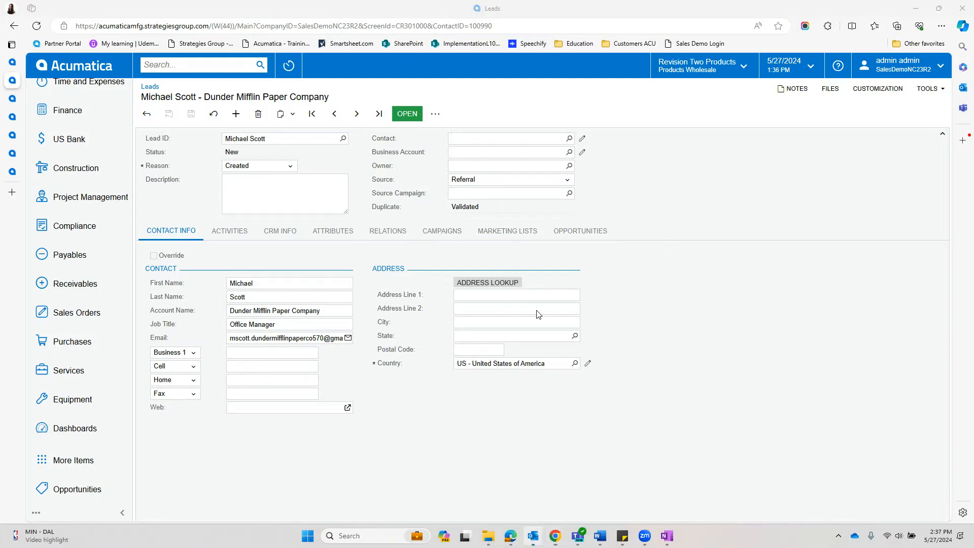
click(529, 536)
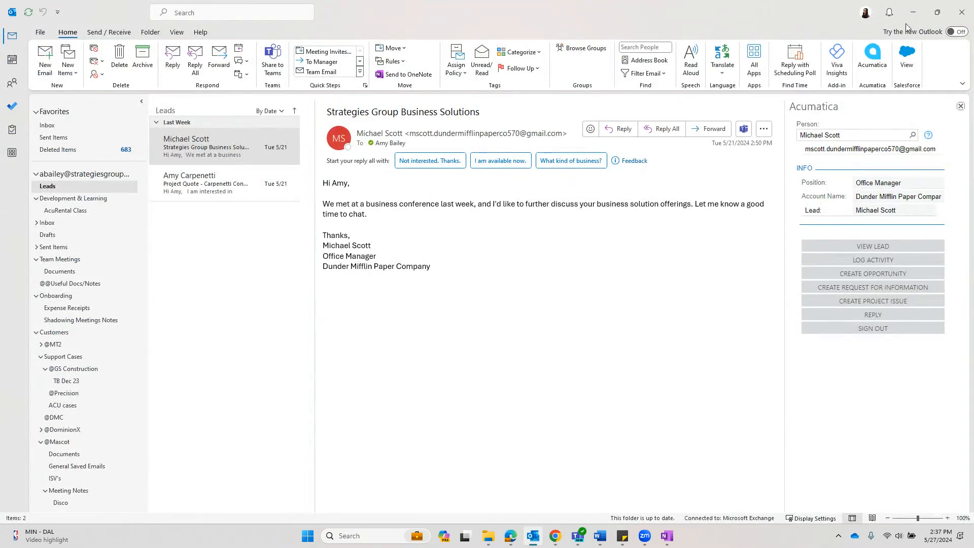
- Enter 'Interested in service contract' as the lead description
click(872, 246)
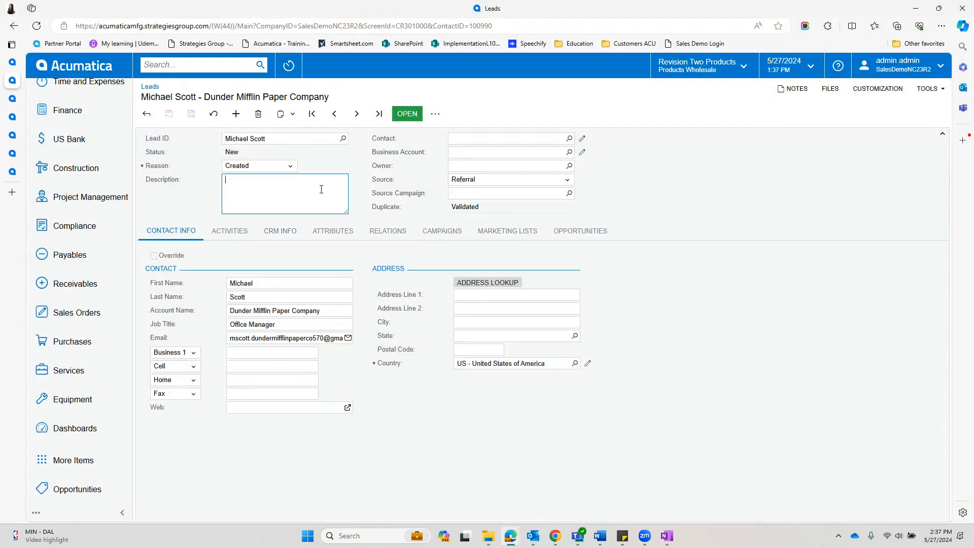
text(interested in ser)
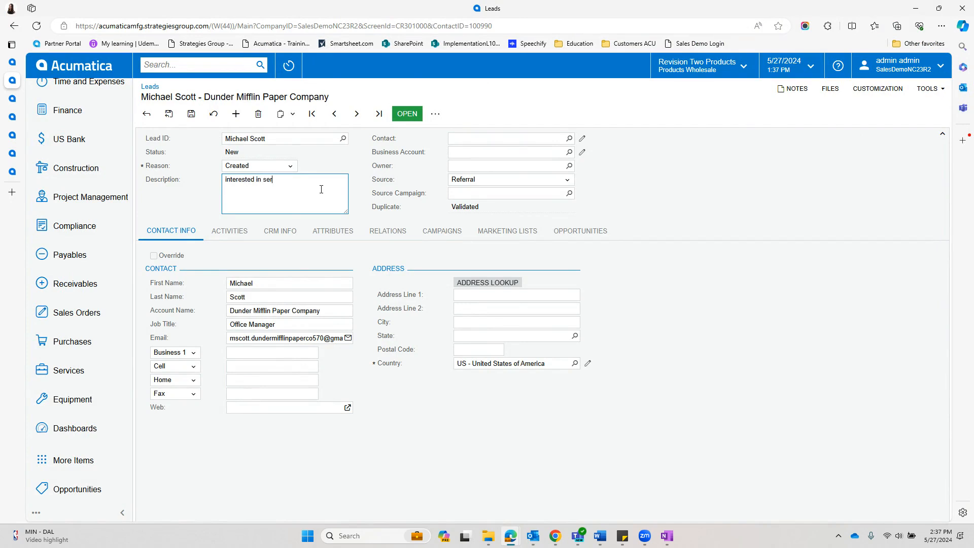
text(vice contract)
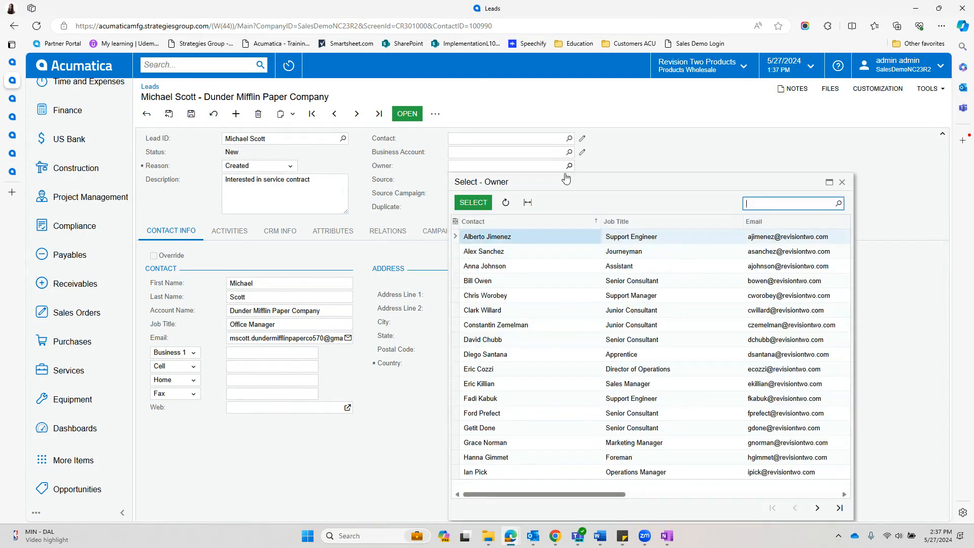
text(m)
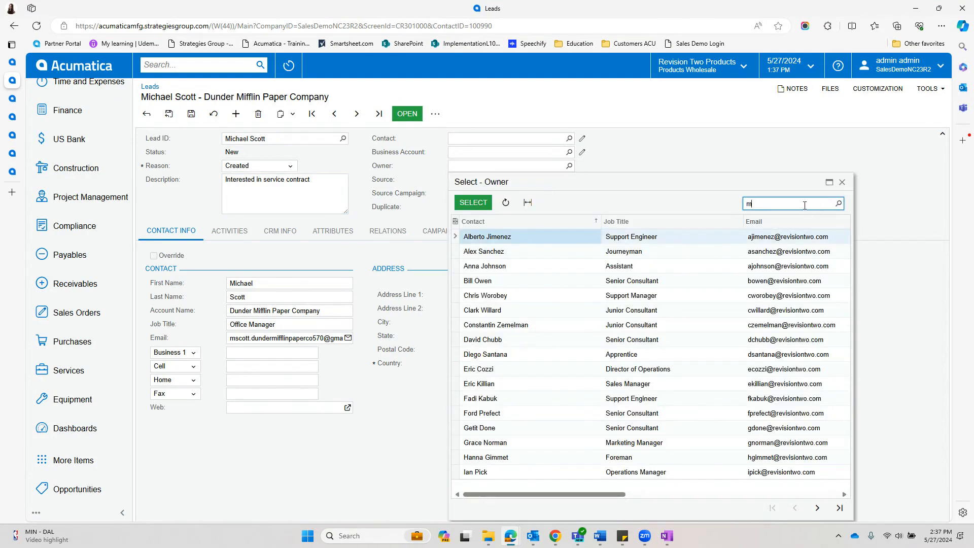
text(ax)
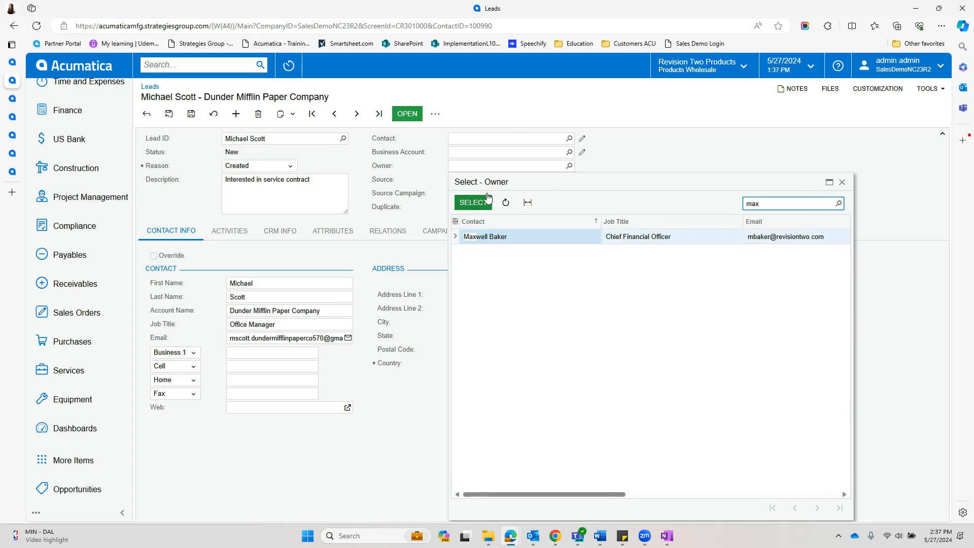
click(484, 236)
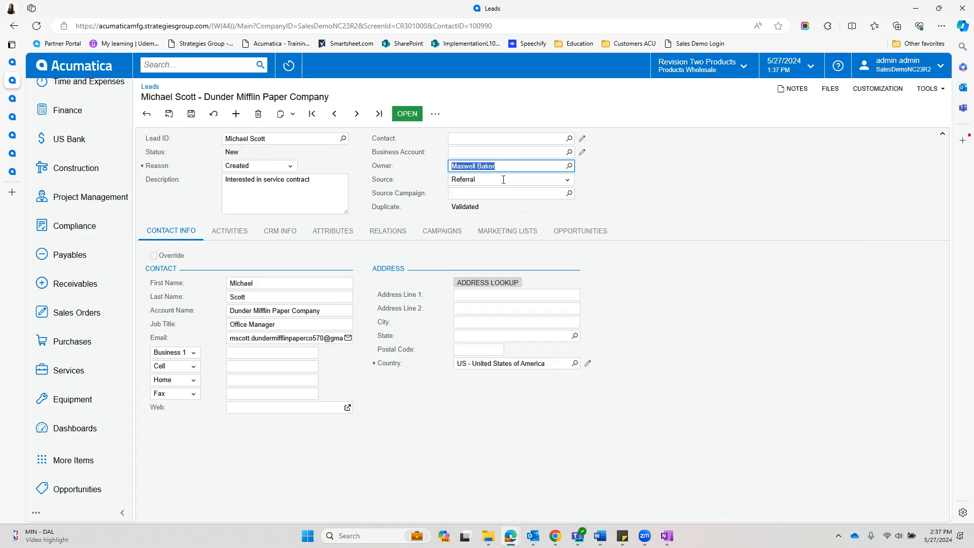
click(508, 179)
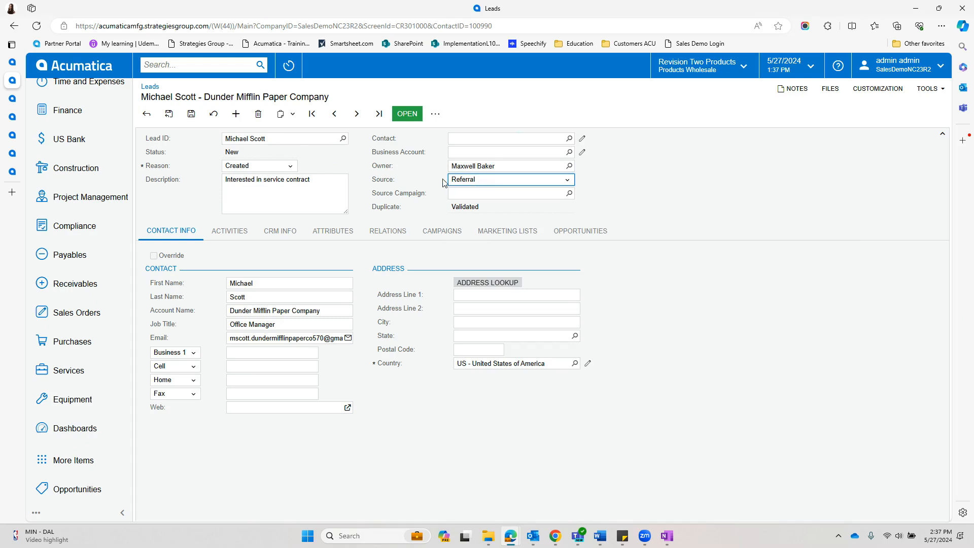
click(564, 179)
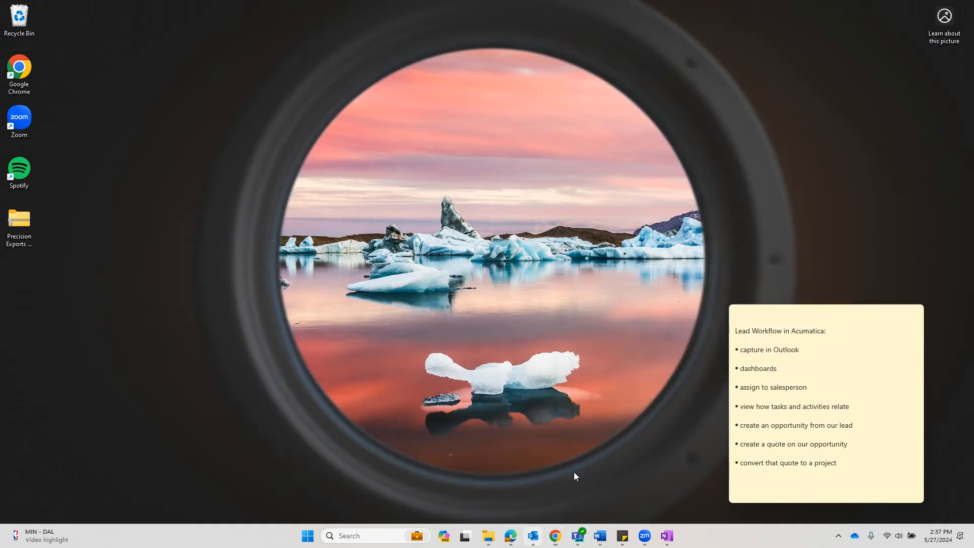
- Show the lead's Activities list with the completed Strategies Group Business Solutions email
click(531, 535)
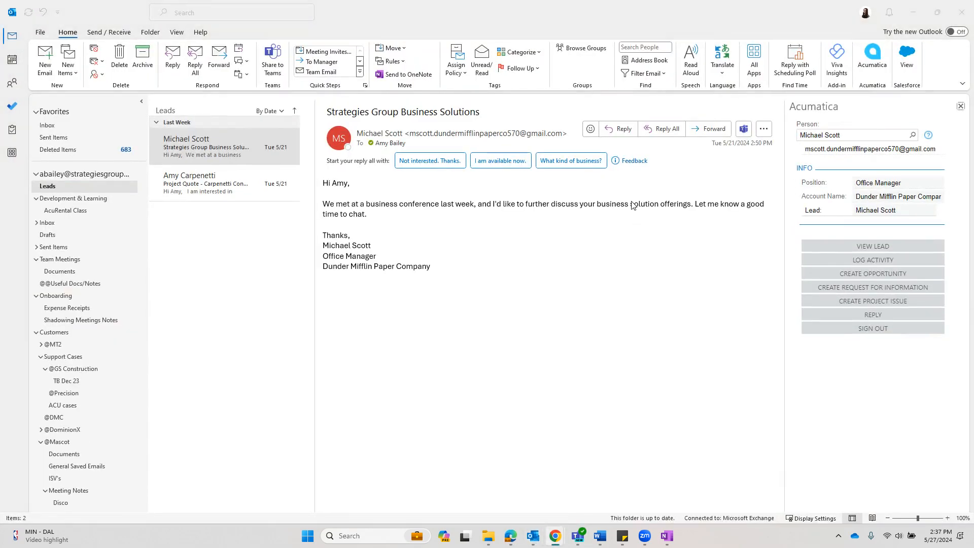
mouse_move(512, 536)
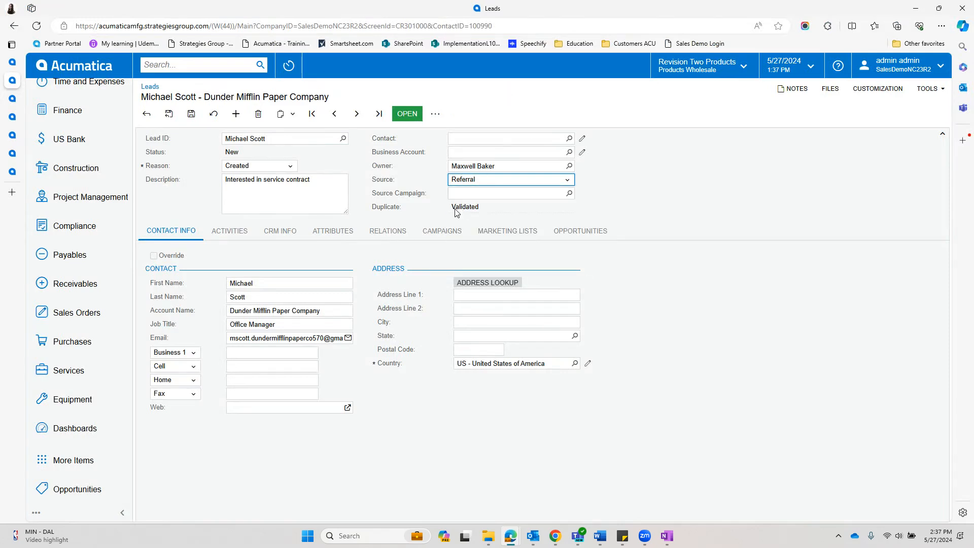
click(280, 230)
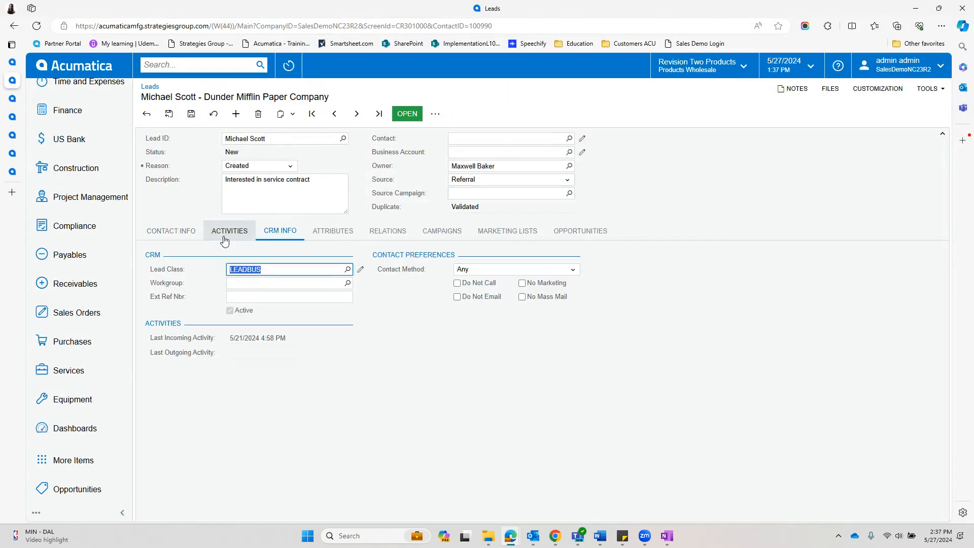
click(230, 230)
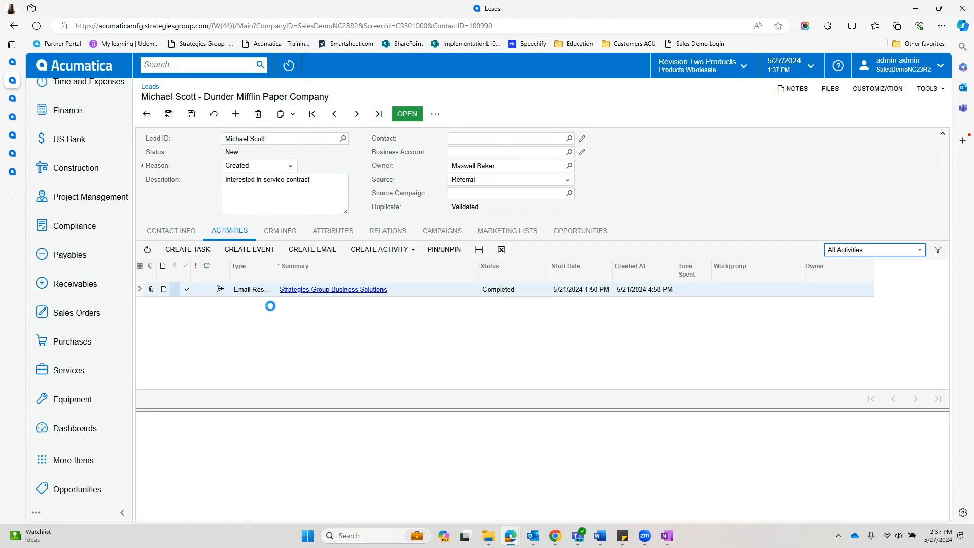
- Look over the Create Activity options, then save the Michael Scott lead
click(333, 289)
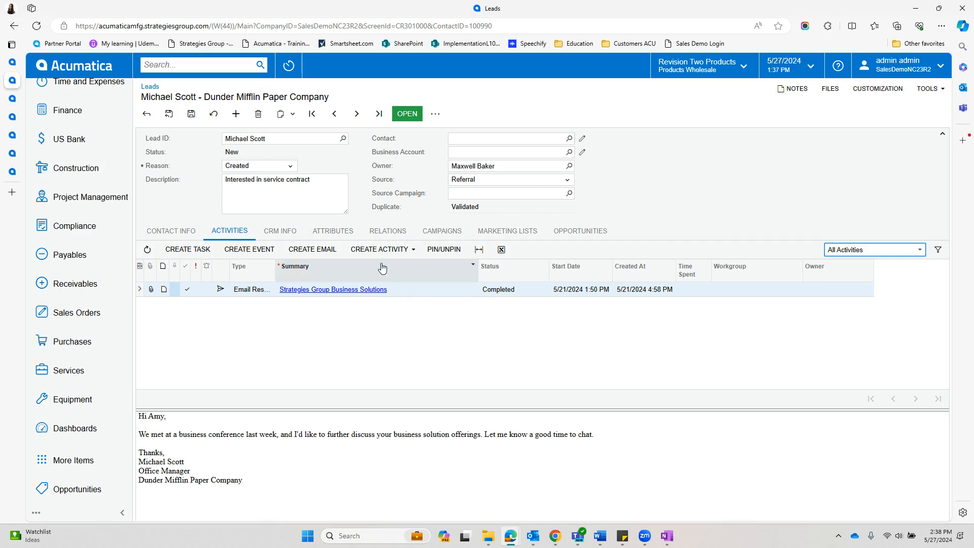
click(379, 249)
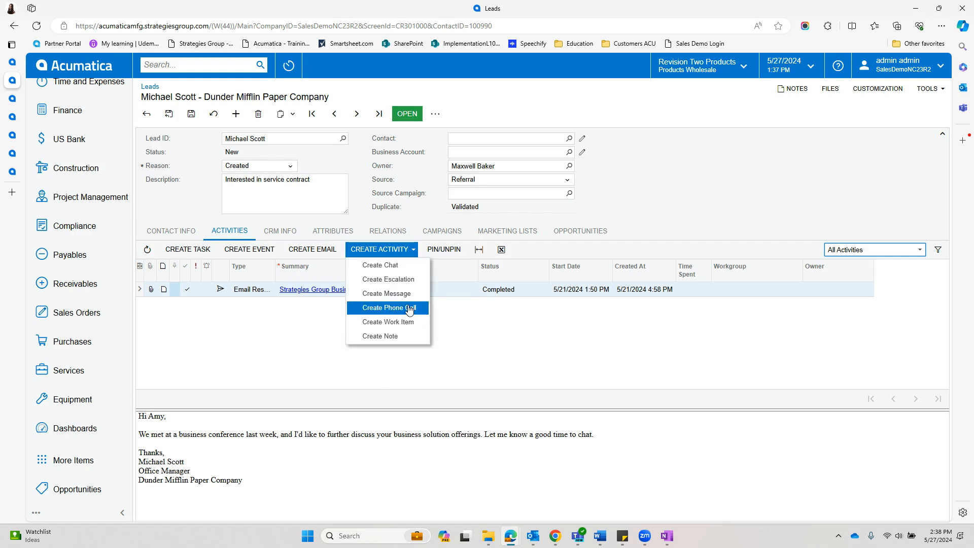
mouse_move(229, 328)
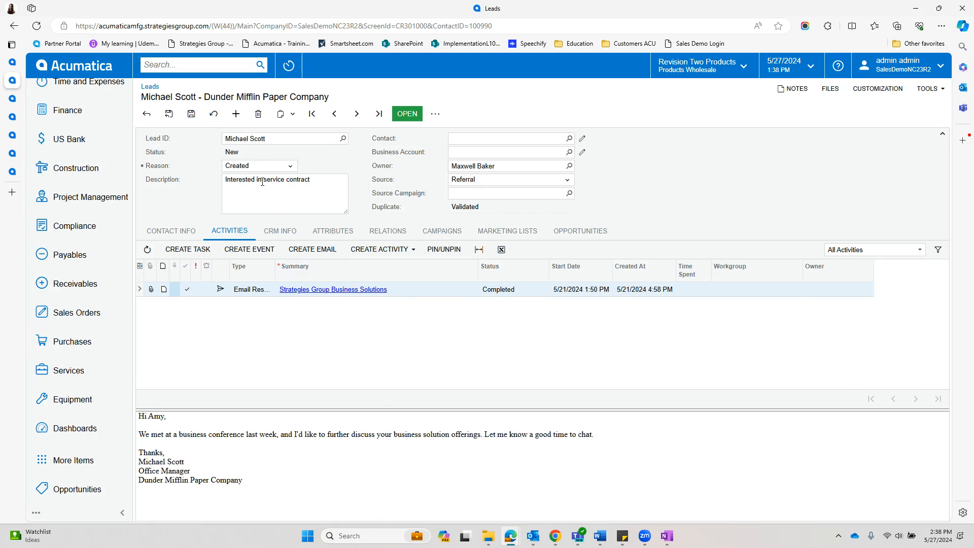
click(191, 114)
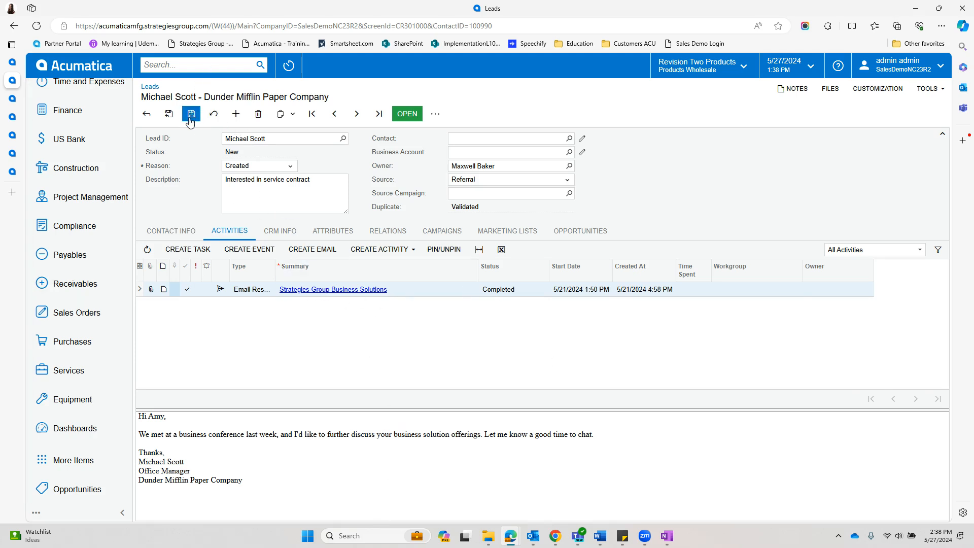
mouse_move(191, 113)
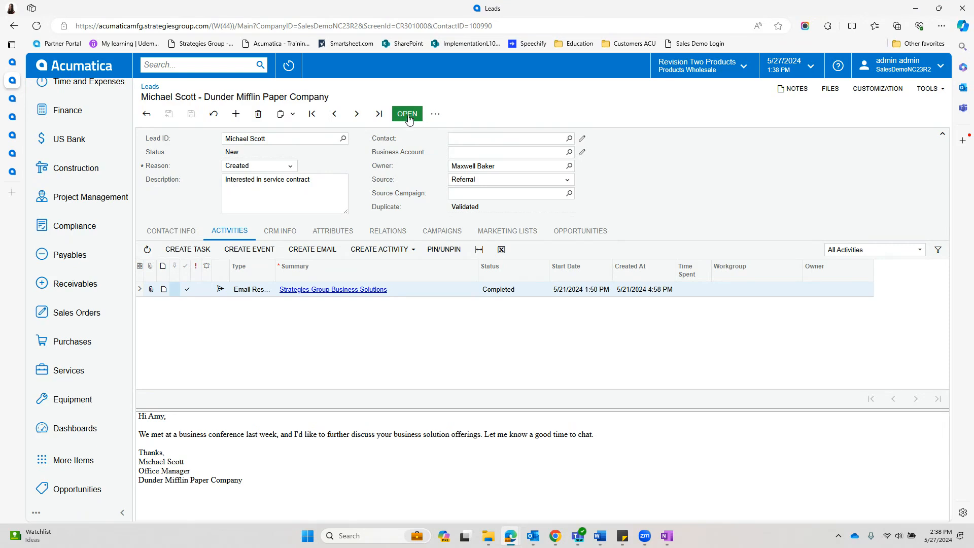
mouse_move(425, 113)
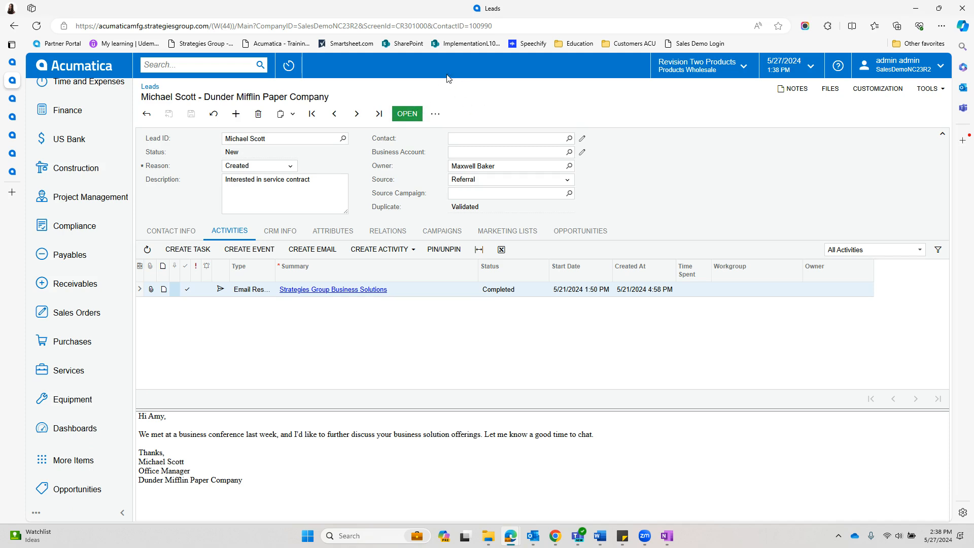
- Show the Michael Scott lead's processing actions, such as Convert to Opportunity
click(435, 114)
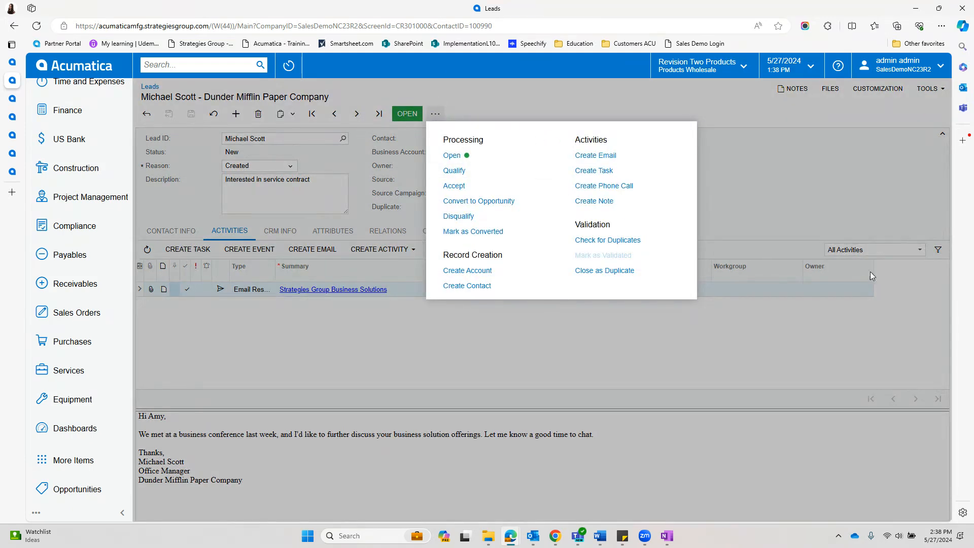
mouse_move(454, 186)
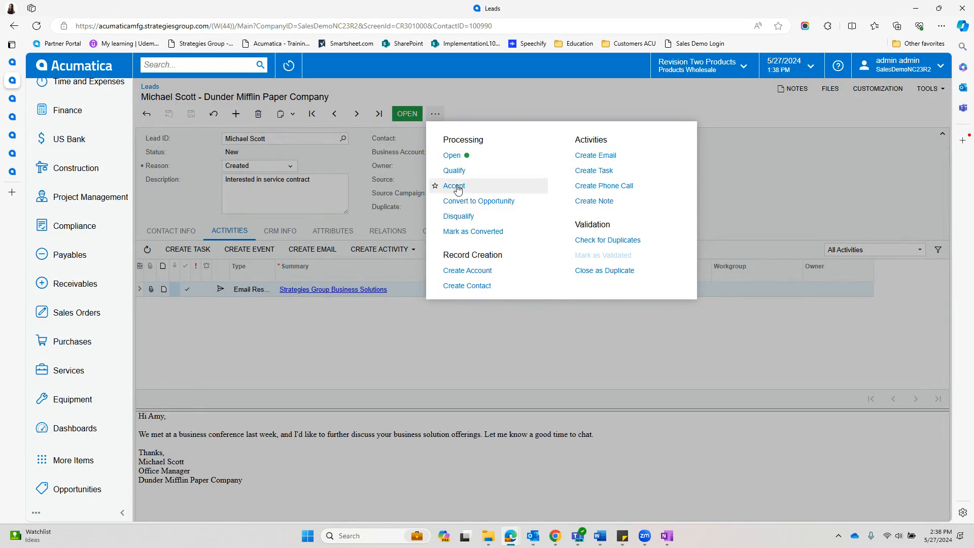
mouse_move(454, 170)
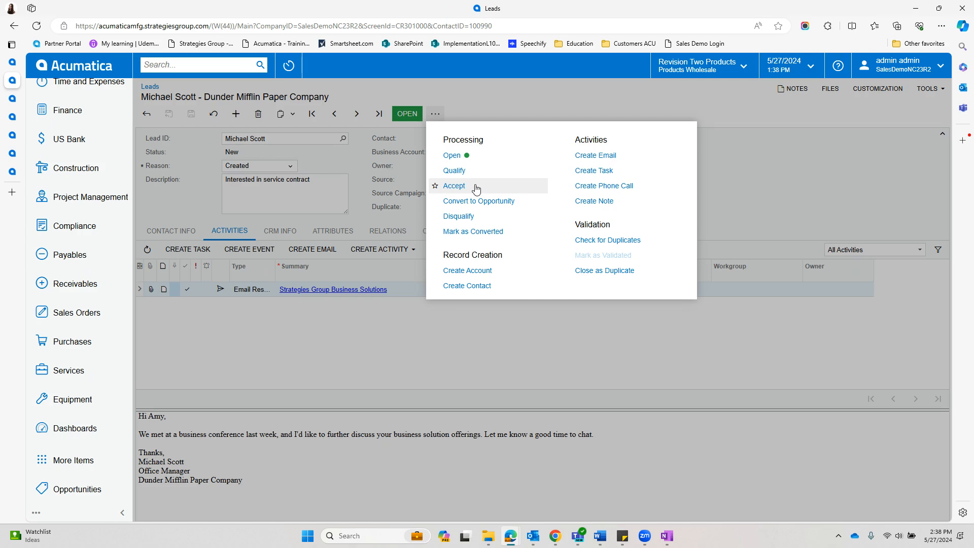
mouse_move(458, 171)
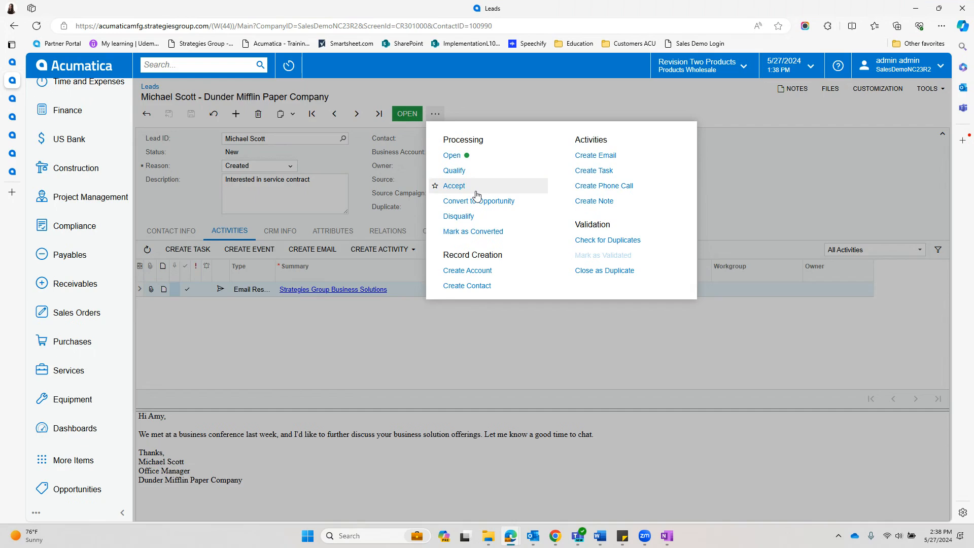
mouse_move(478, 201)
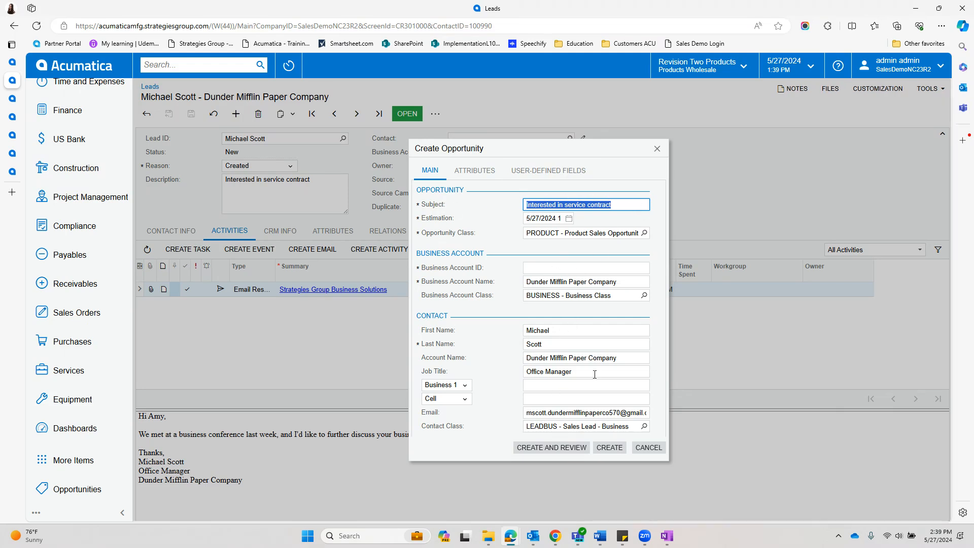
- Enter business account ID DUNDERM and create opportunity OP000405 for review
click(585, 371)
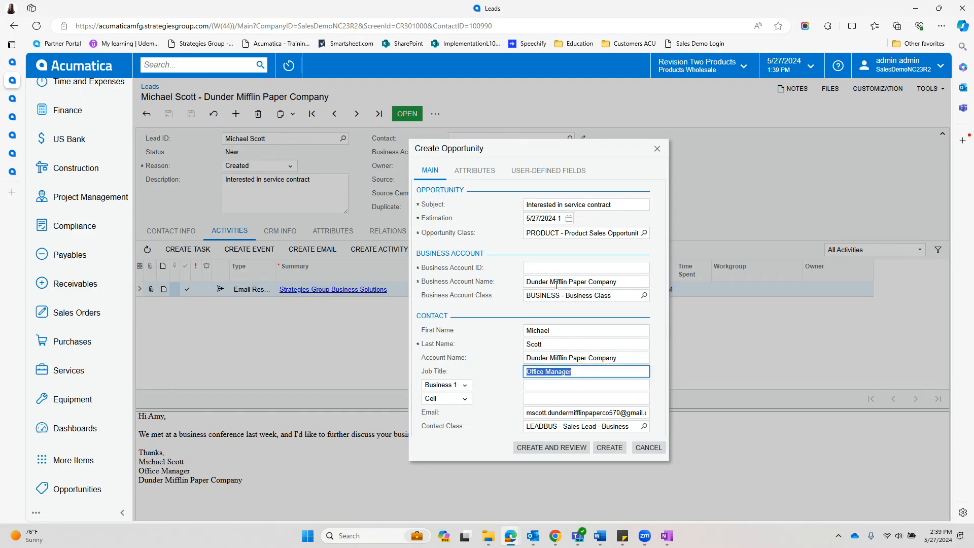
mouse_move(459, 289)
text(D)
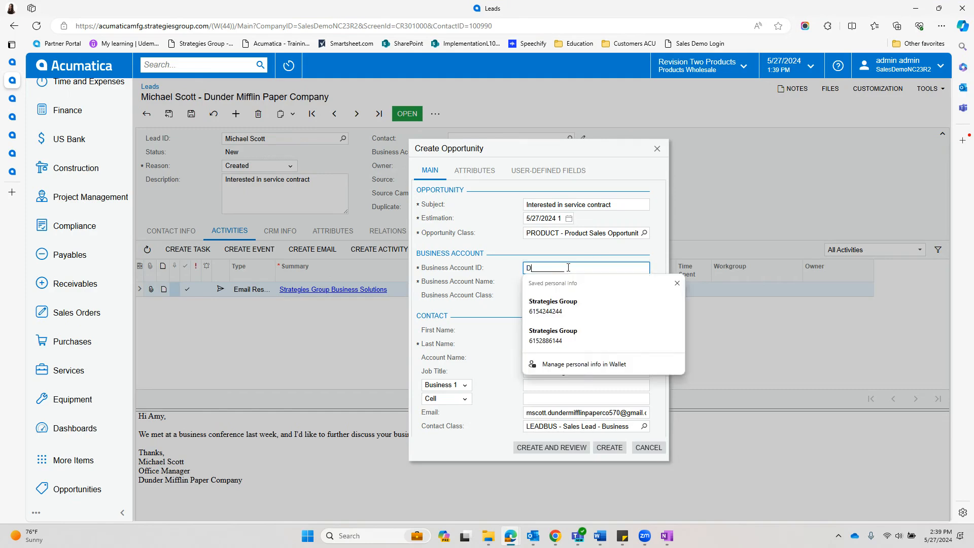
text(UND)
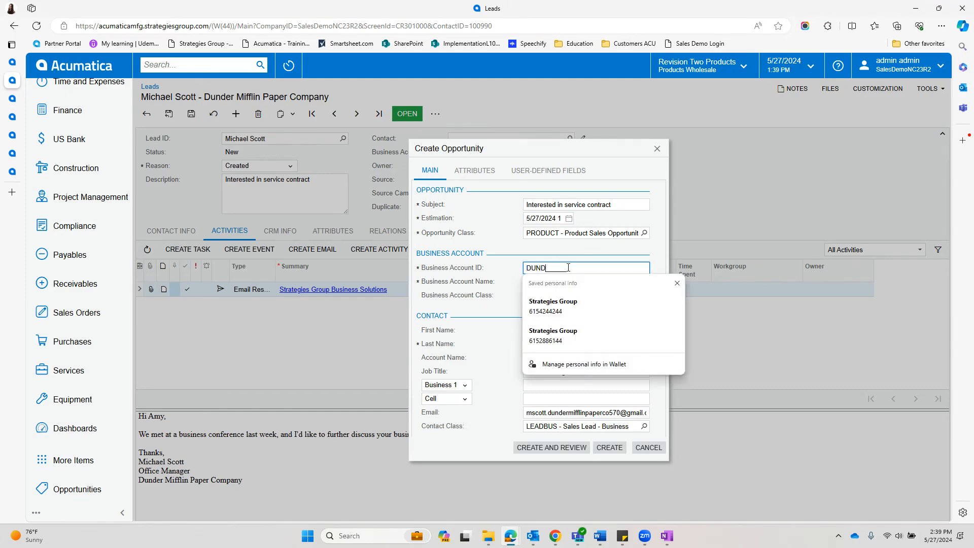
text(ERM)
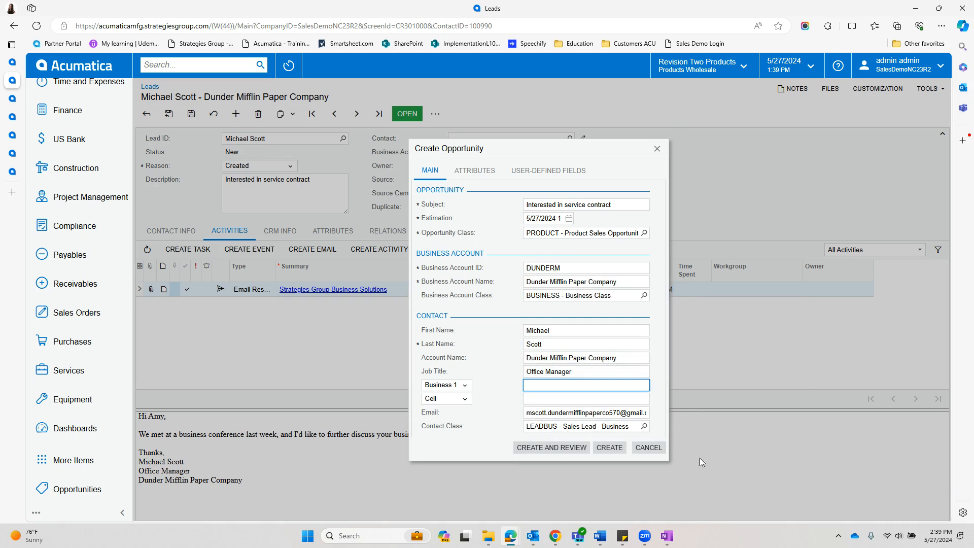
mouse_move(550, 447)
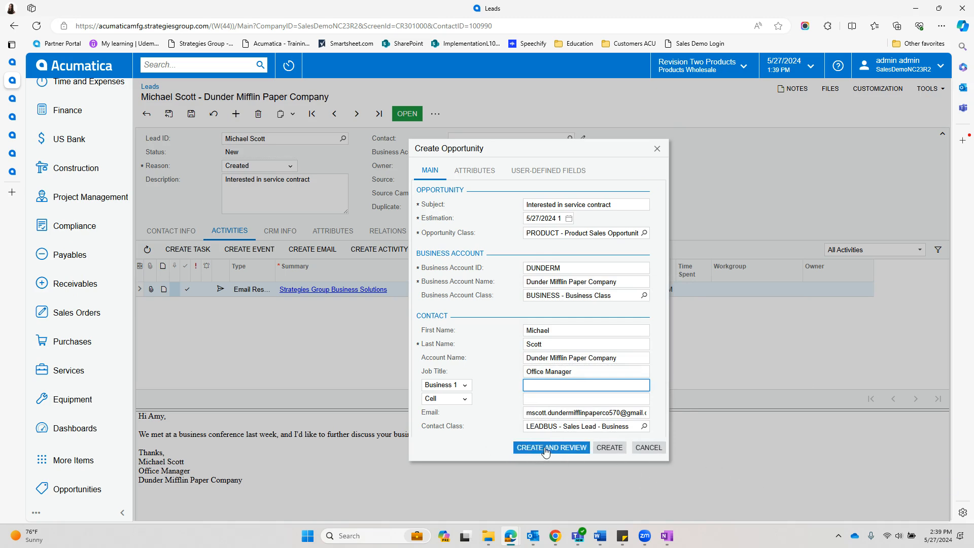
click(550, 447)
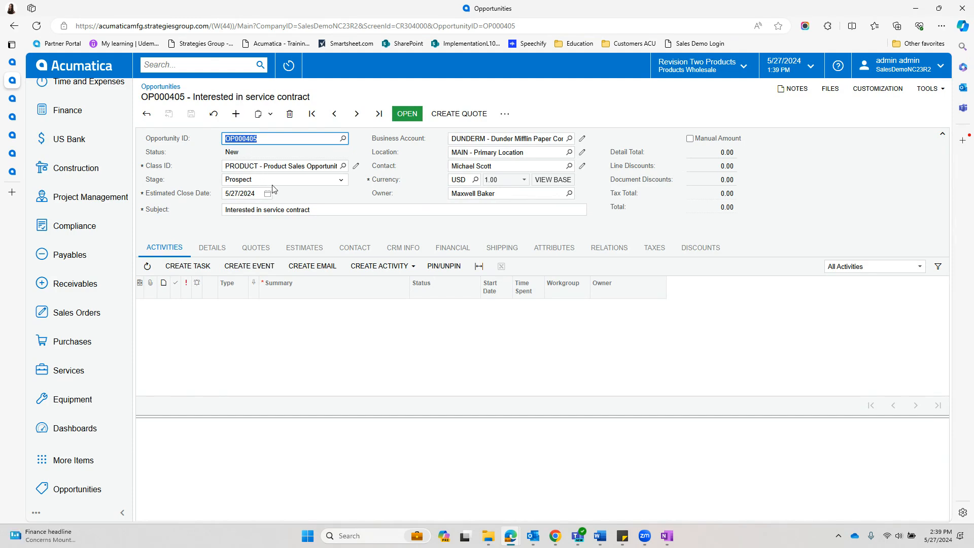
mouse_move(252, 203)
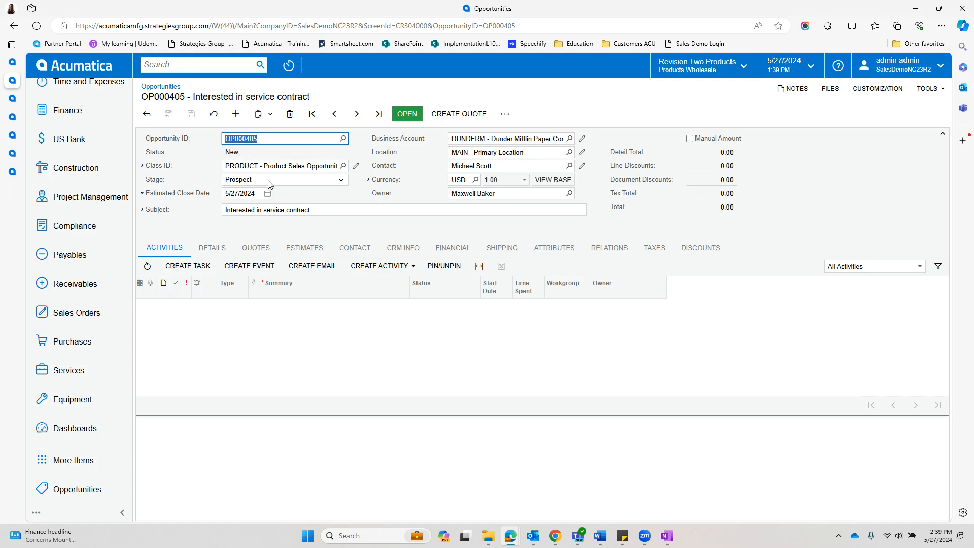
mouse_move(273, 189)
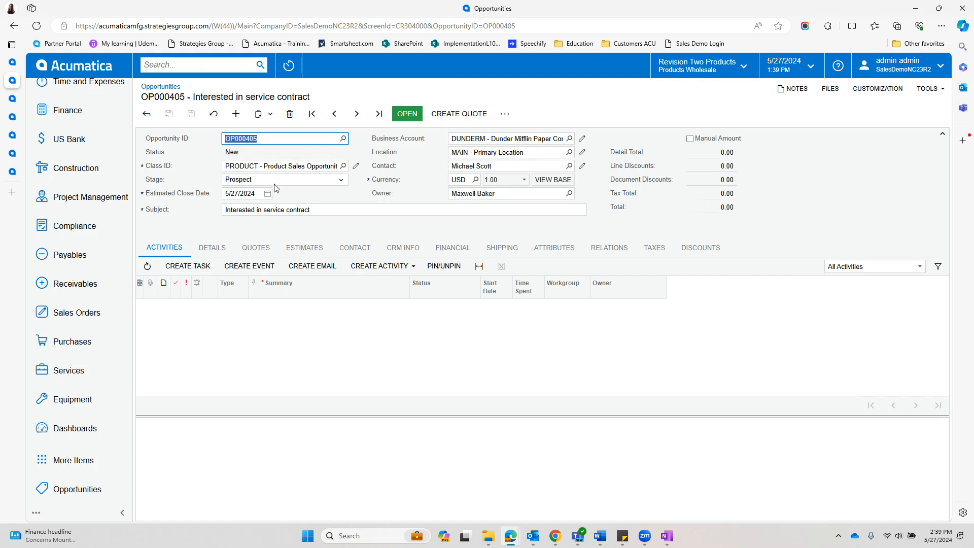
mouse_move(273, 189)
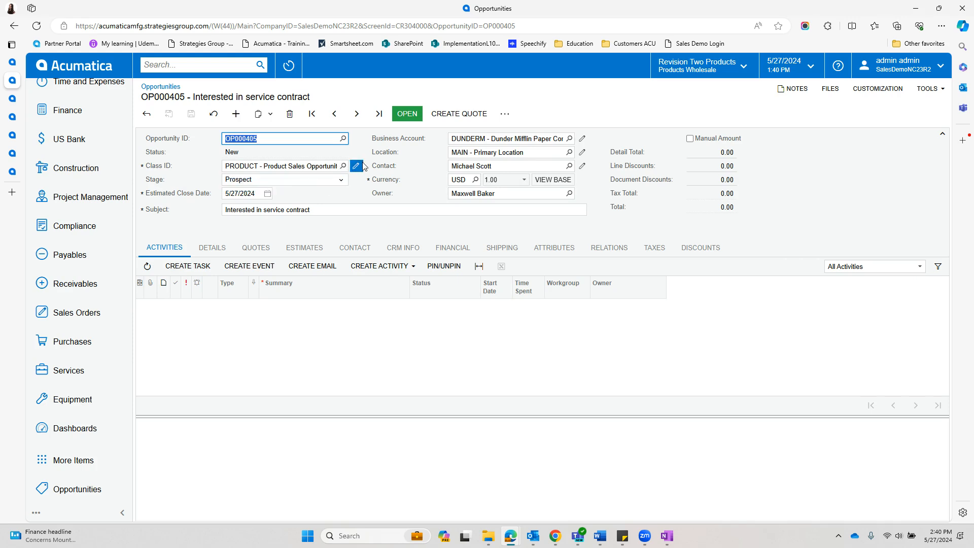
click(355, 166)
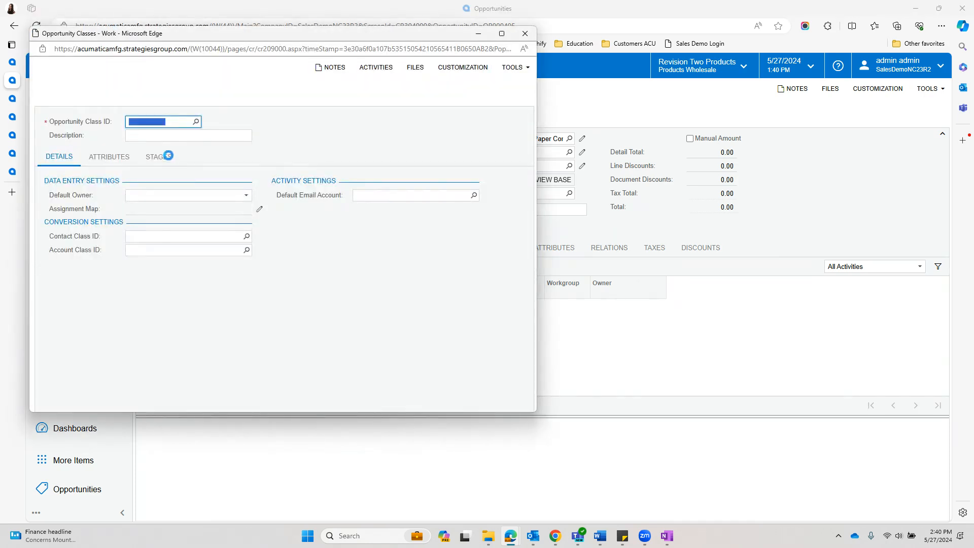
click(159, 157)
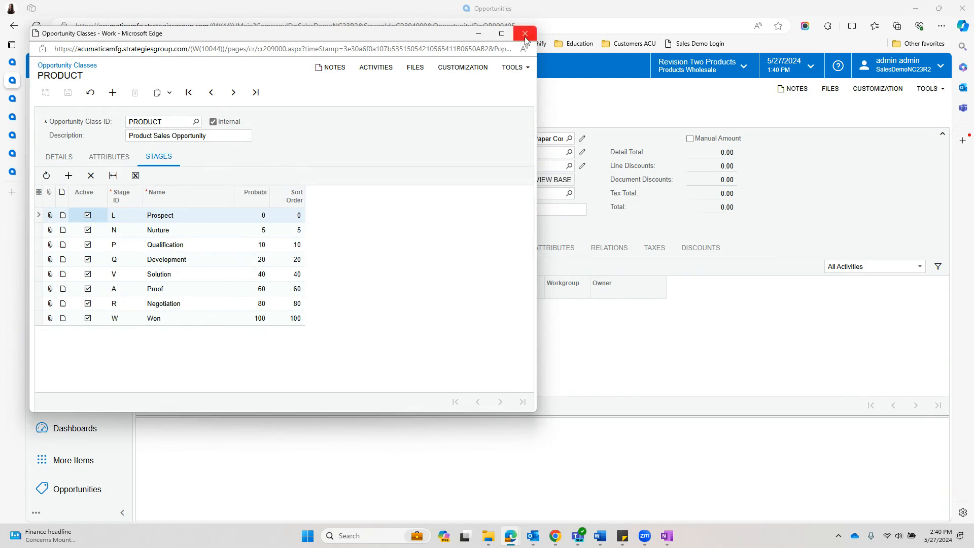
click(524, 34)
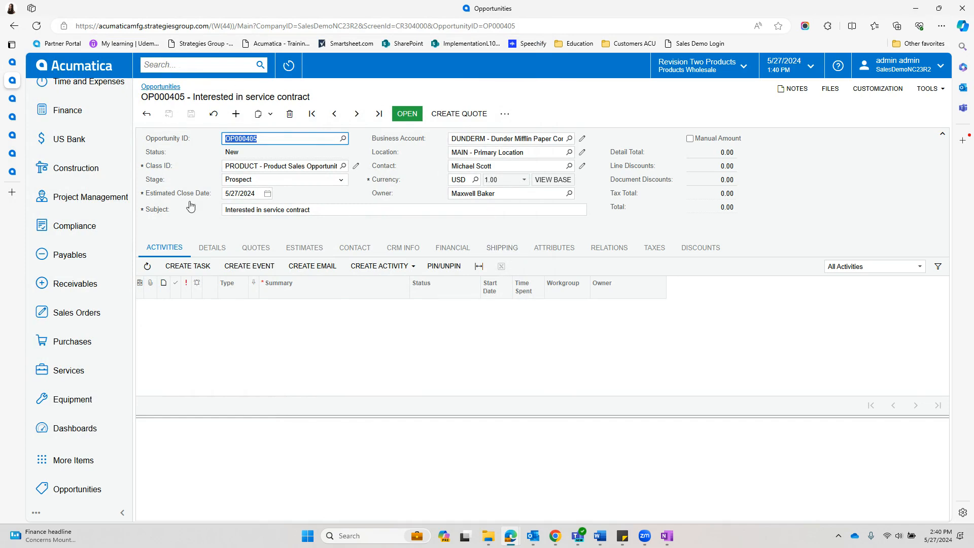
- Start a new task, change its owner, and summarize it as following up on the service contract
click(379, 266)
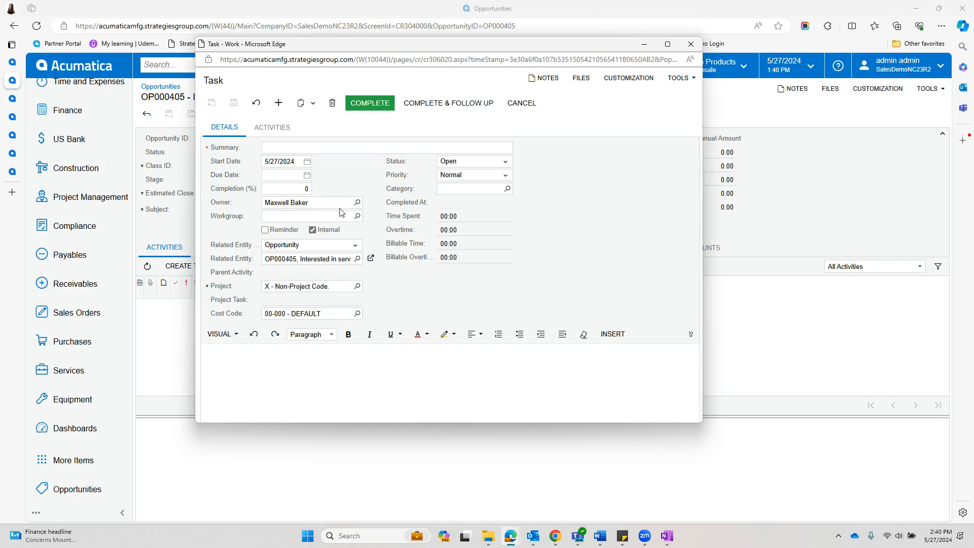
click(356, 202)
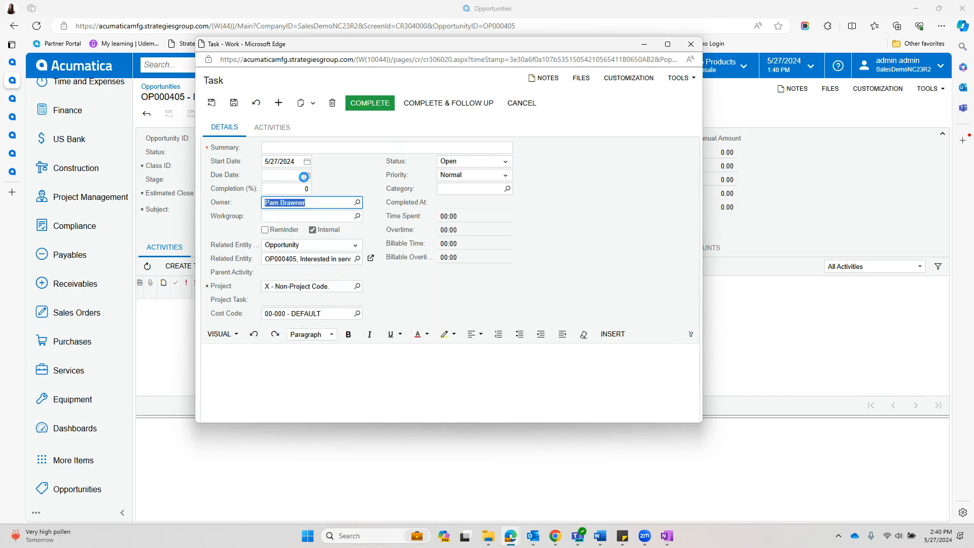
text(Follow up to determines)
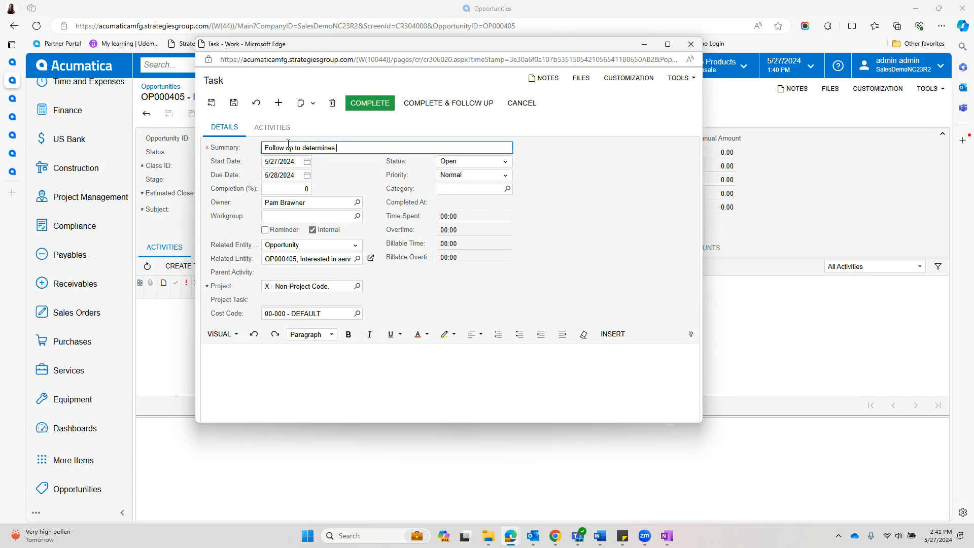
text(needs ()
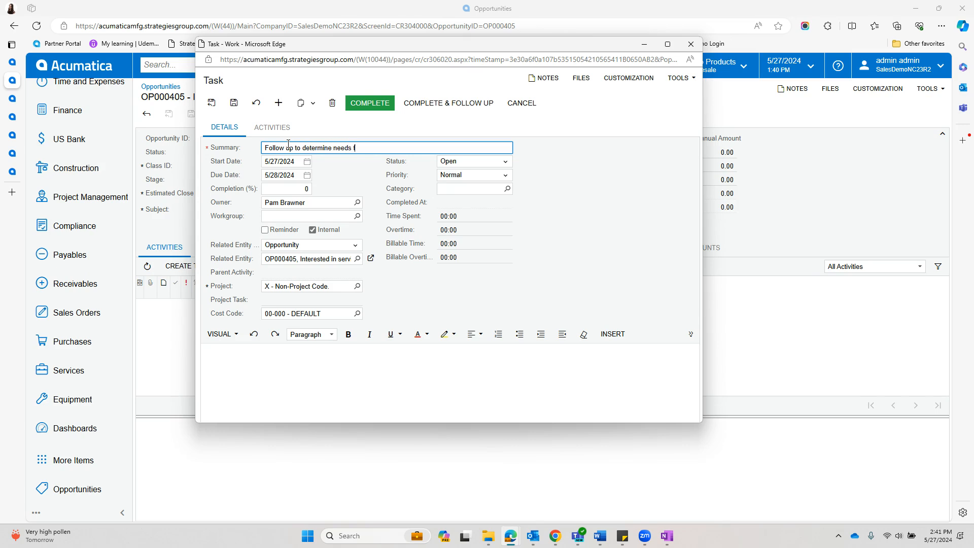
text(for the)
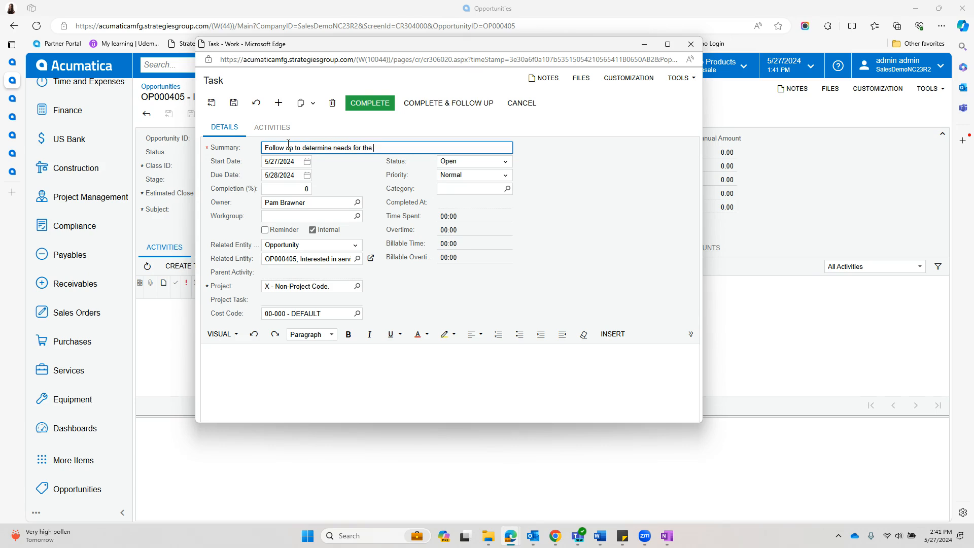
text(service)
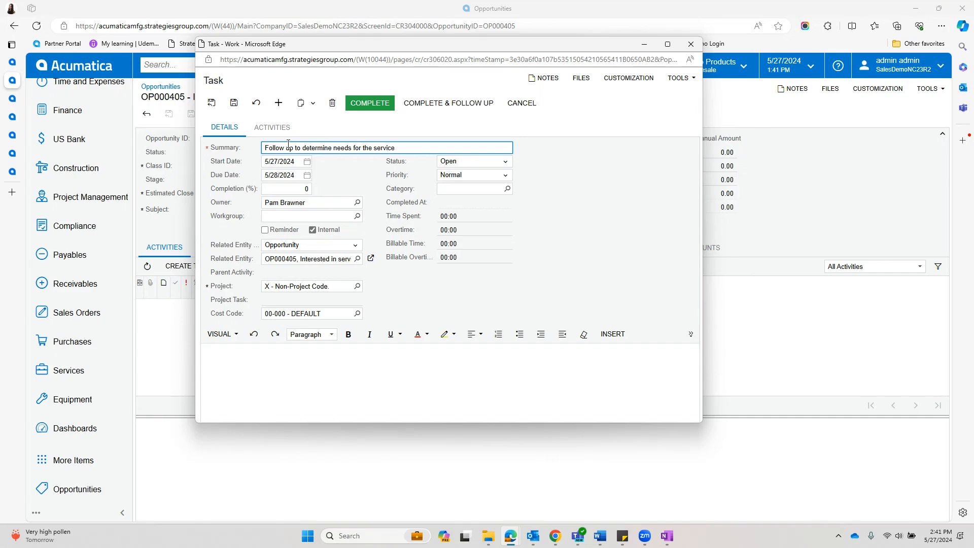
text(contract)
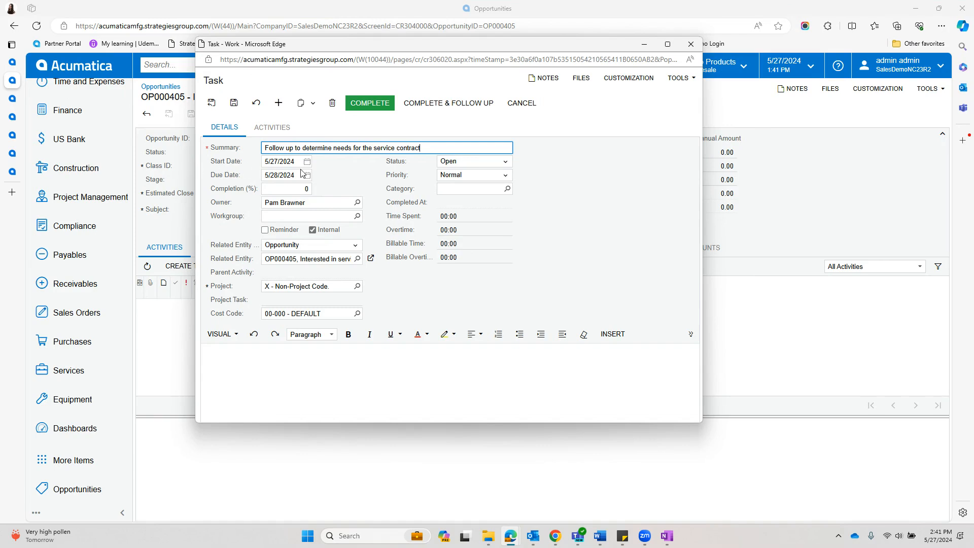
- Set the task's start date to 6/3/2024 and due date June 6, then save it
click(306, 175)
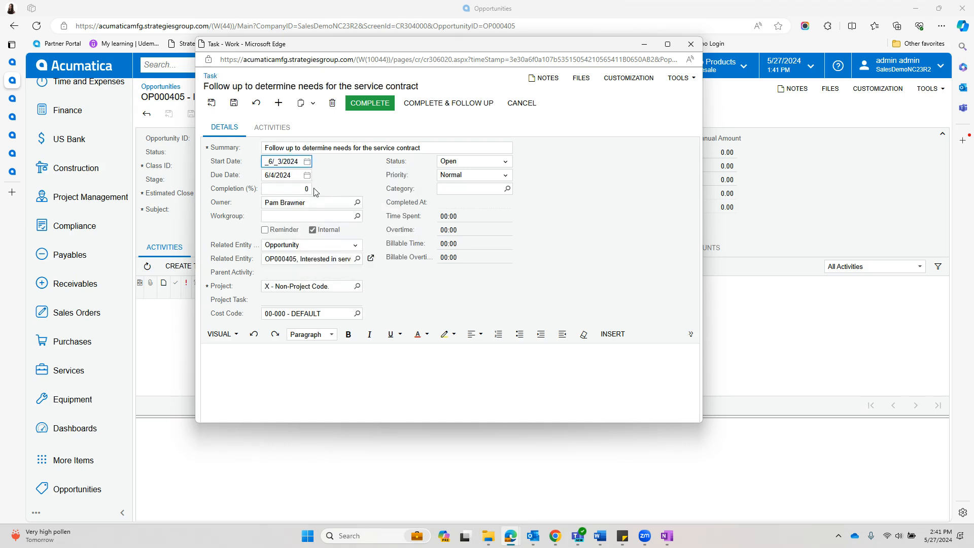
click(306, 160)
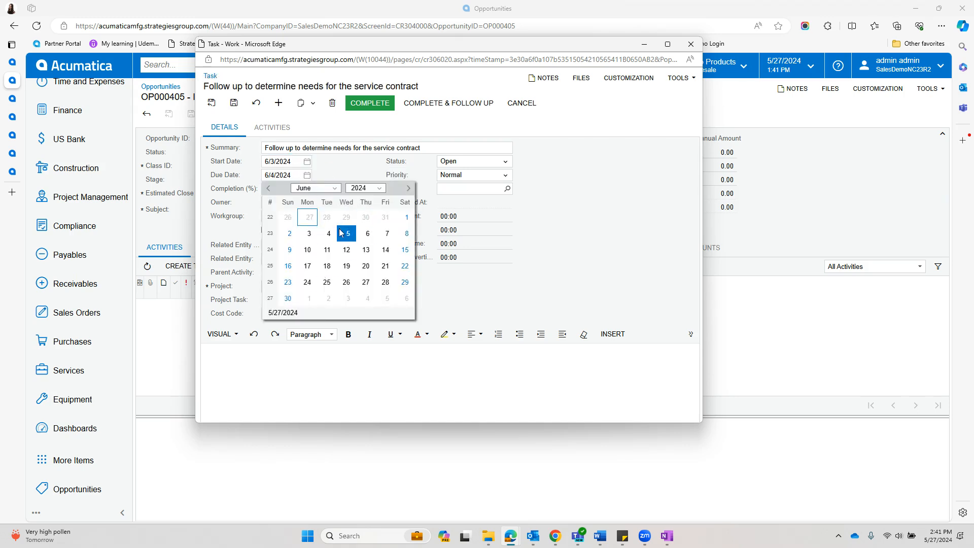
click(365, 233)
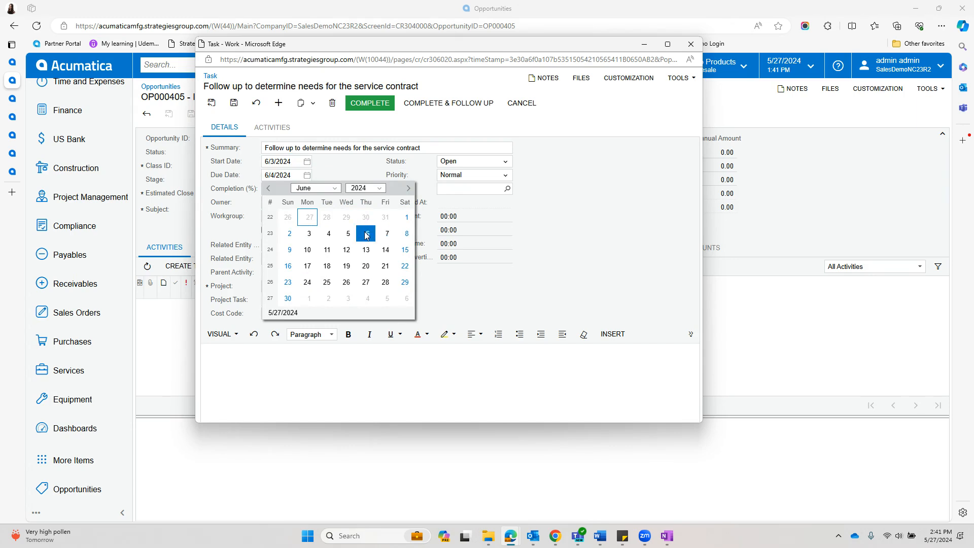
click(365, 233)
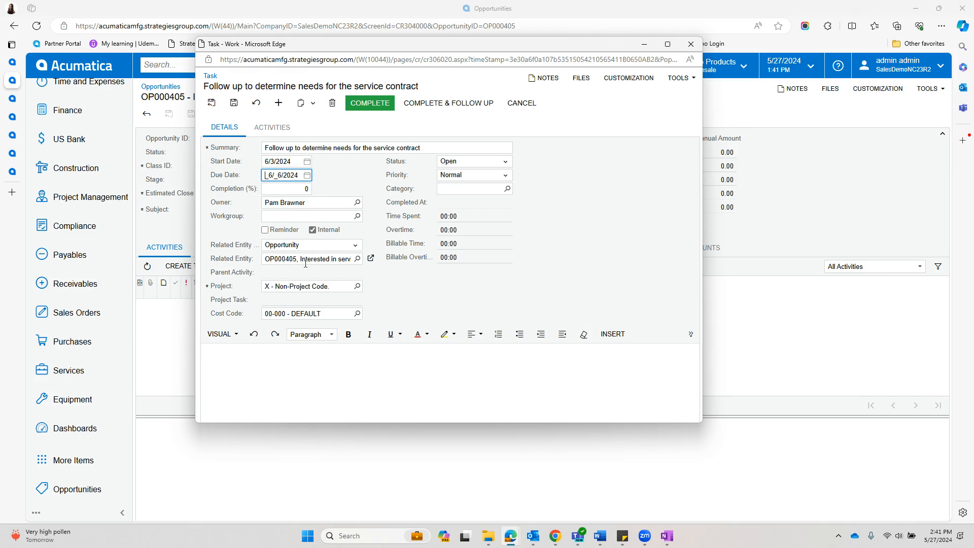
click(307, 258)
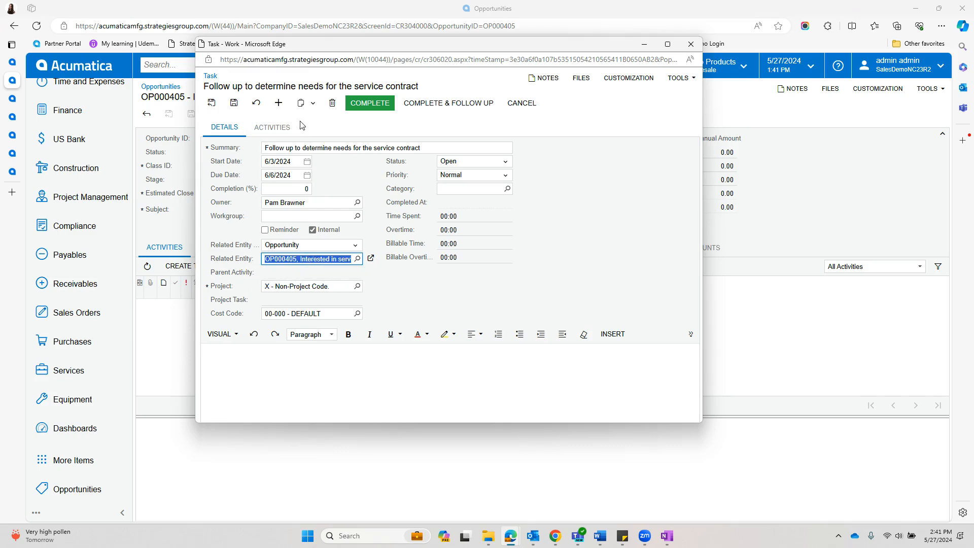
click(211, 102)
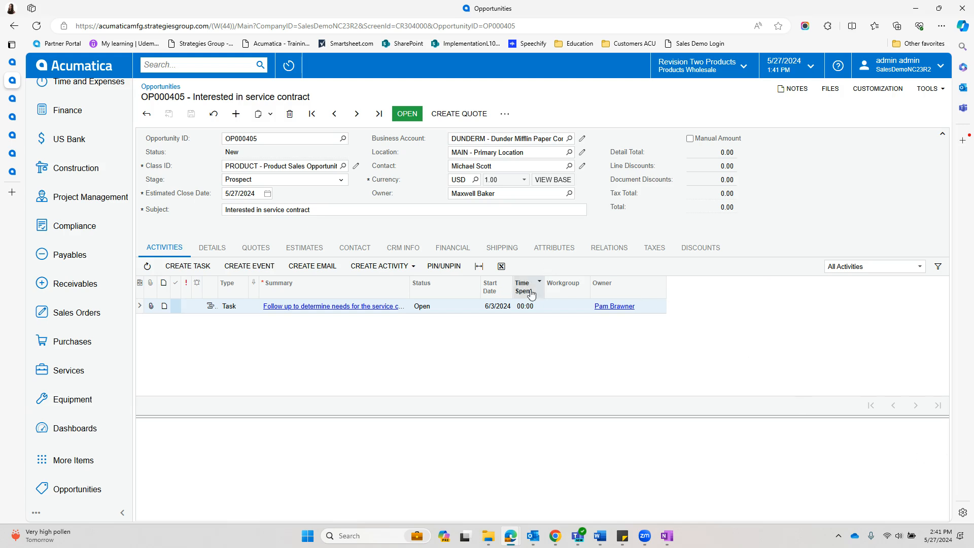
mouse_move(435, 158)
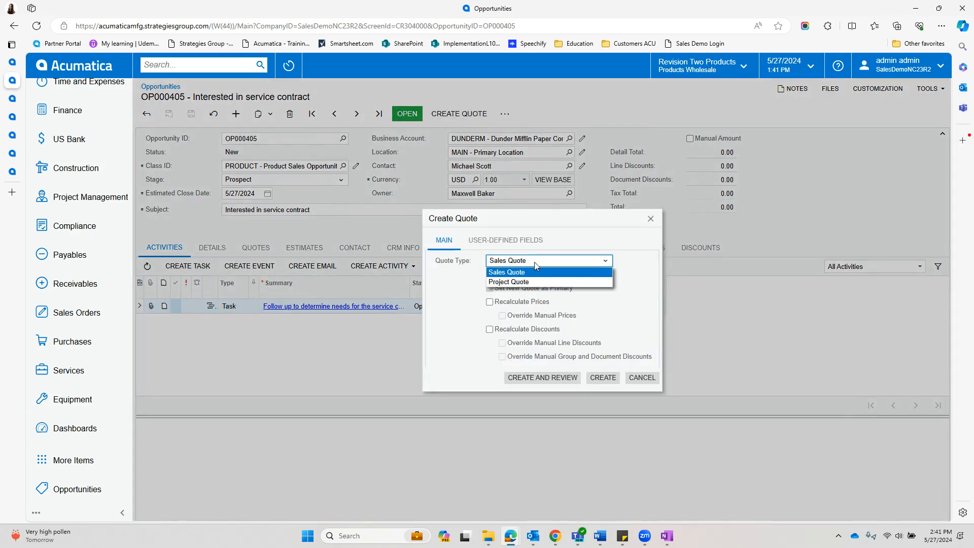
- Create a Project Quote from OP000405 and open it for review
click(508, 282)
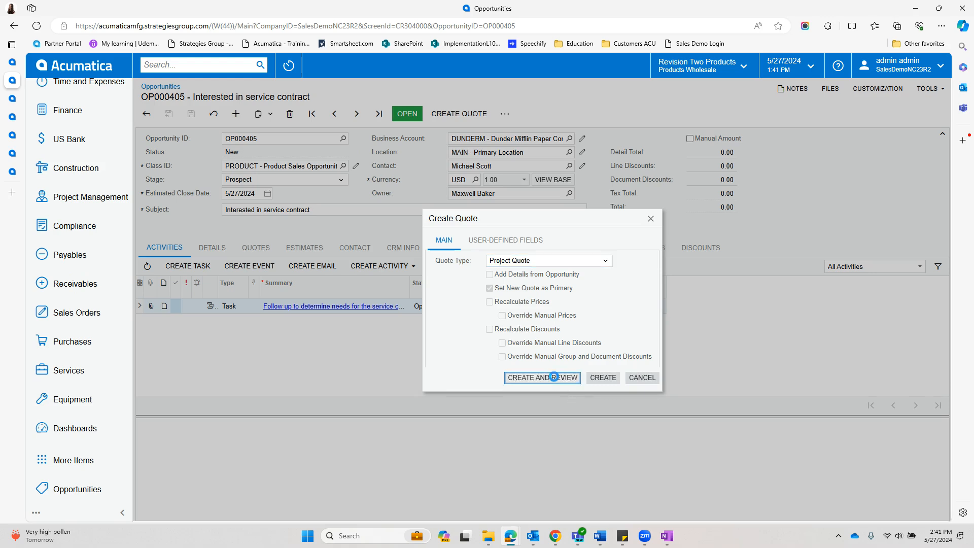
click(541, 377)
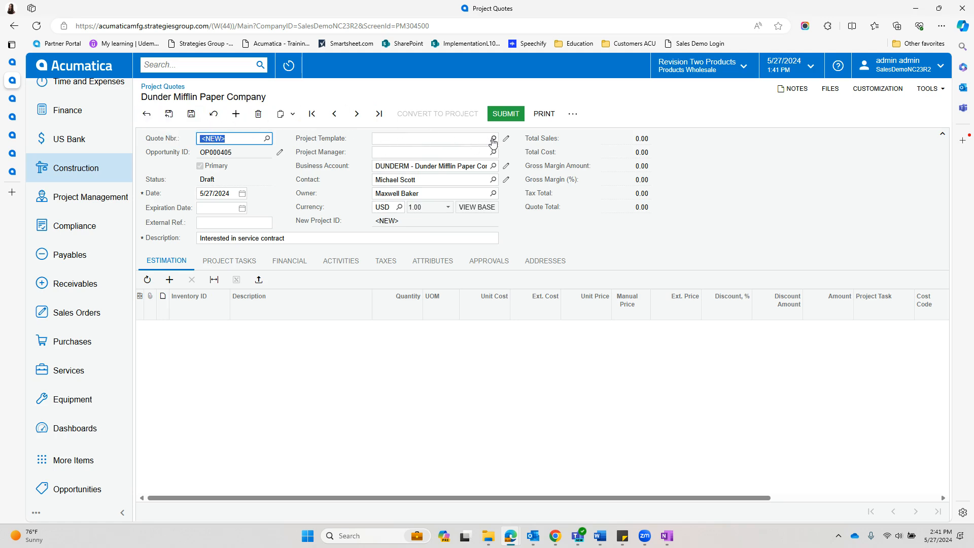
- Apply the SERVICEPRJ project template and assign EP00000018 as project manager
click(493, 138)
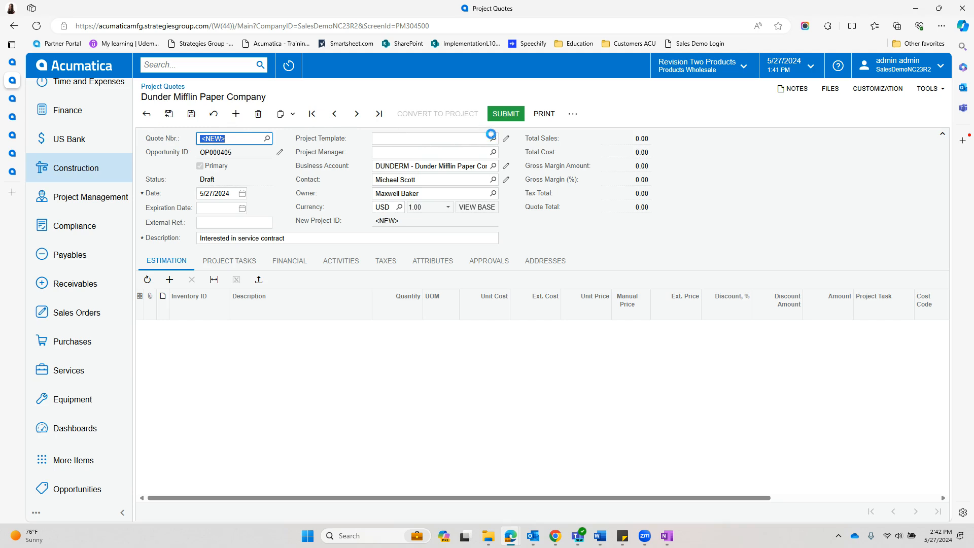
click(492, 138)
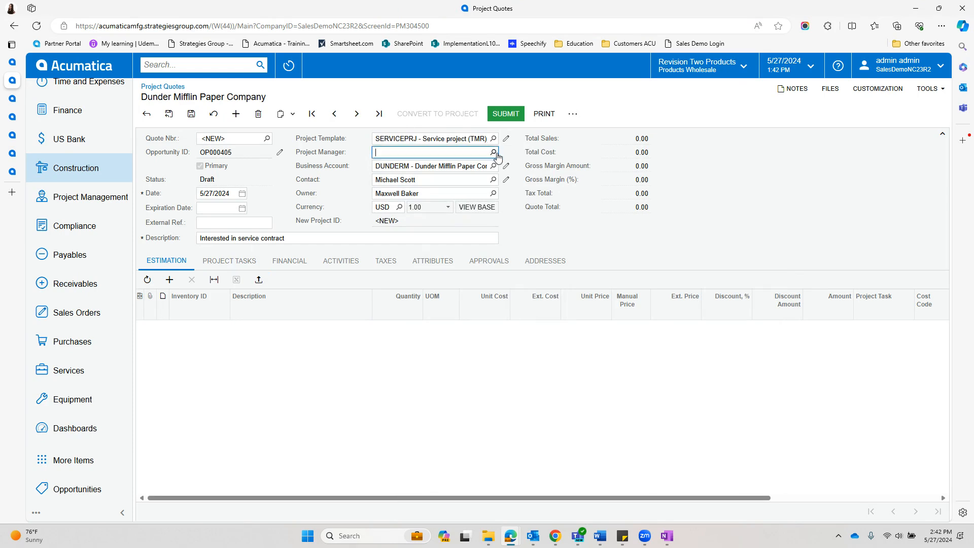
click(493, 152)
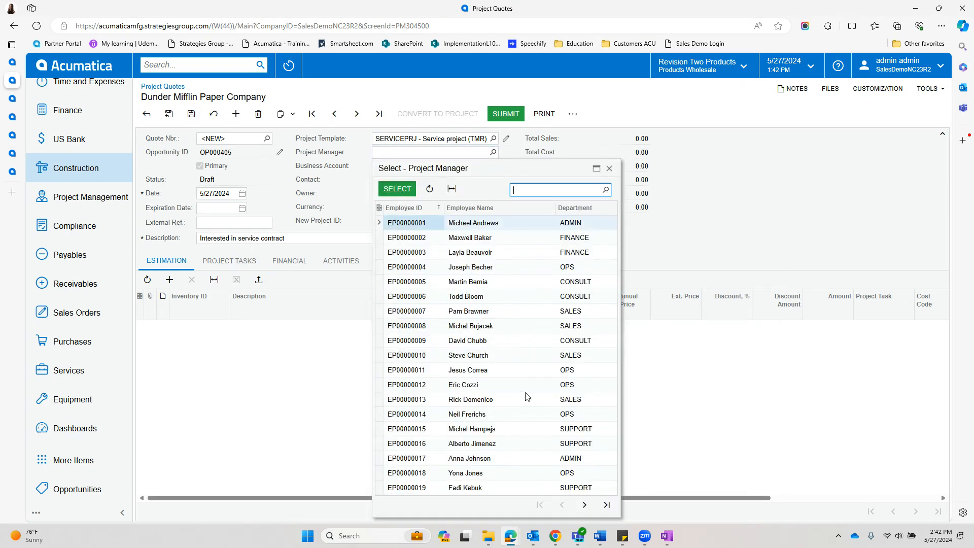
click(465, 473)
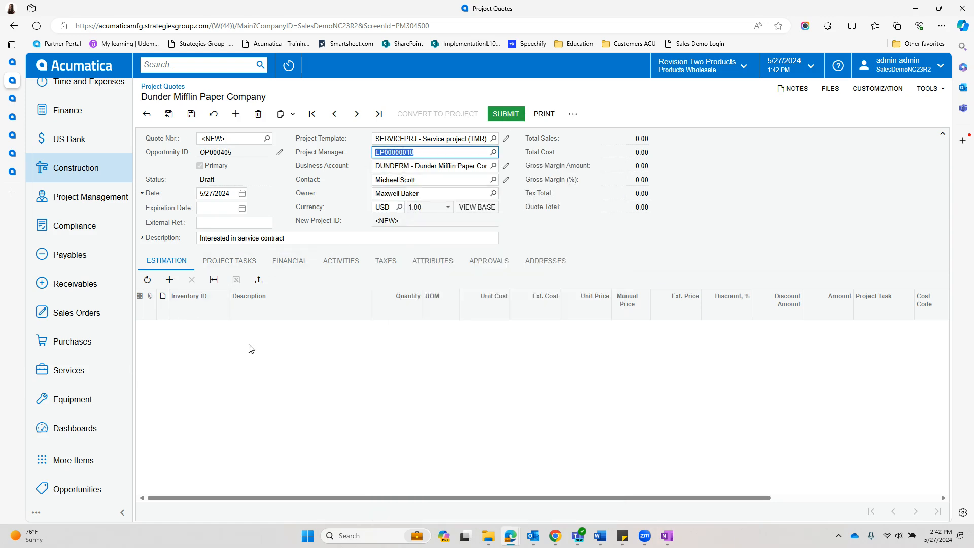
- Review the quote's Project Tasks and Activities tabs, then save PQ000013
click(169, 279)
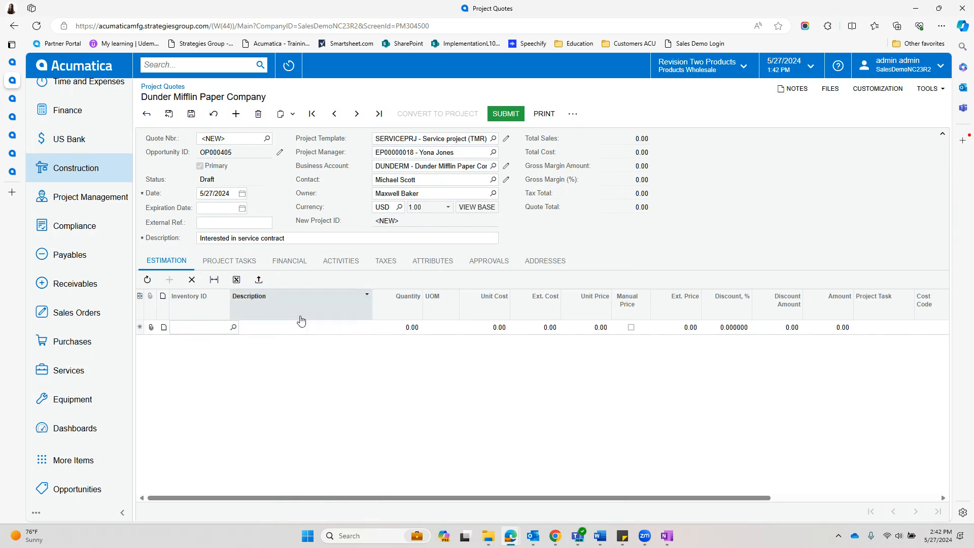
click(229, 260)
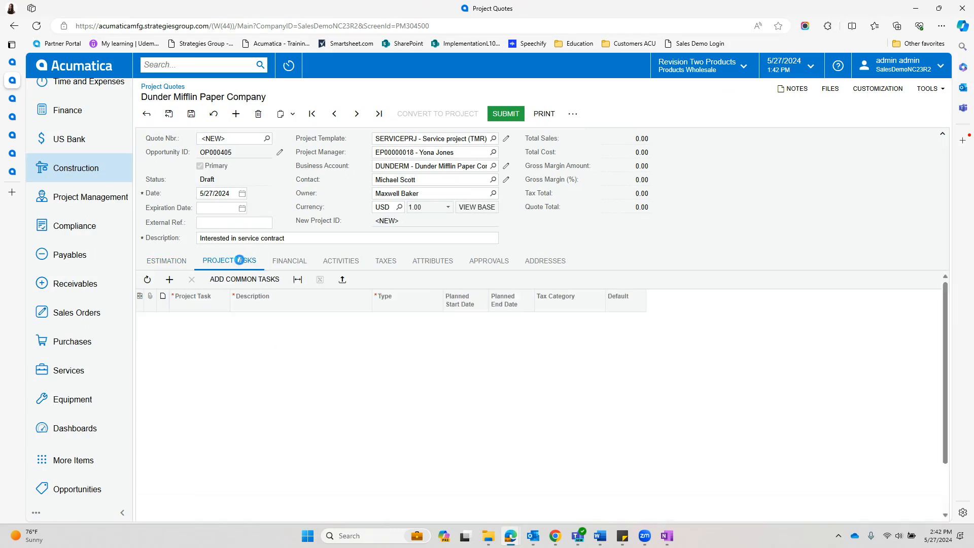
click(244, 279)
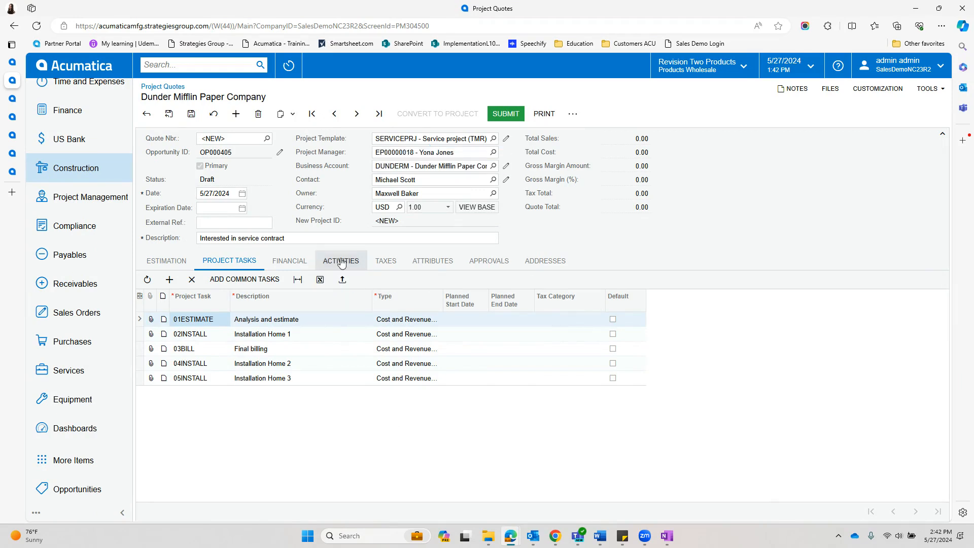
click(340, 260)
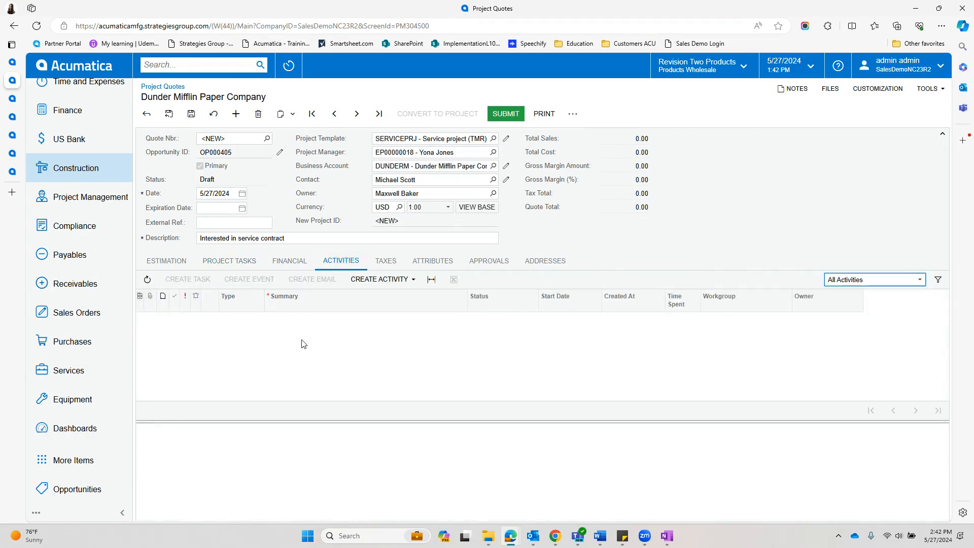
click(380, 279)
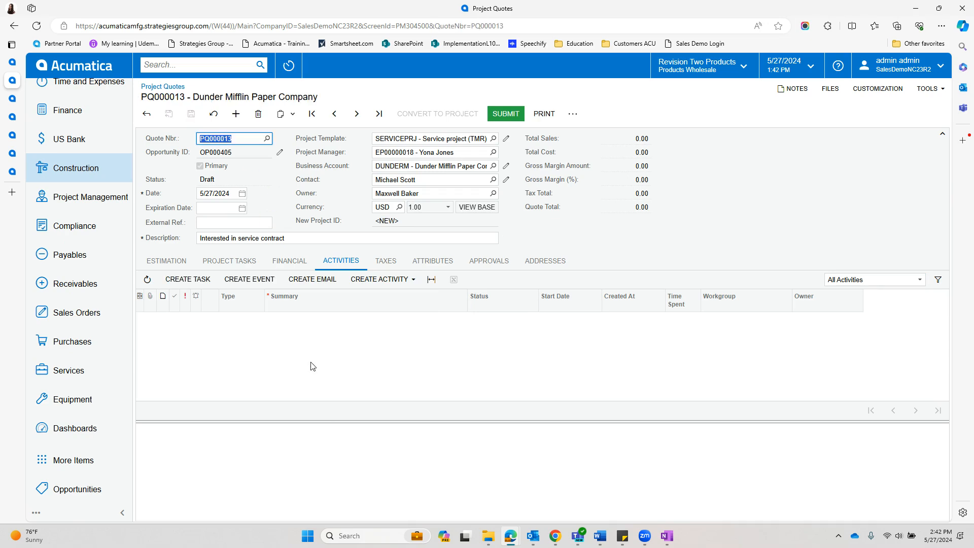
- Submit PQ000013 for approval, approve it, and attempt Convert to Project
click(379, 278)
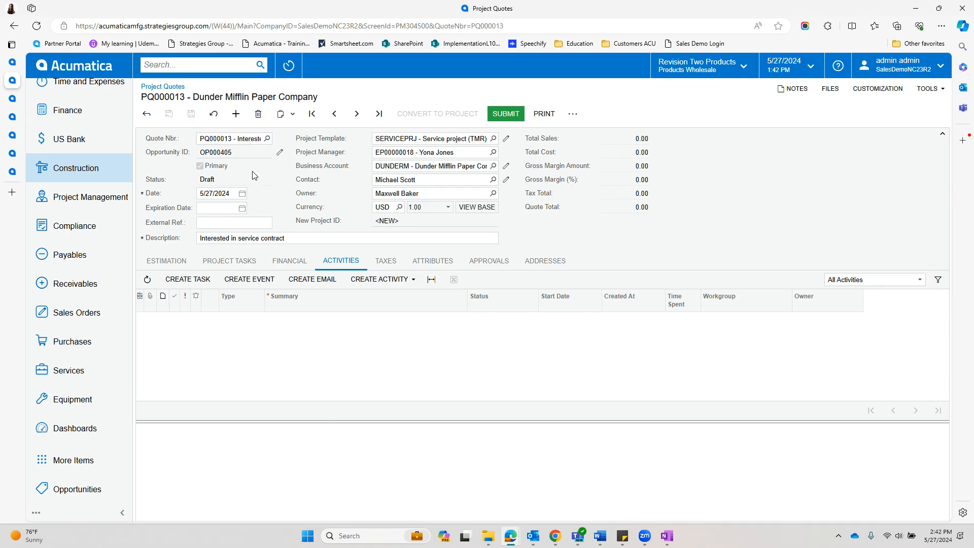
mouse_move(335, 356)
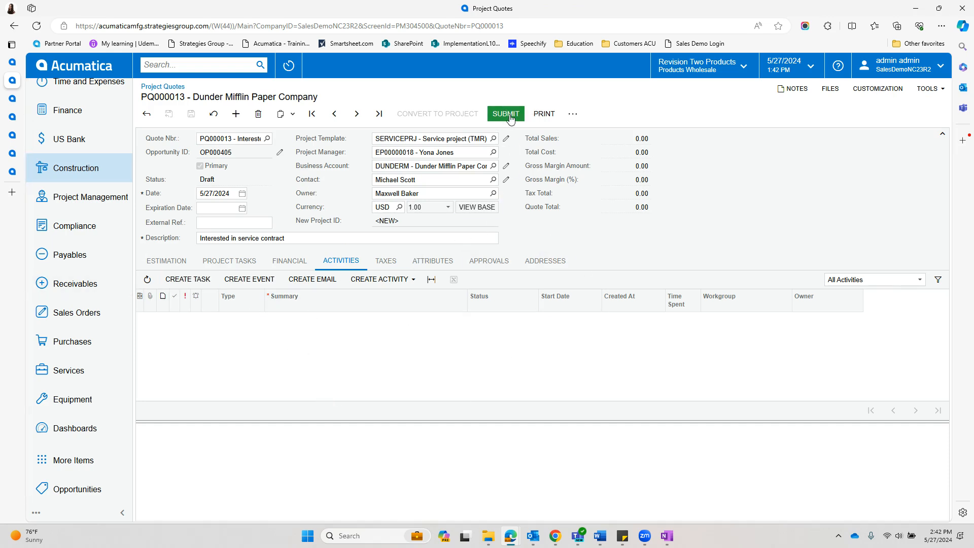
click(505, 114)
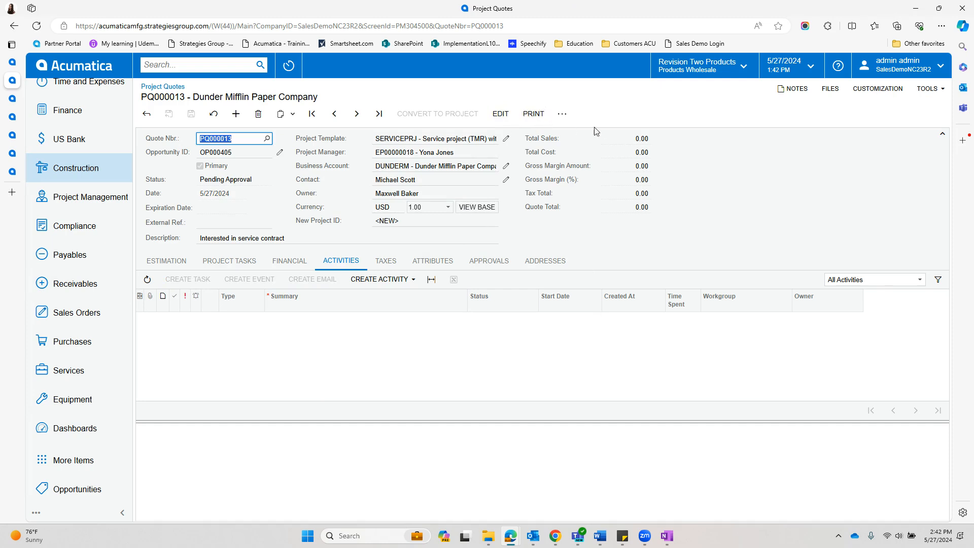
mouse_move(588, 110)
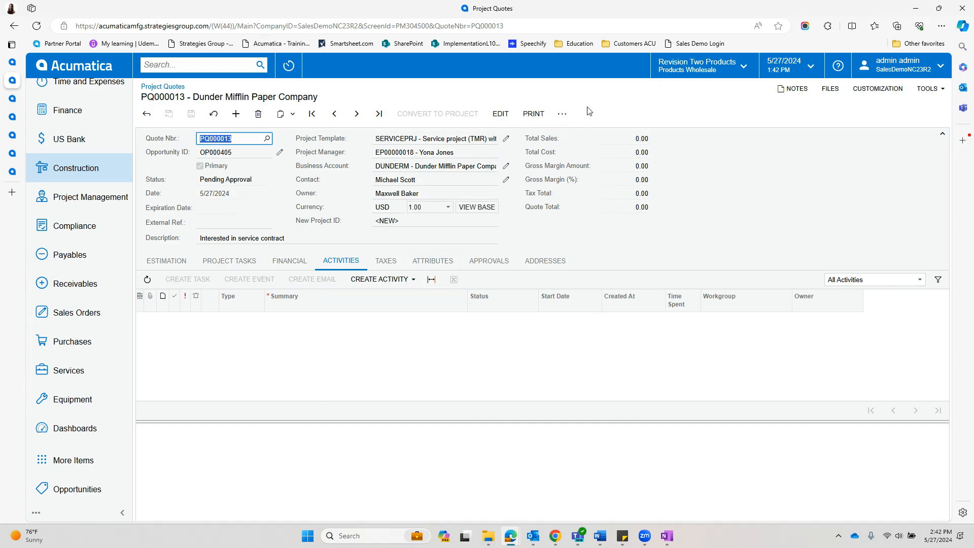
click(562, 114)
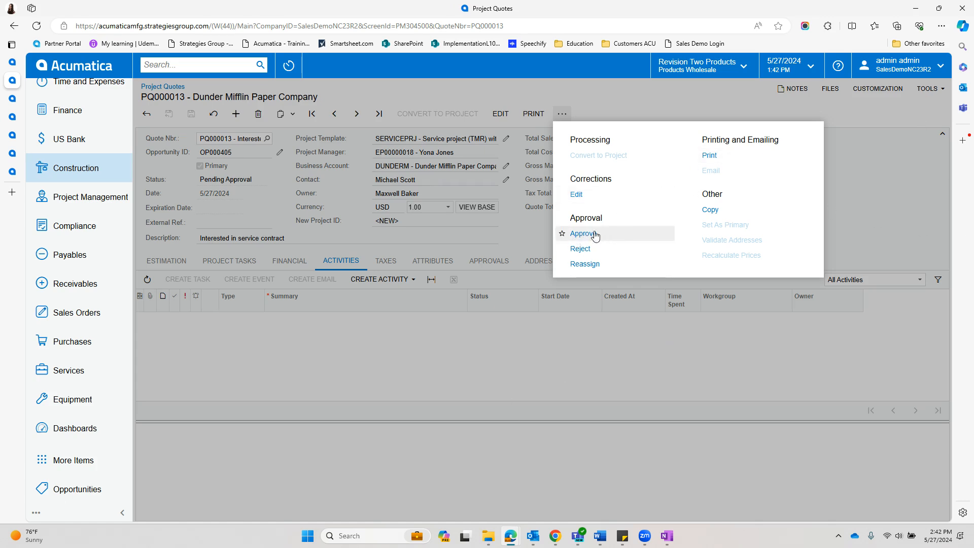
mouse_move(599, 249)
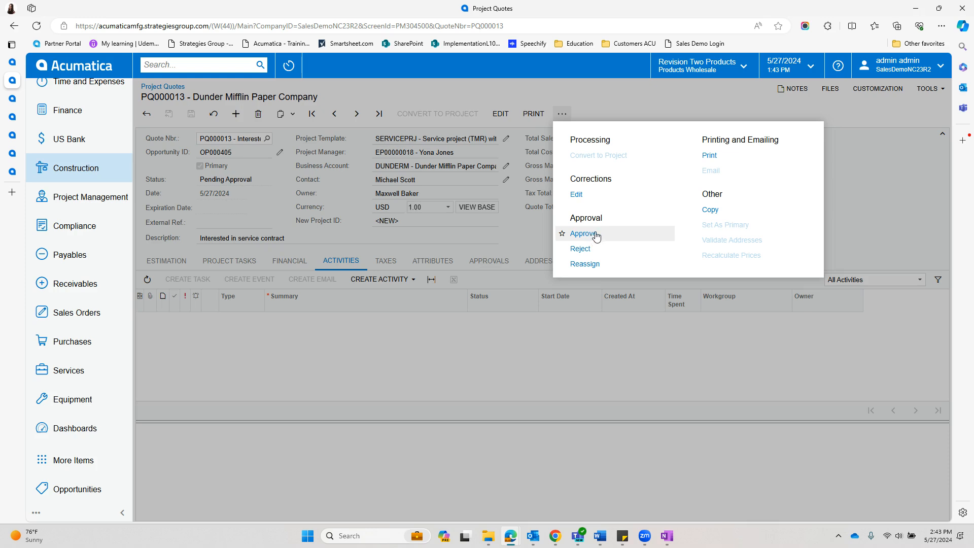
click(582, 233)
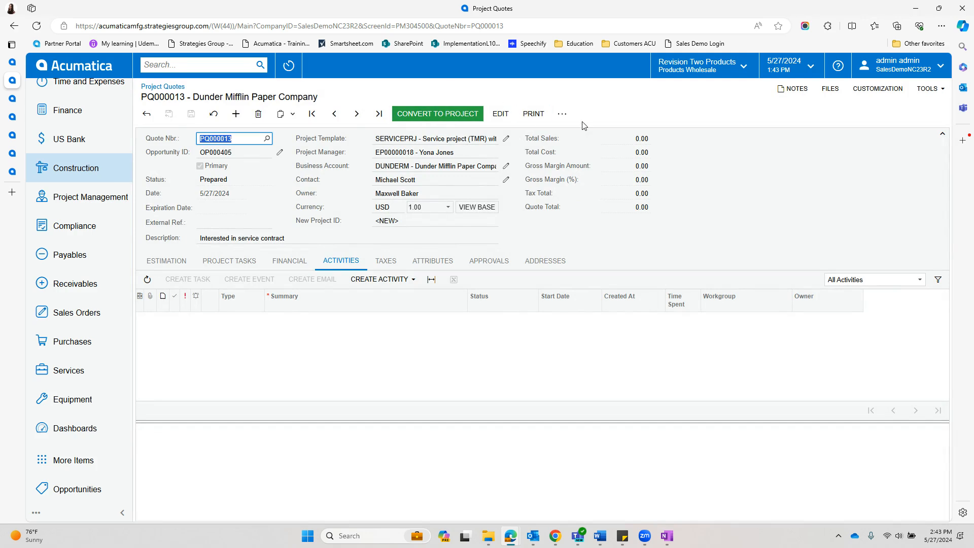
click(562, 113)
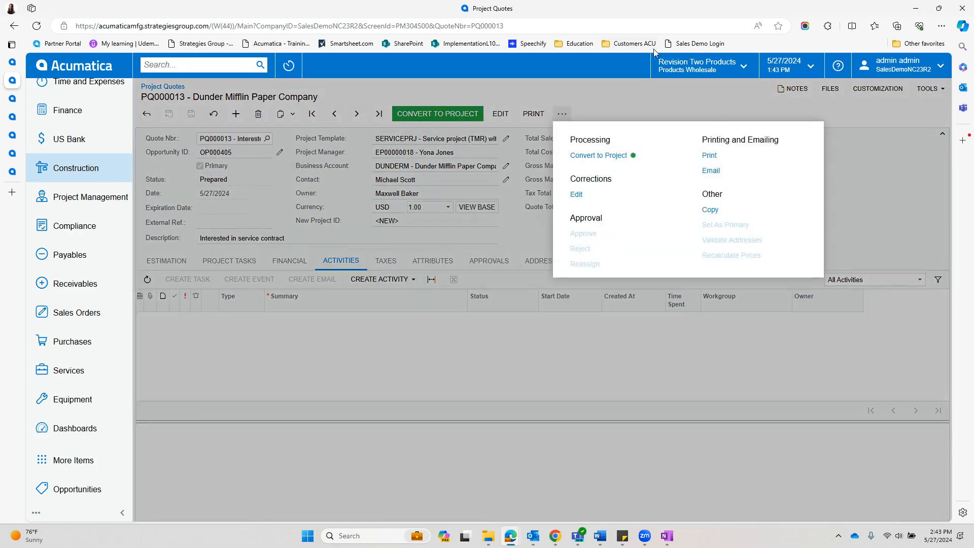
mouse_move(648, 167)
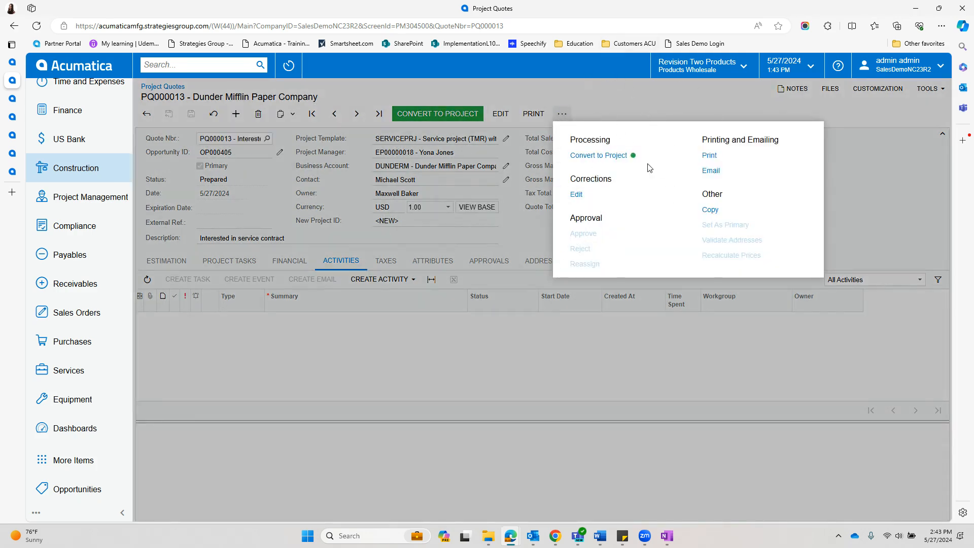
click(335, 114)
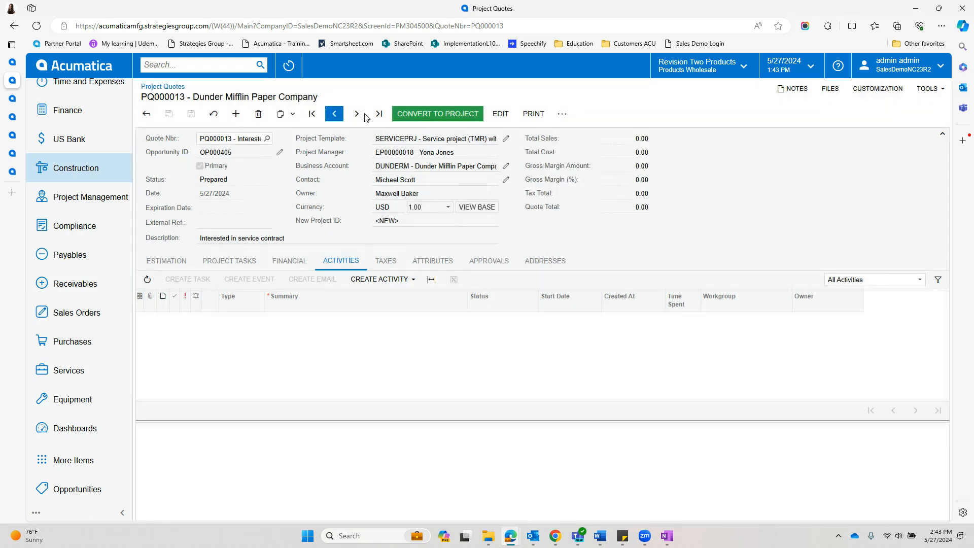
- Dismiss the PM Error and open business account DUNDERM from its flagged field
click(437, 113)
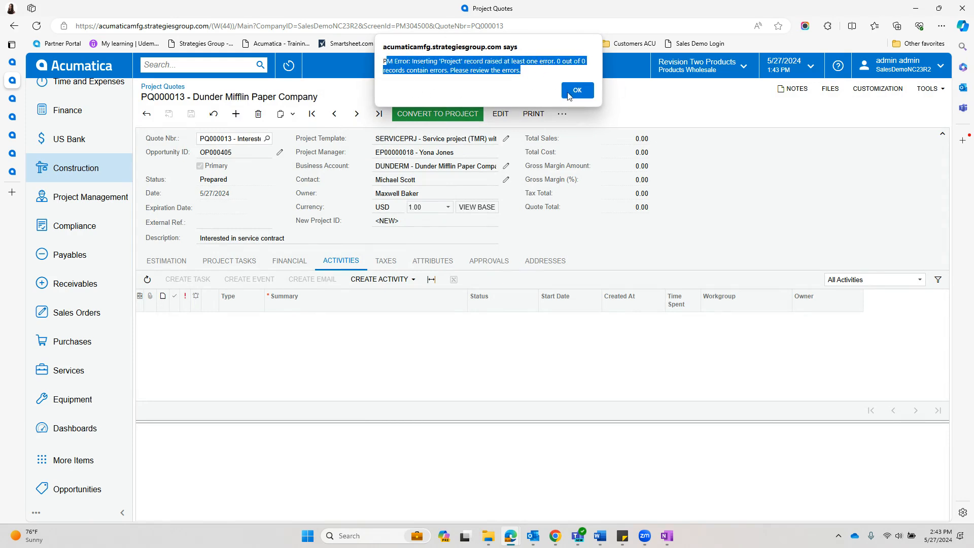
click(576, 90)
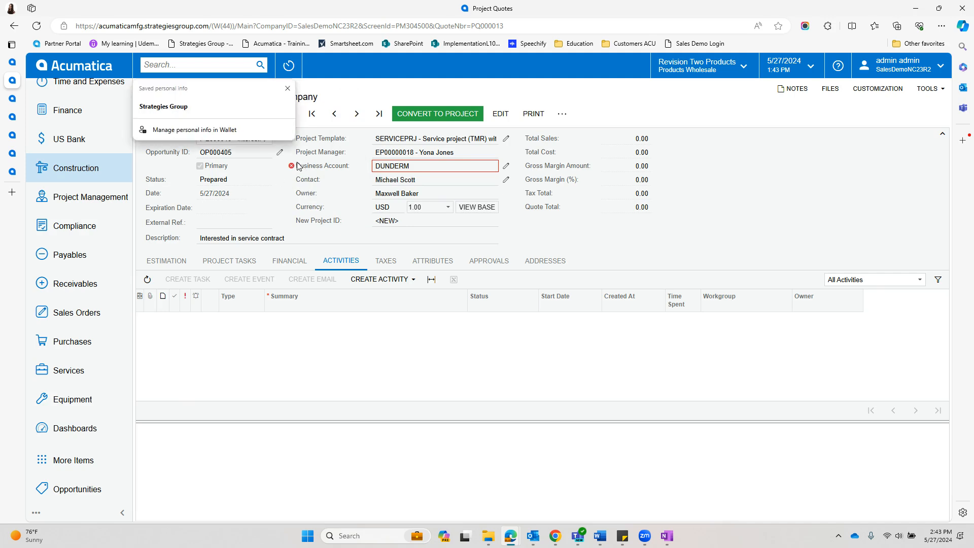
click(287, 87)
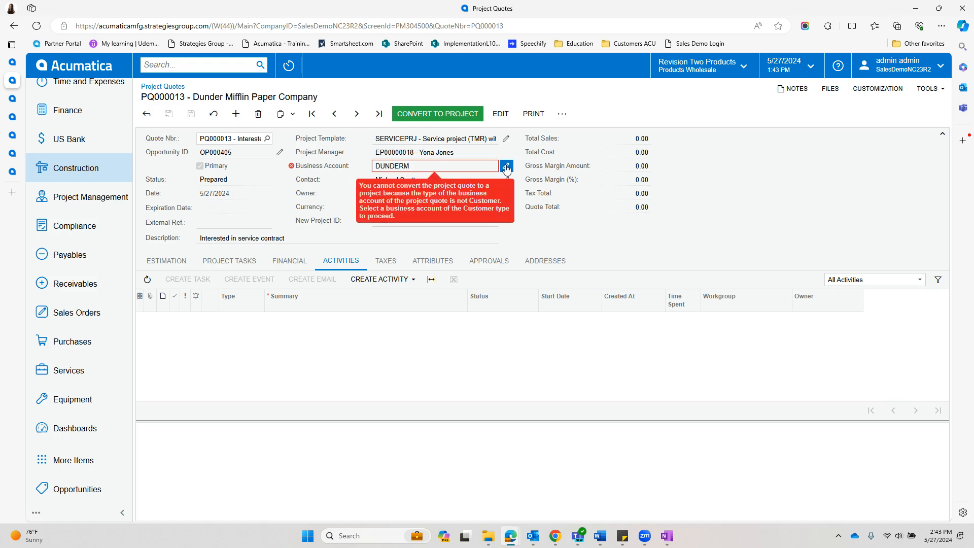
click(506, 166)
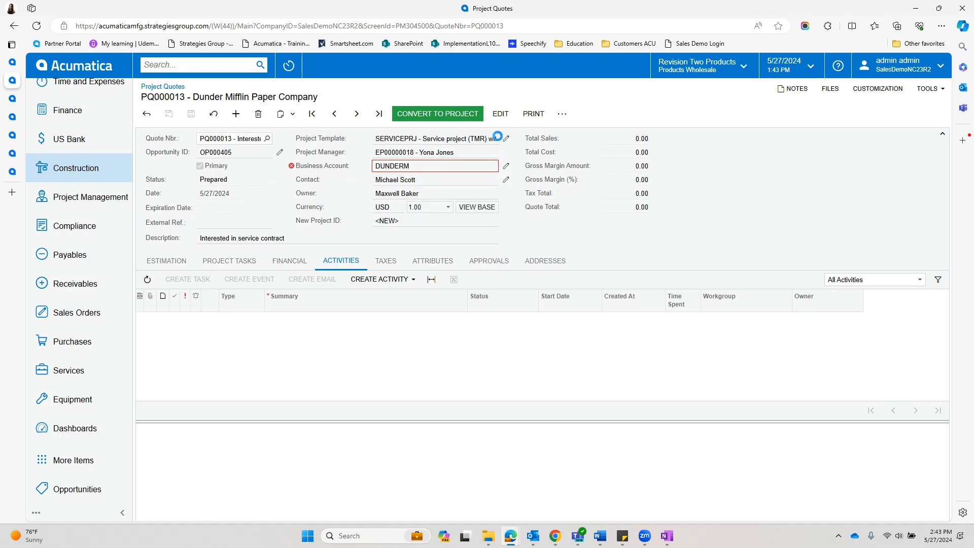
click(505, 166)
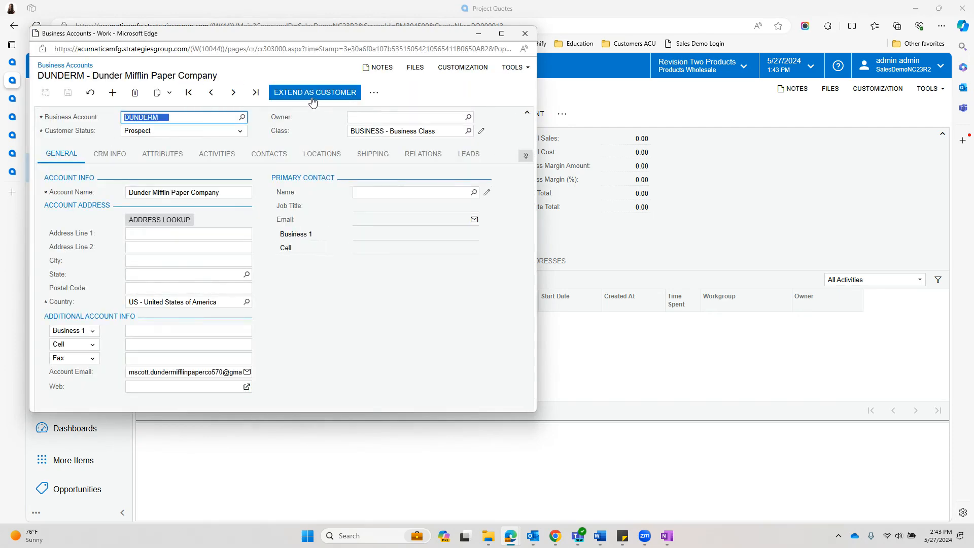
- Extend DUNDERM as a customer, close the customer window, and reload quote PQ000013
click(315, 92)
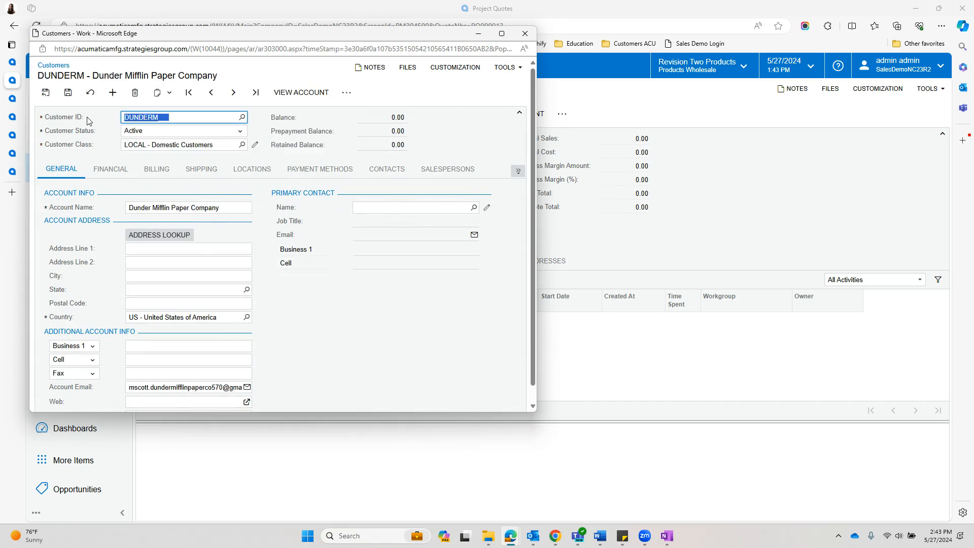
click(46, 92)
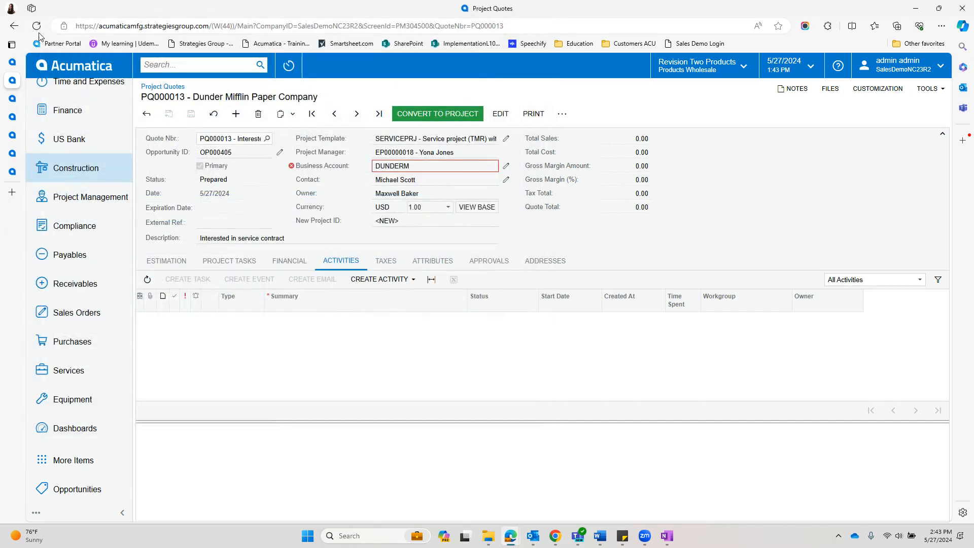
click(36, 26)
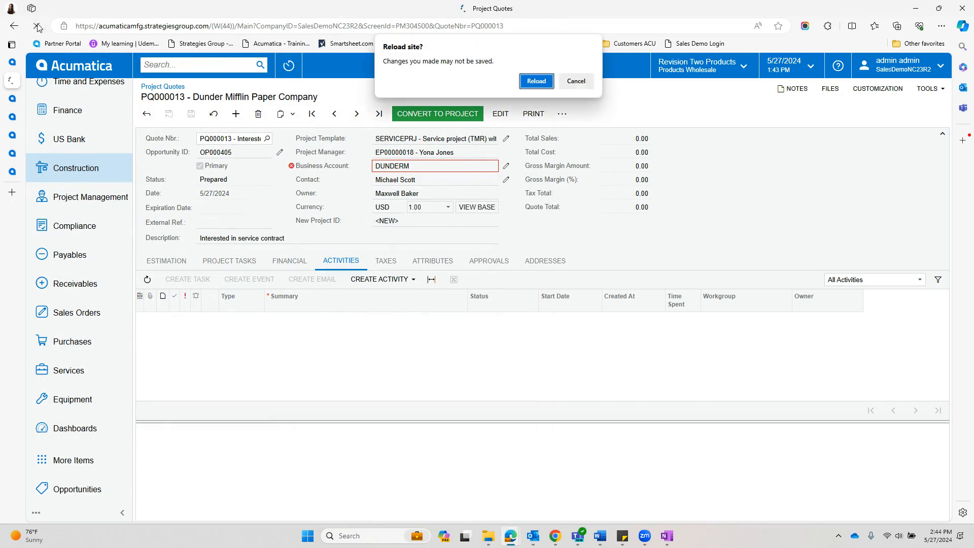
click(535, 81)
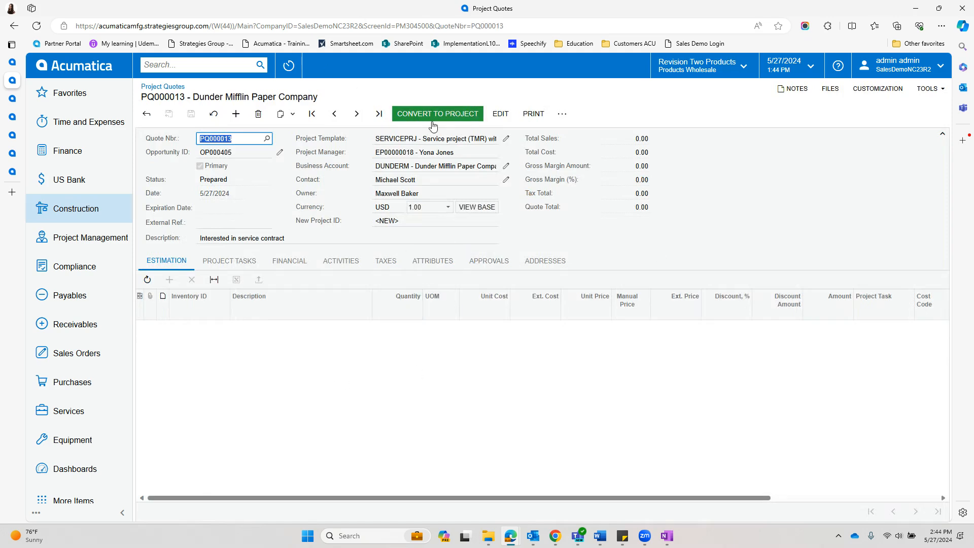
- Convert PQ000013 into project PR00000029, leaving the dialog options unchecked
click(436, 113)
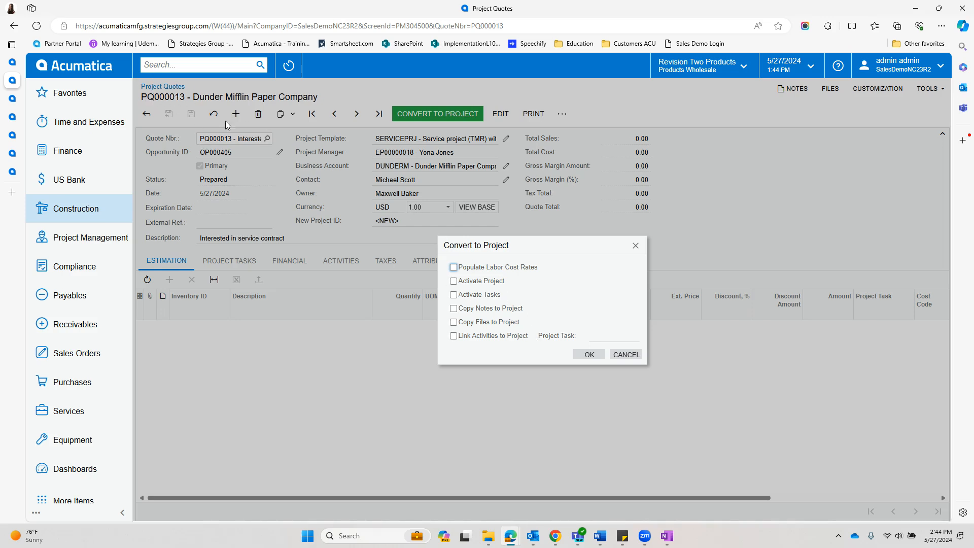
mouse_move(464, 285)
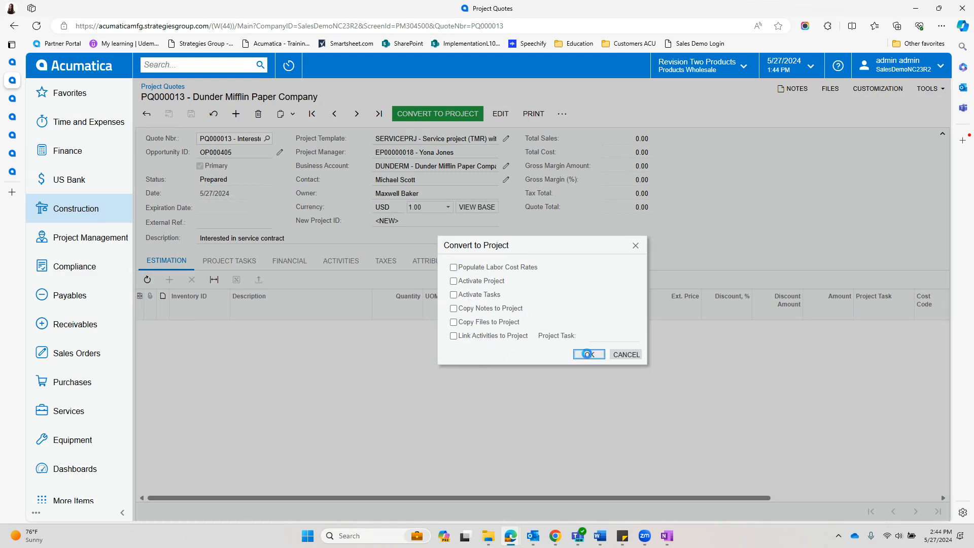
click(588, 354)
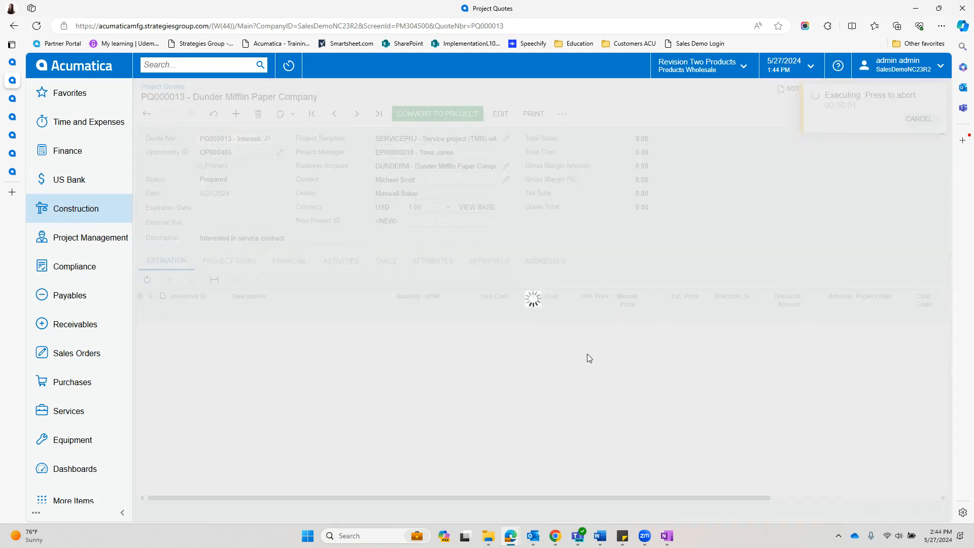
click(438, 113)
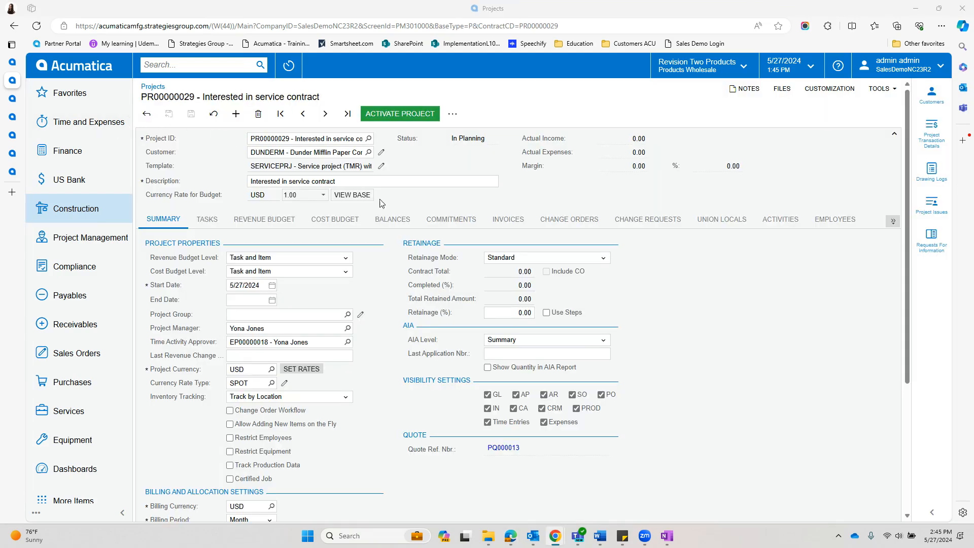
mouse_move(321, 111)
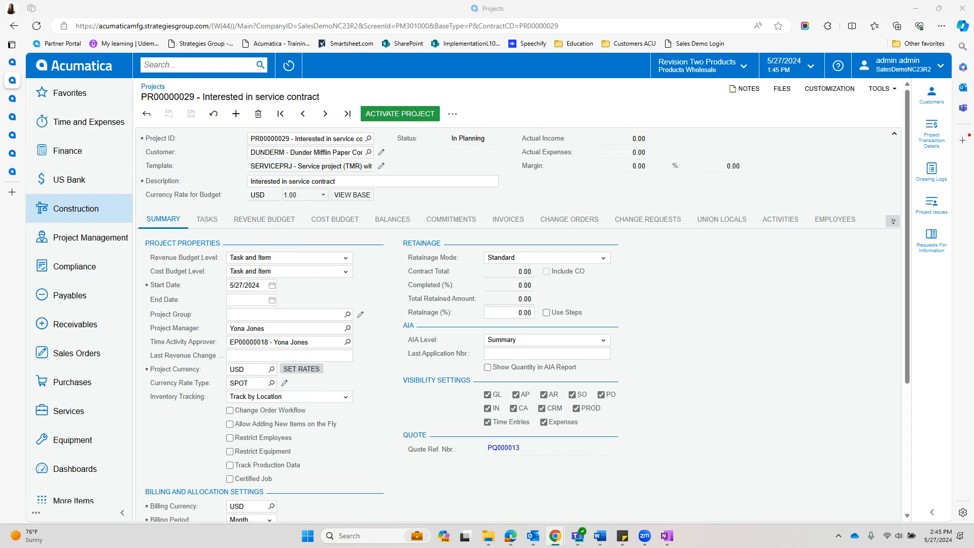
mouse_move(451, 219)
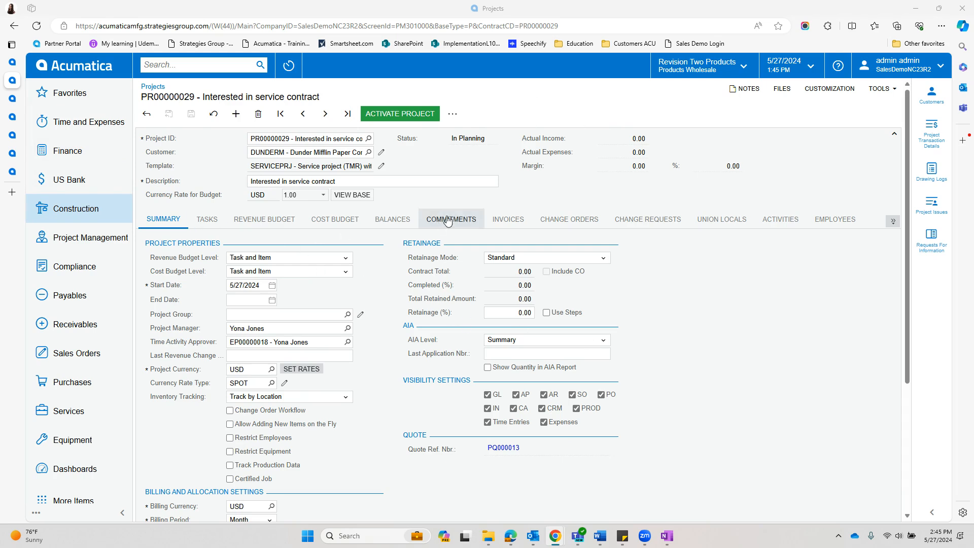
mouse_move(680, 309)
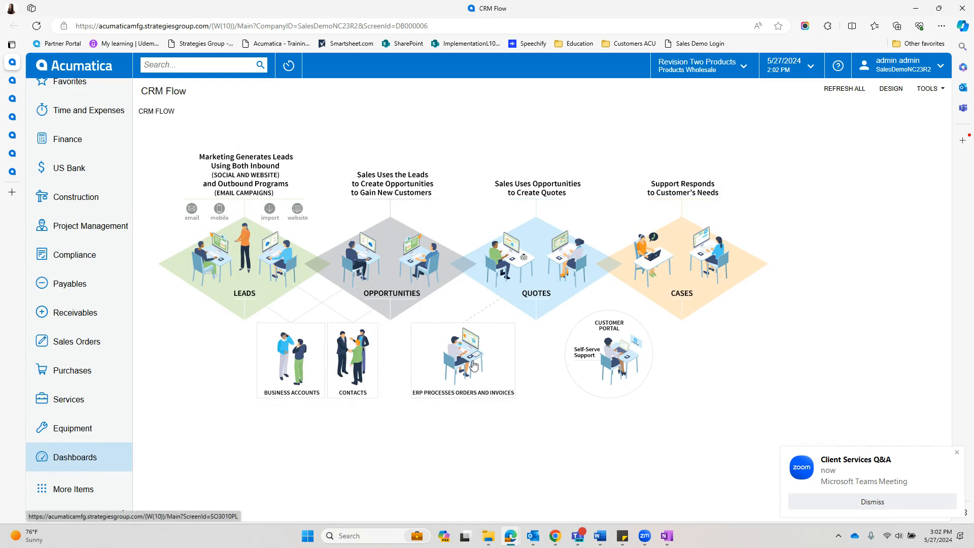
mouse_move(506, 332)
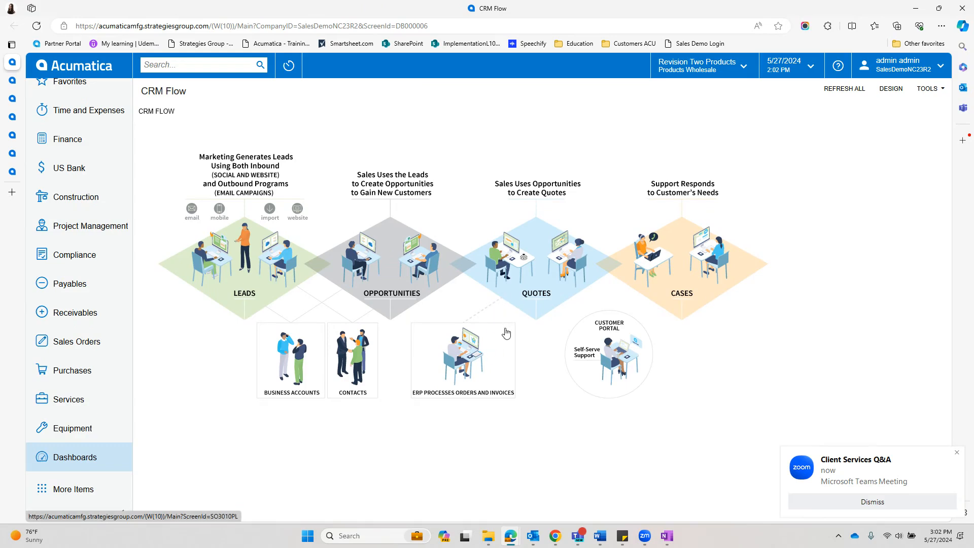
mouse_move(507, 337)
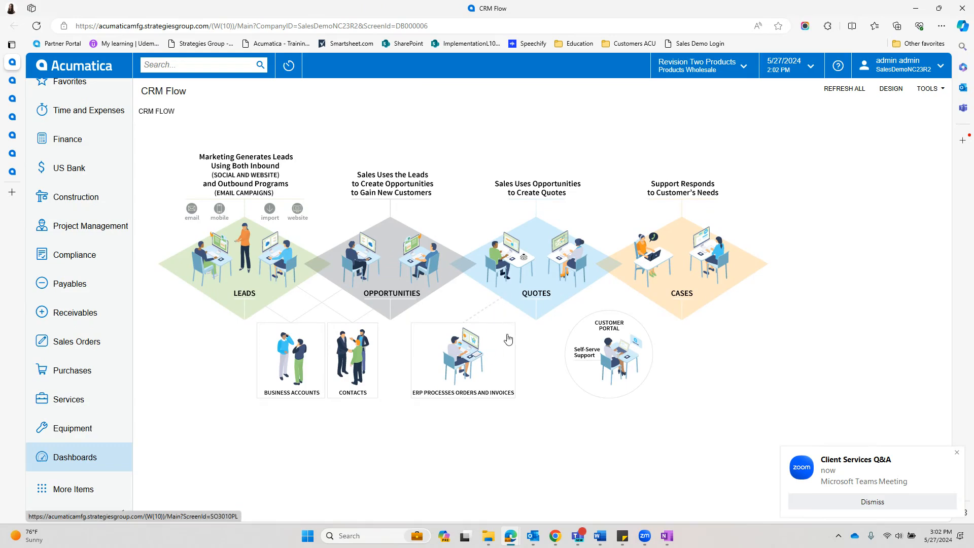
mouse_move(497, 337)
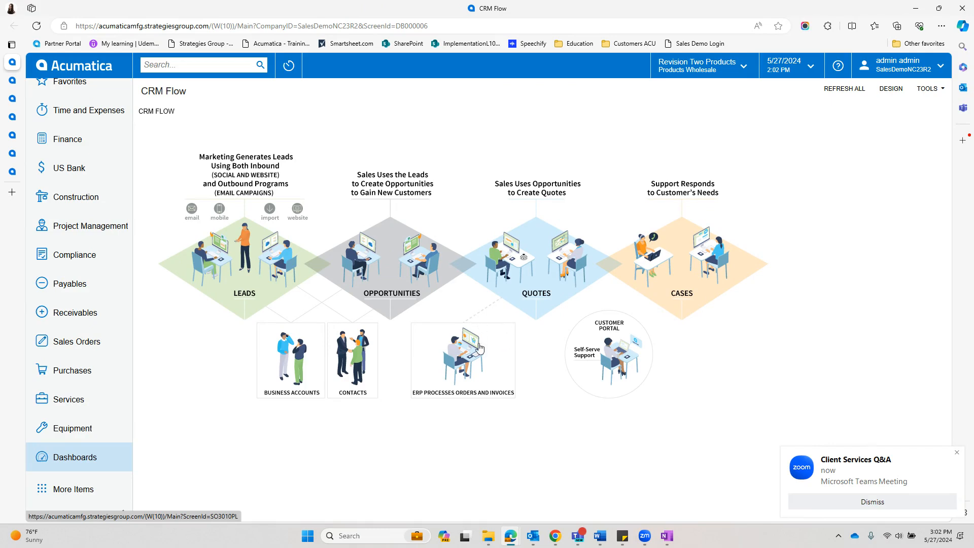
mouse_move(489, 387)
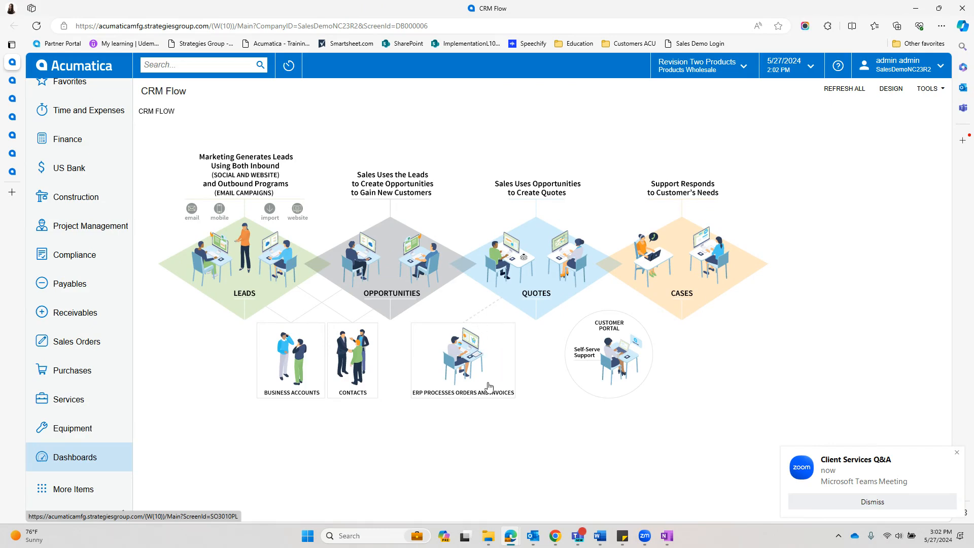
mouse_move(450, 387)
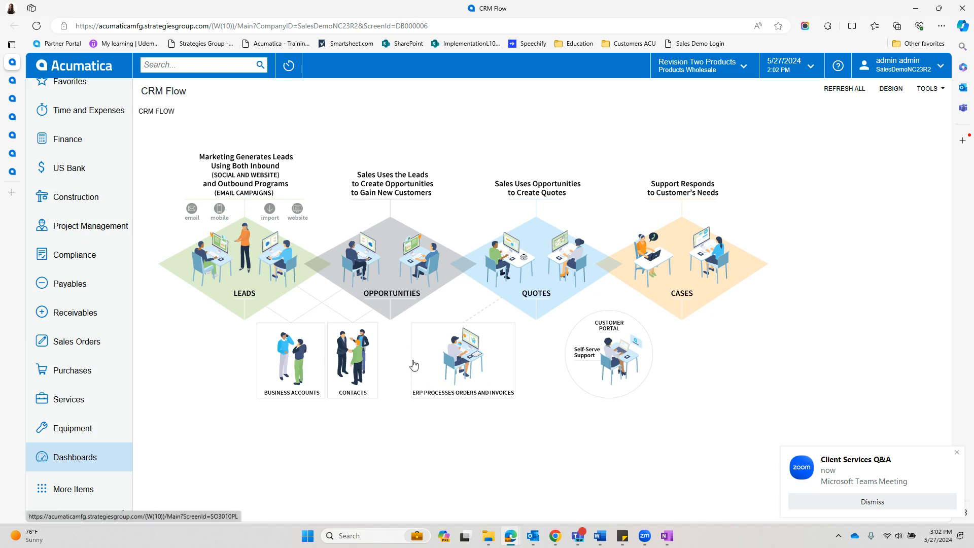
mouse_move(416, 355)
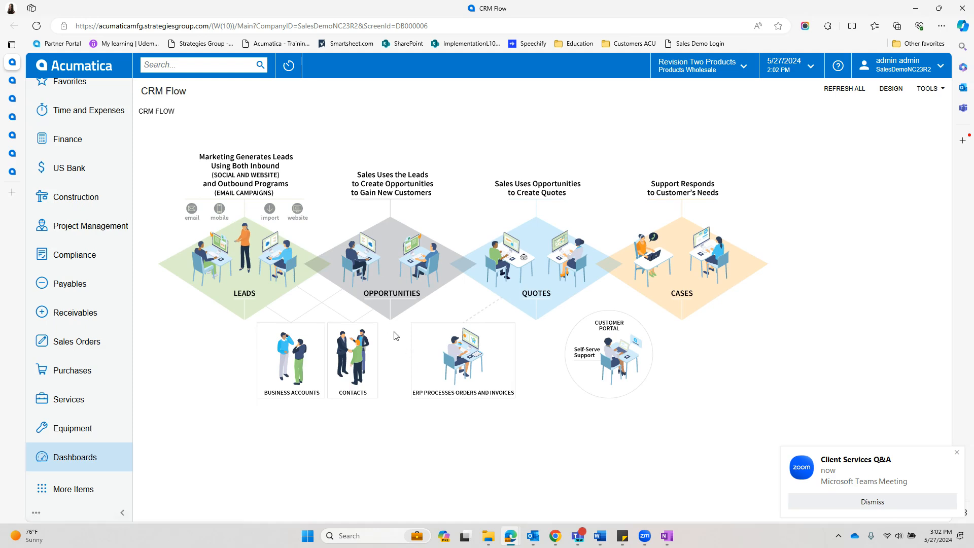
mouse_move(266, 271)
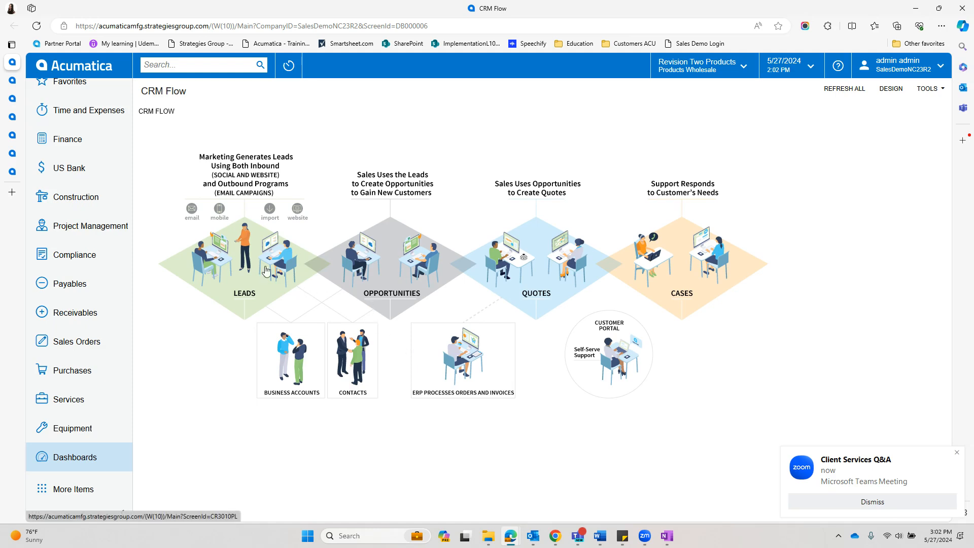